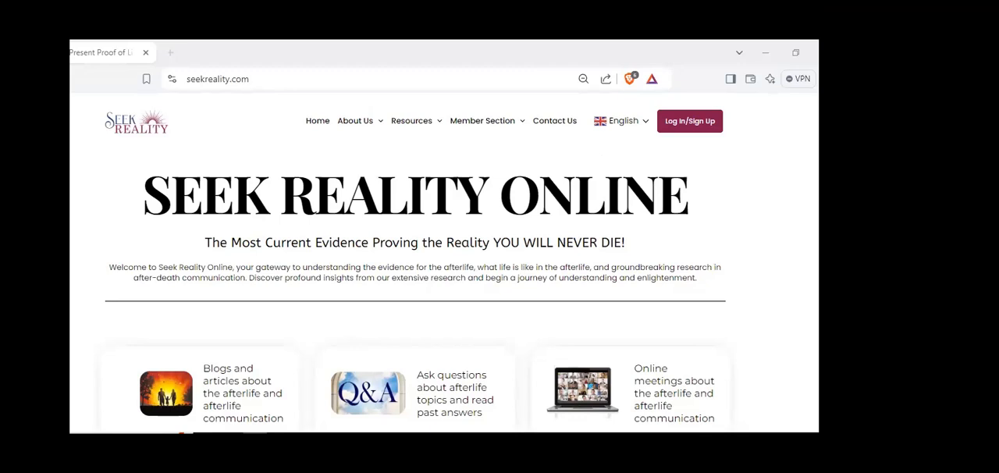
mouse_move(81, 287)
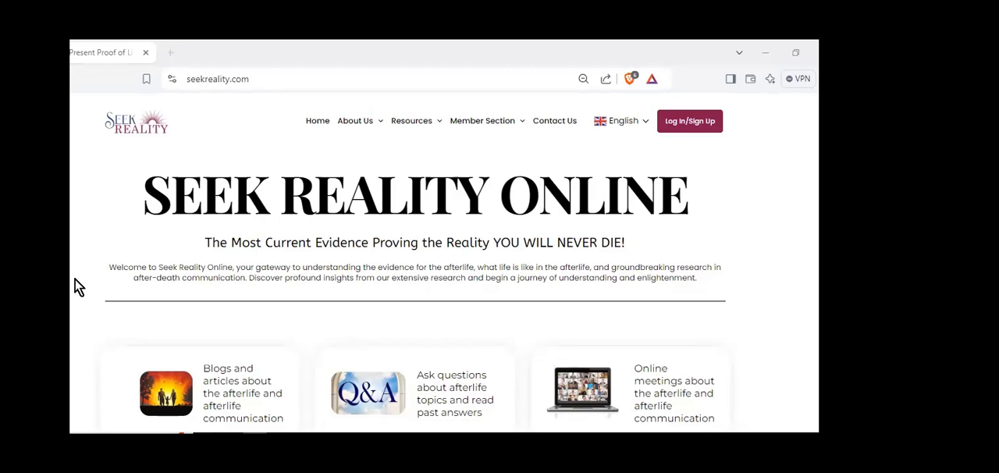
Scroll the home page to the featured card for the Self-Guided Afterlife Connections article
scroll(down, 3)
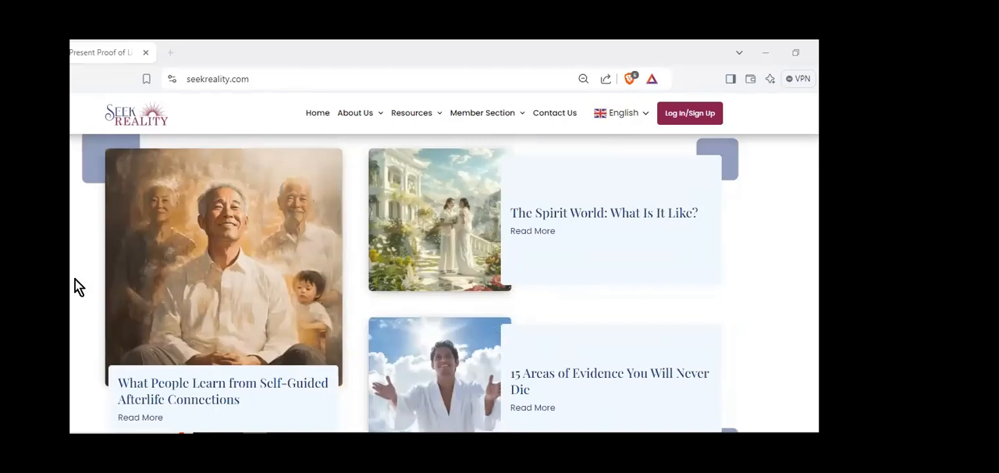
mouse_move(71, 312)
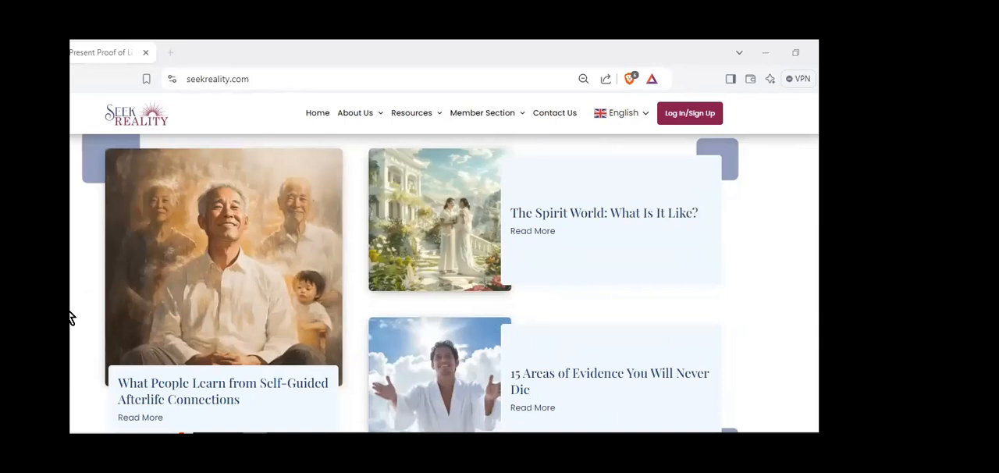
mouse_move(74, 316)
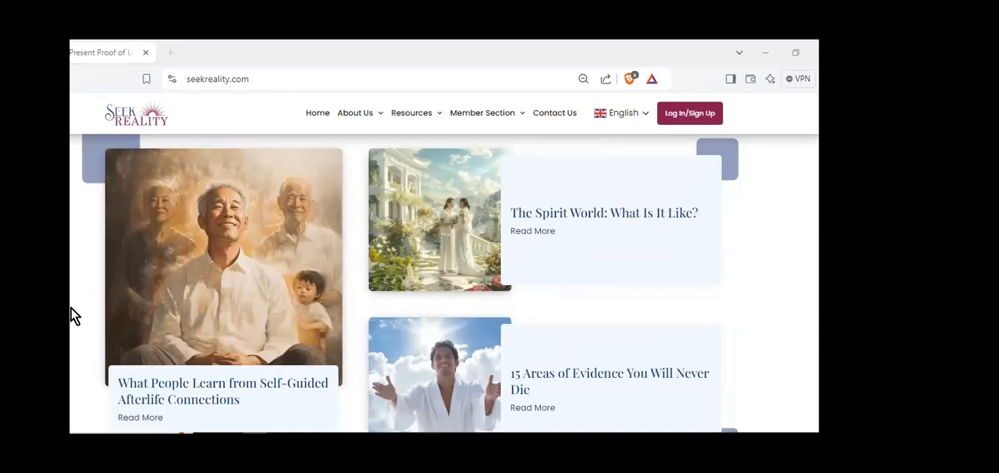
scroll(down, 3)
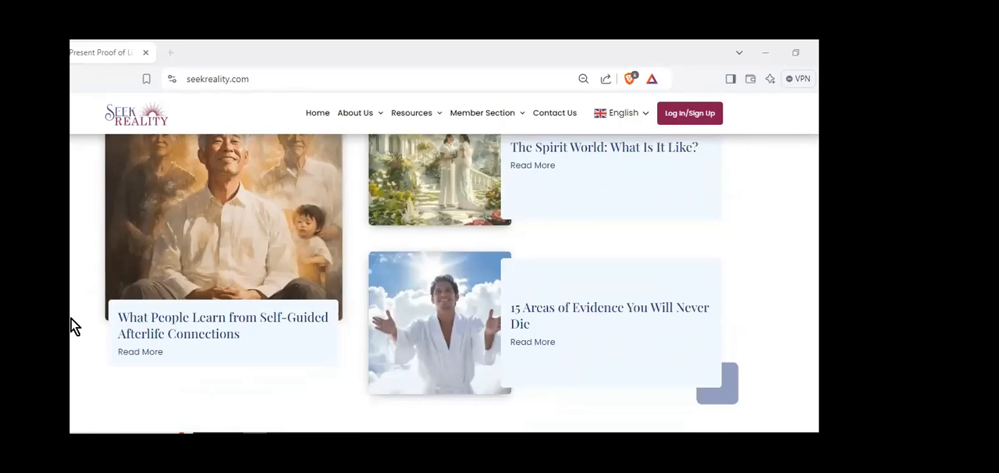
mouse_move(304, 327)
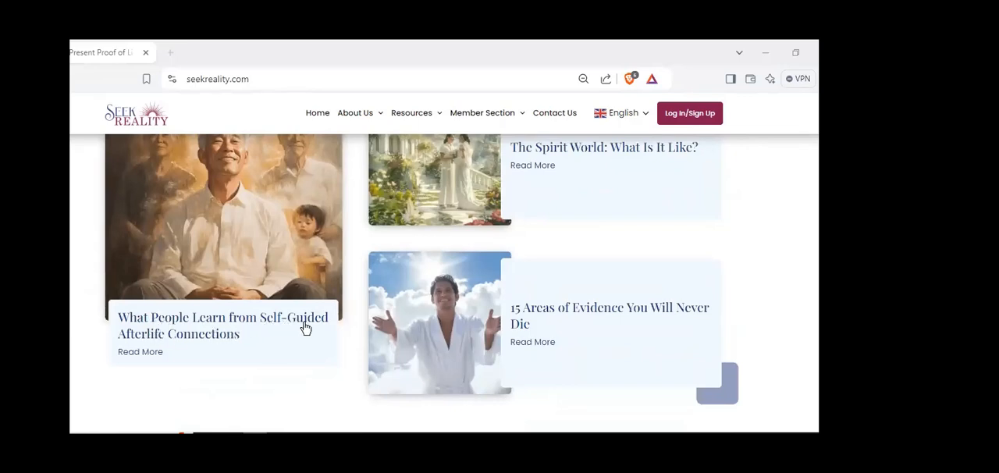
scroll(up, 3)
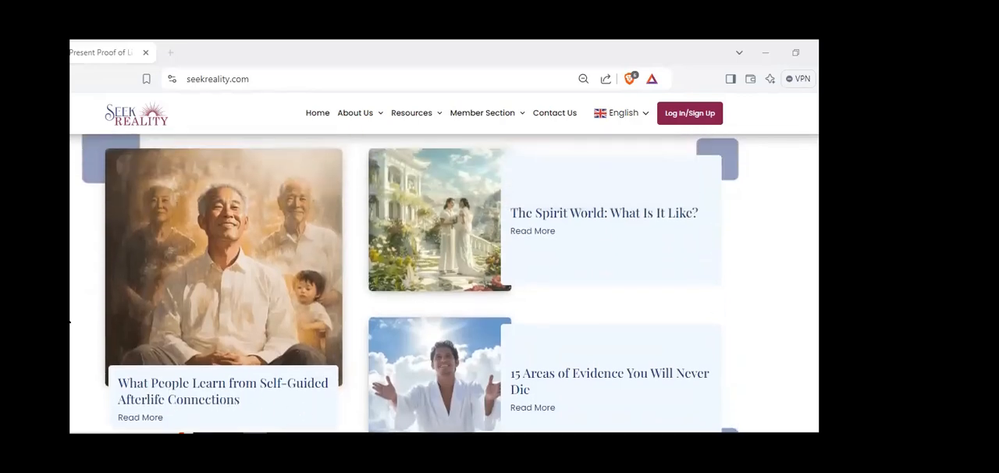
mouse_move(537, 301)
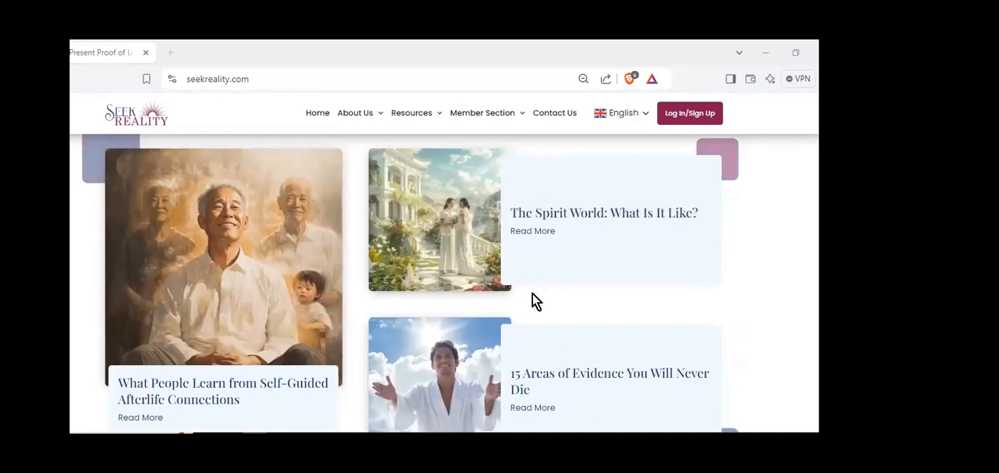
mouse_move(236, 383)
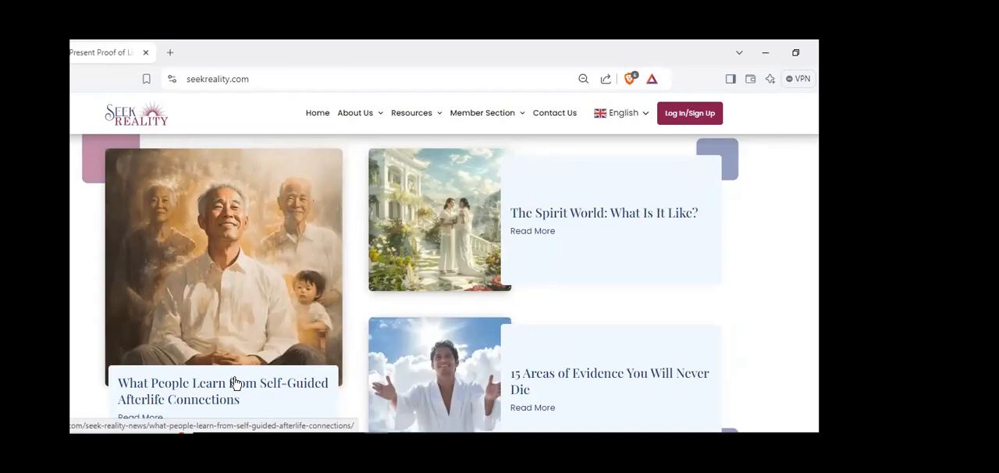
Open 'What People Learn from Self-Guided Afterlife Connections' and read its free-training introduction
click(223, 390)
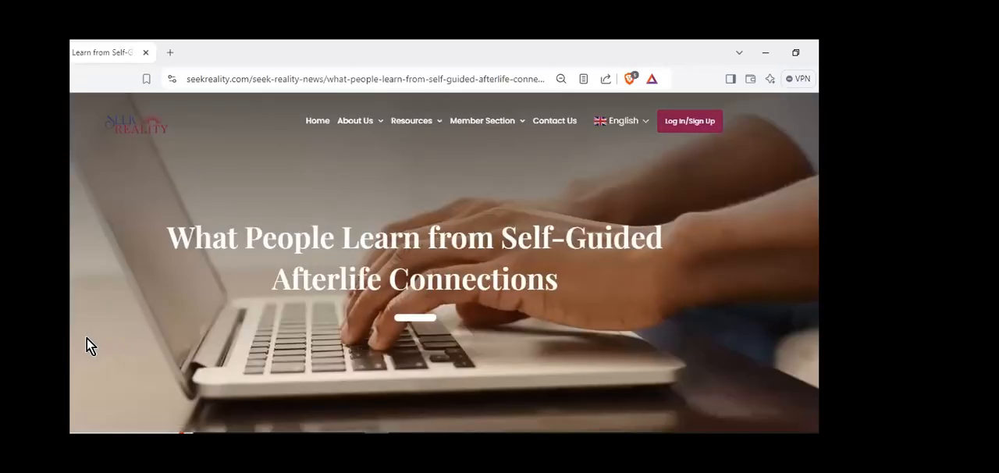
mouse_move(90, 338)
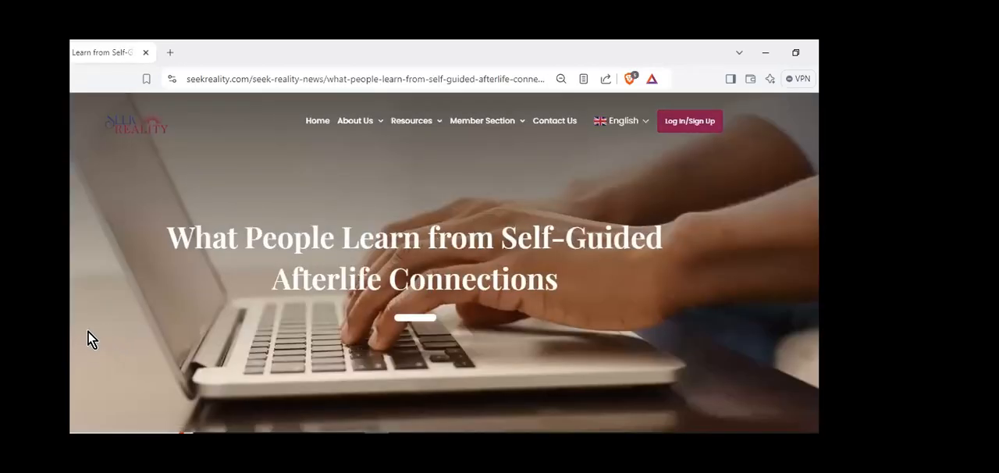
mouse_move(94, 330)
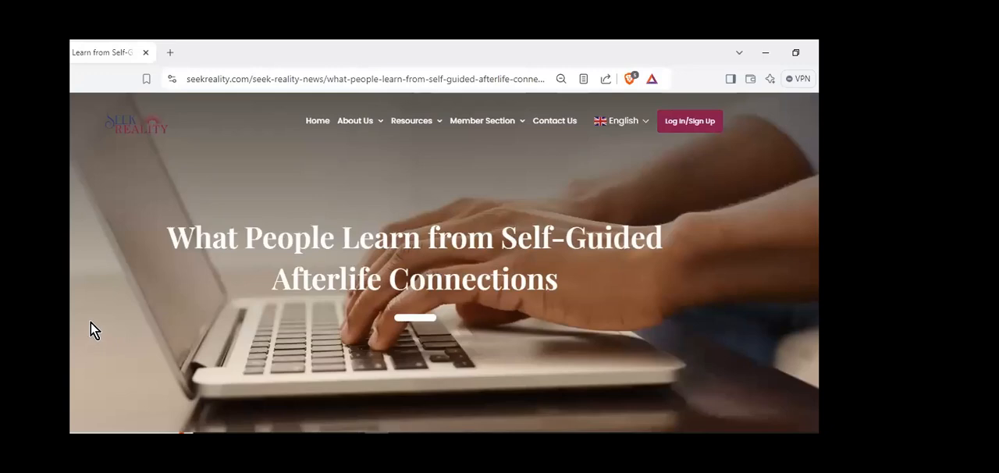
scroll(down, 3)
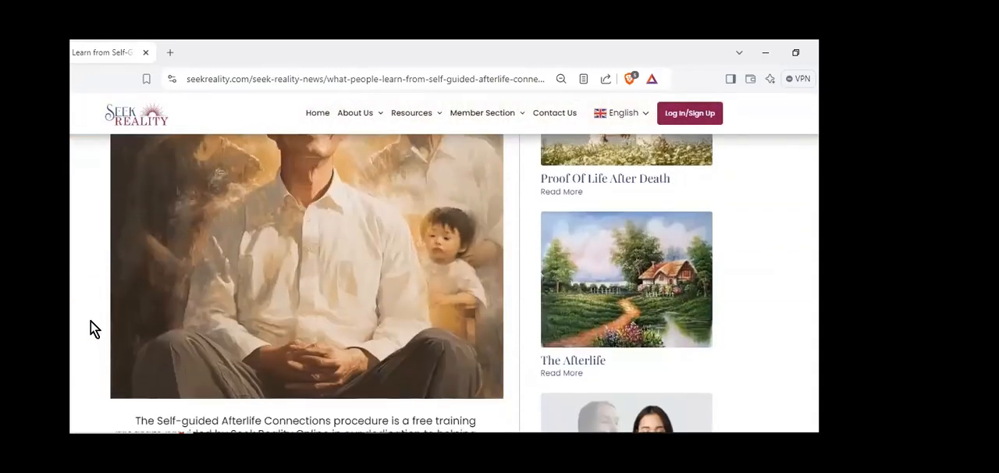
scroll(down, 3)
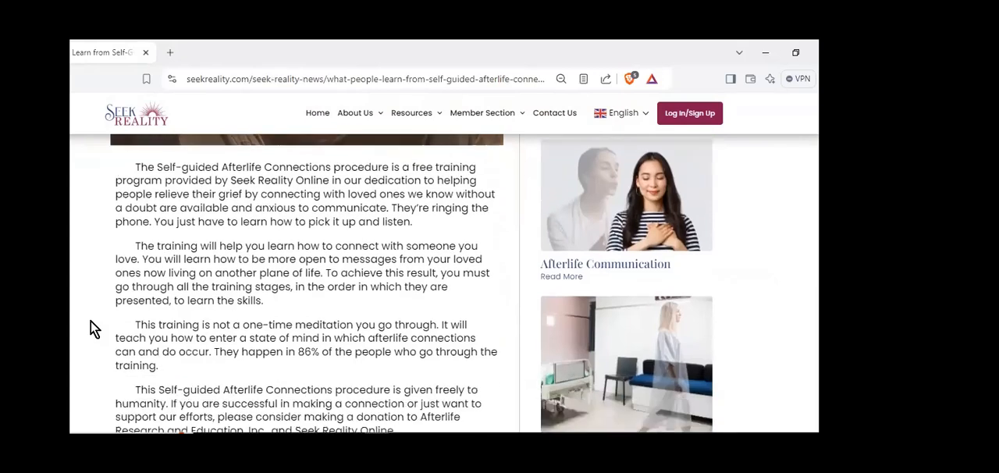
scroll(down, 3)
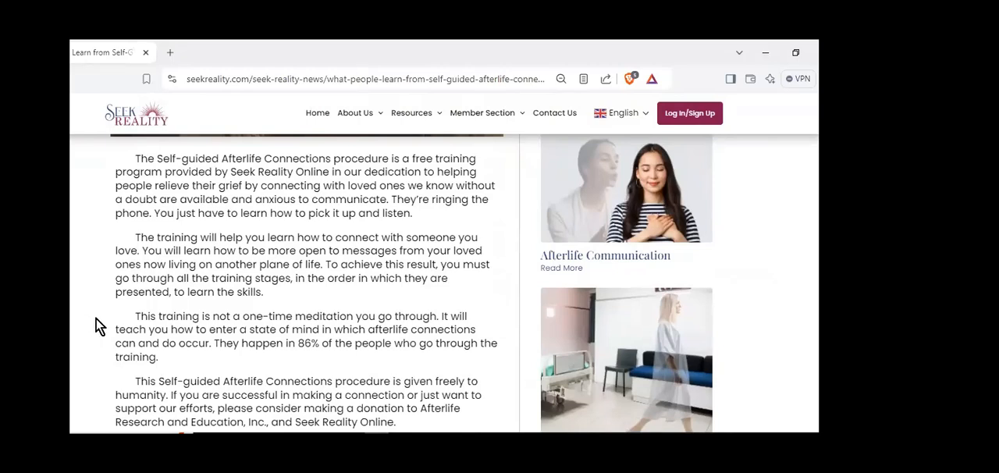
scroll(down, 3)
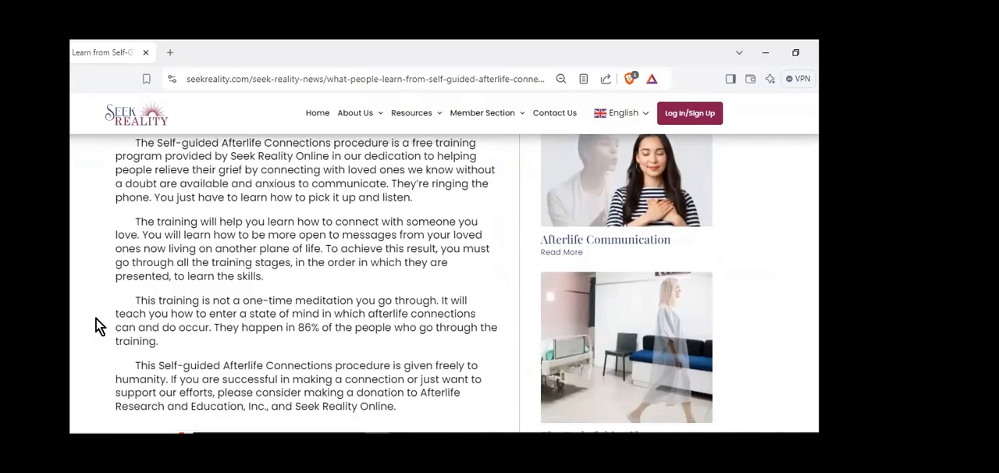
scroll(down, 3)
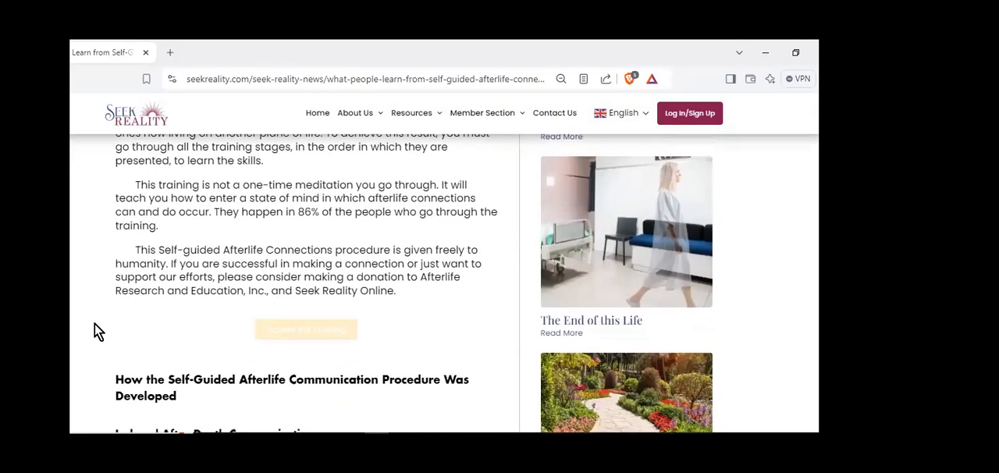
Read the Induced After-Death Communication section beside Dr. Botkin's photo and book cover
scroll(down, 3)
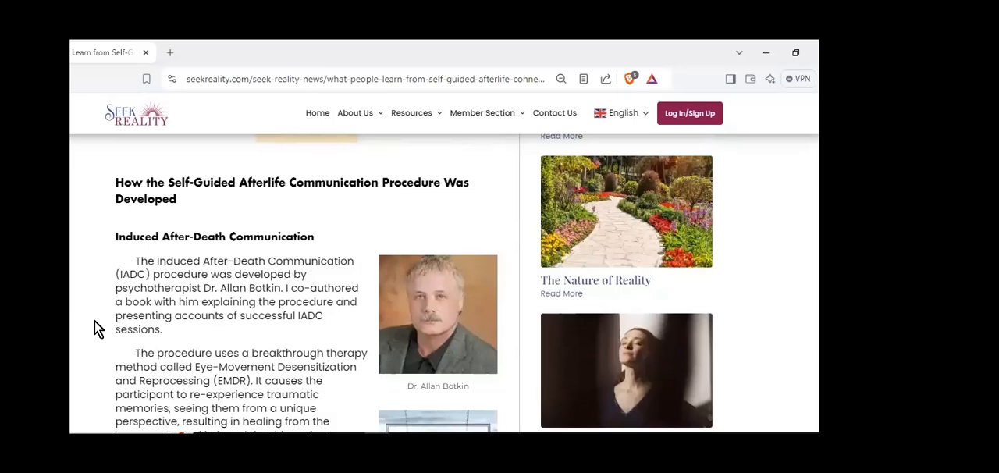
scroll(down, 3)
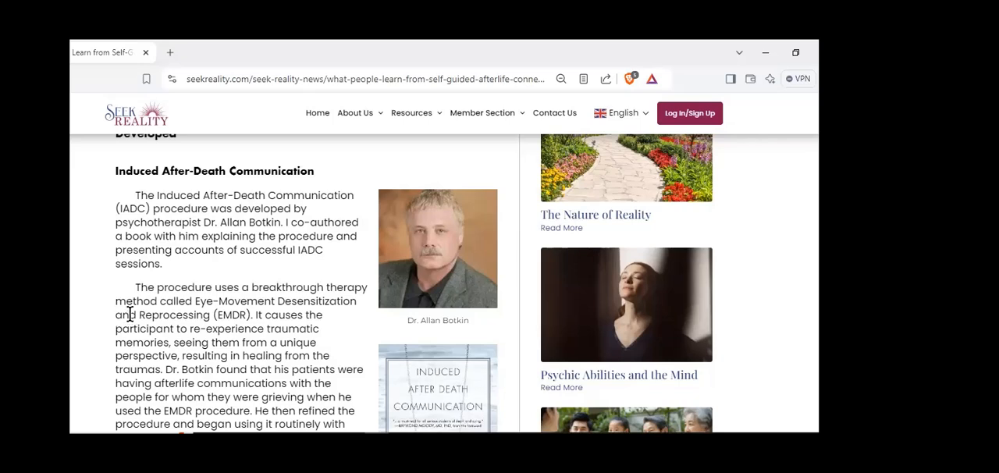
scroll(down, 3)
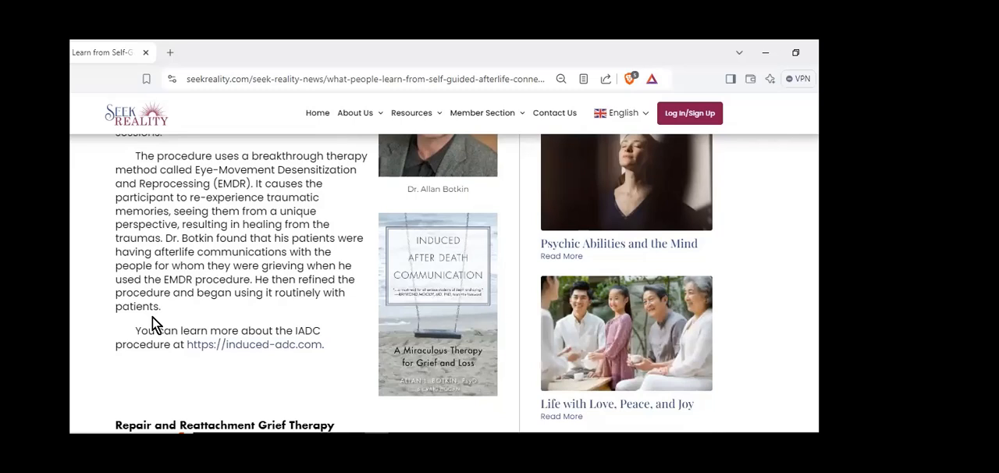
mouse_move(162, 327)
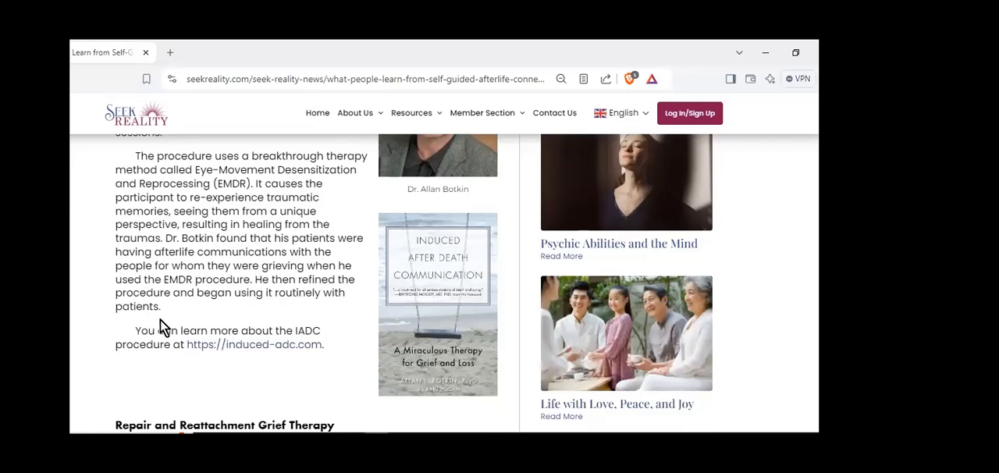
Read past the Repair and Reattachment book to how the Self-Guided procedure was developed
scroll(down, 3)
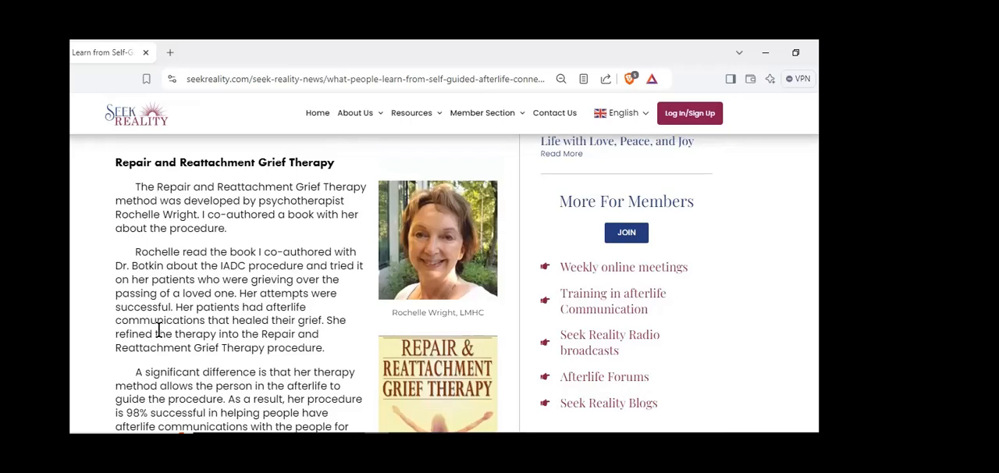
mouse_move(186, 302)
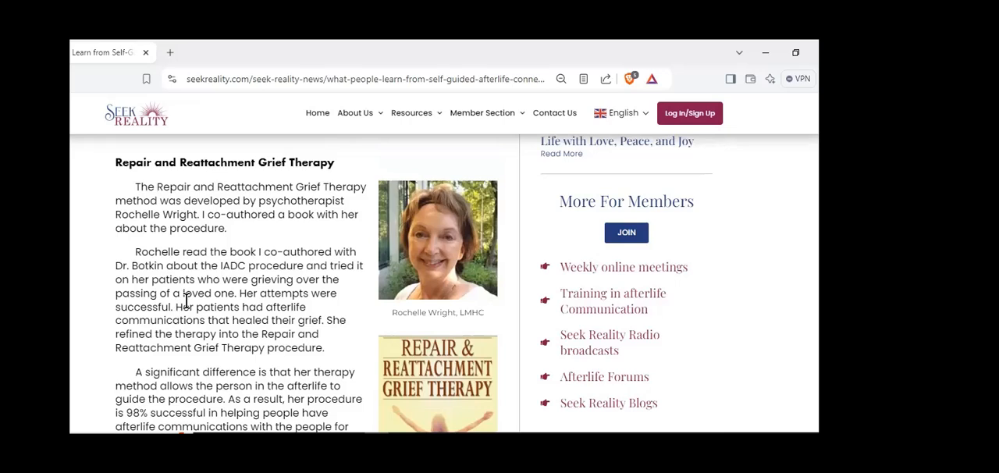
scroll(down, 3)
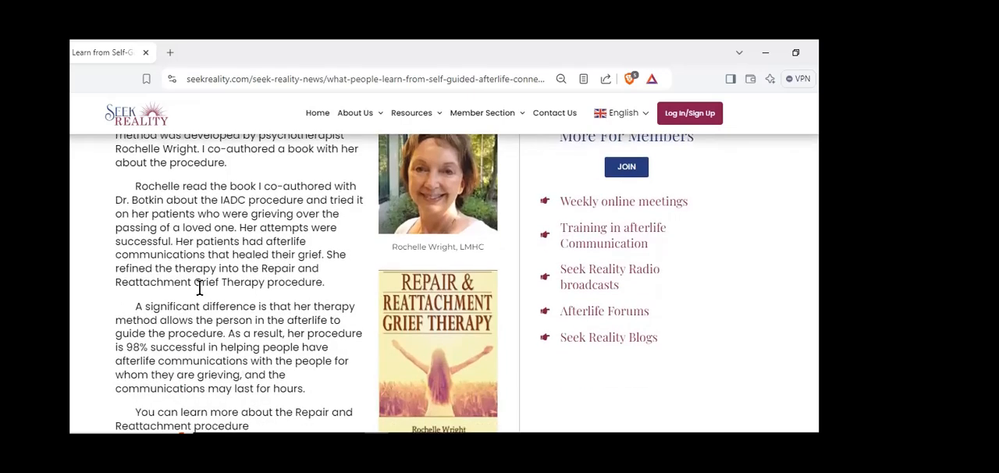
scroll(down, 3)
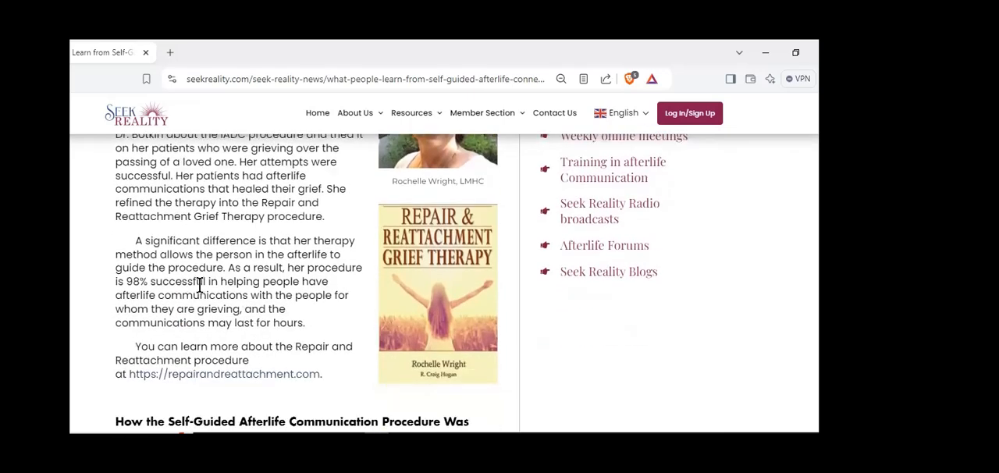
scroll(down, 3)
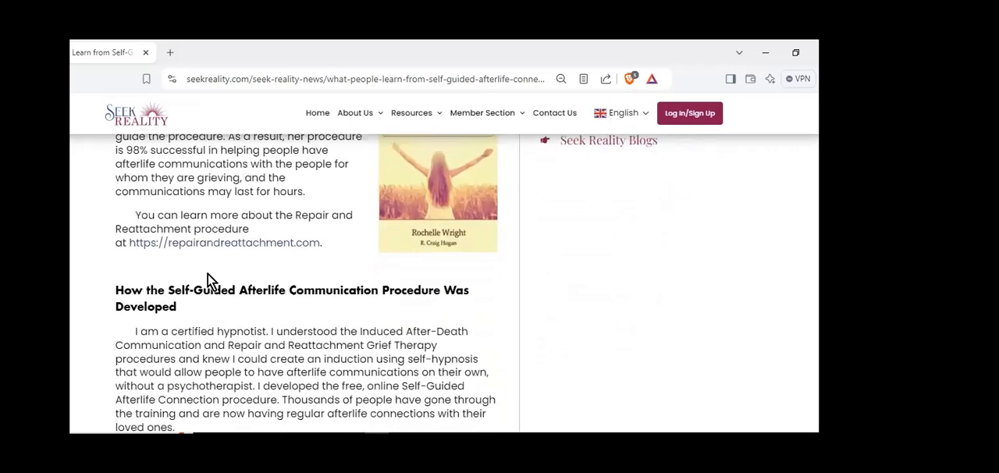
scroll(down, 3)
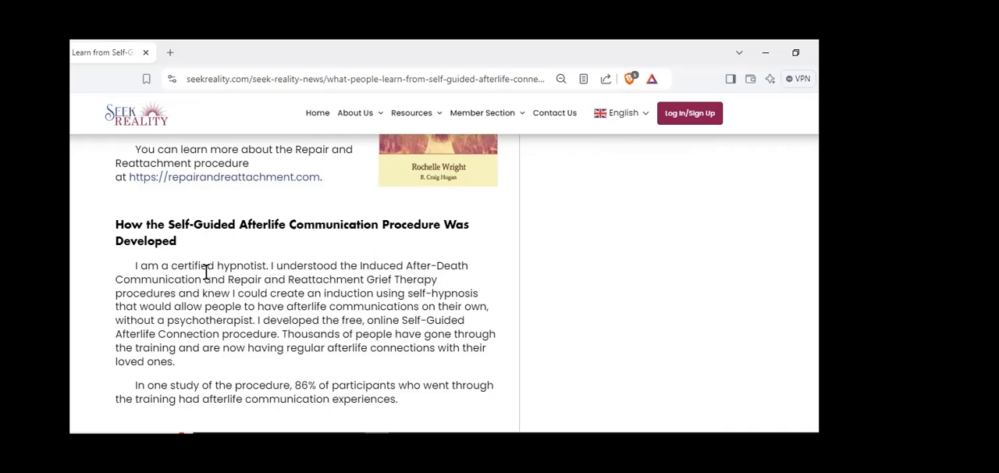
Read The Goal for the Training and What You Can Expect, including the journal quote
scroll(down, 3)
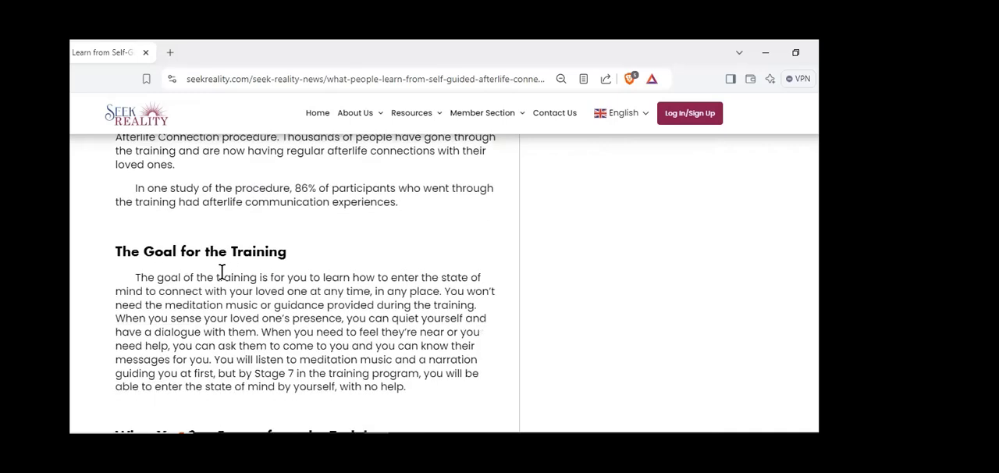
mouse_move(250, 266)
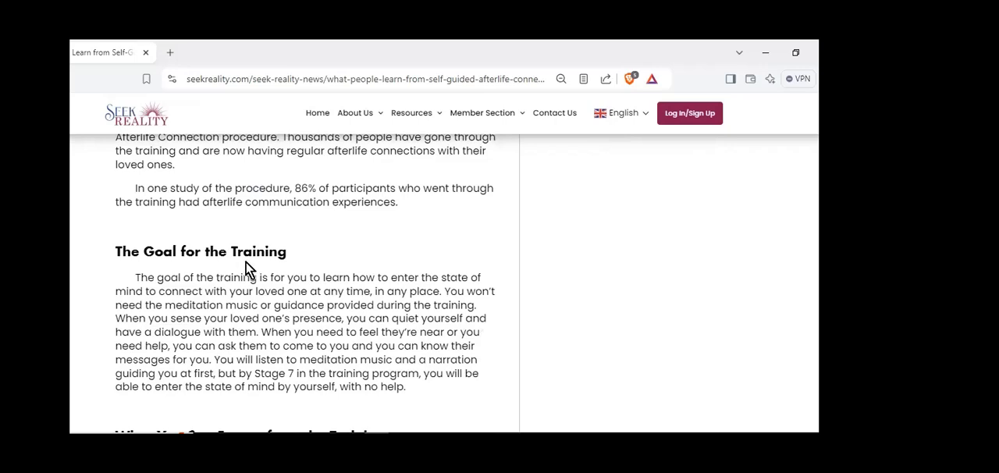
mouse_move(265, 254)
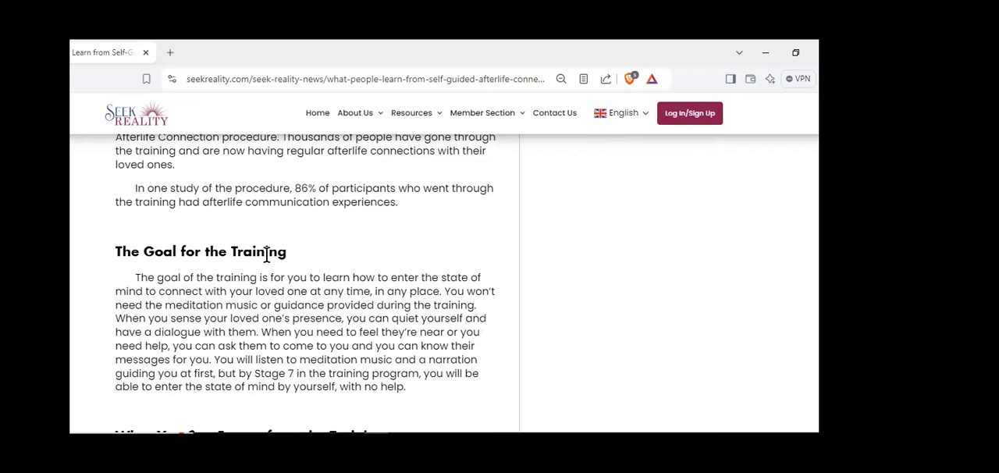
scroll(down, 3)
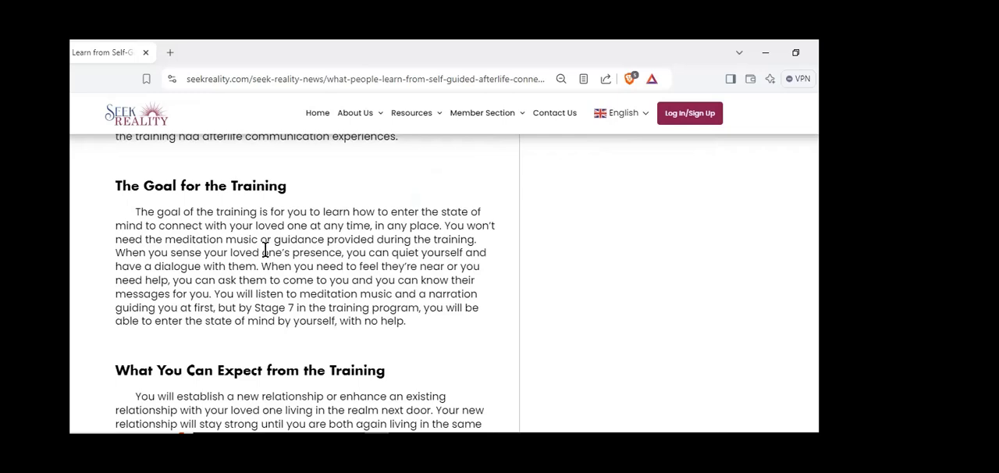
mouse_move(286, 258)
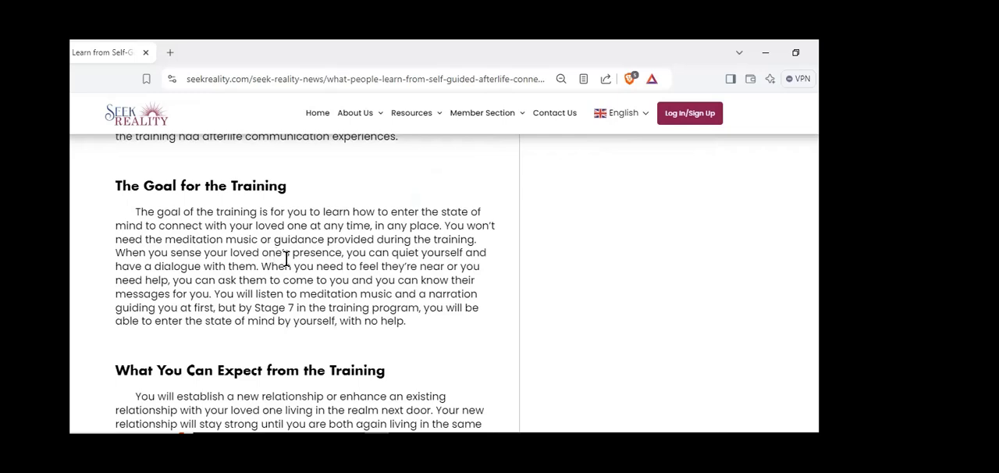
mouse_move(309, 254)
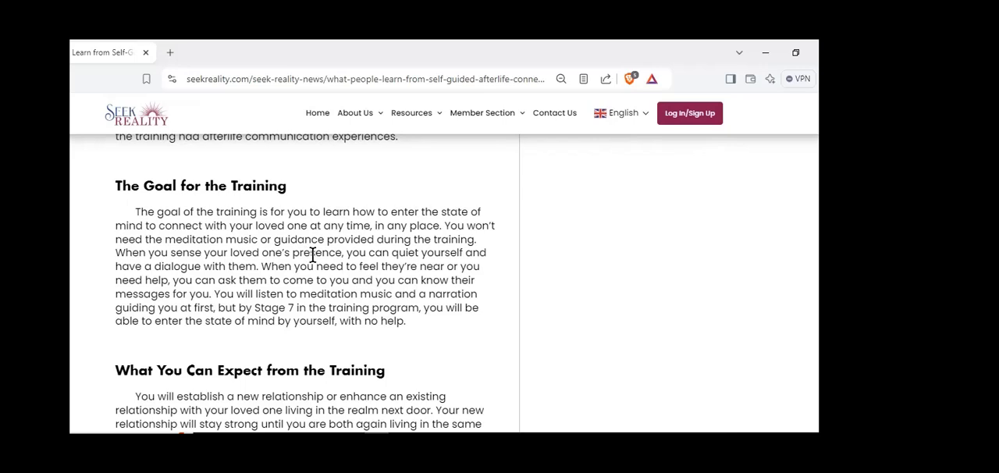
mouse_move(327, 246)
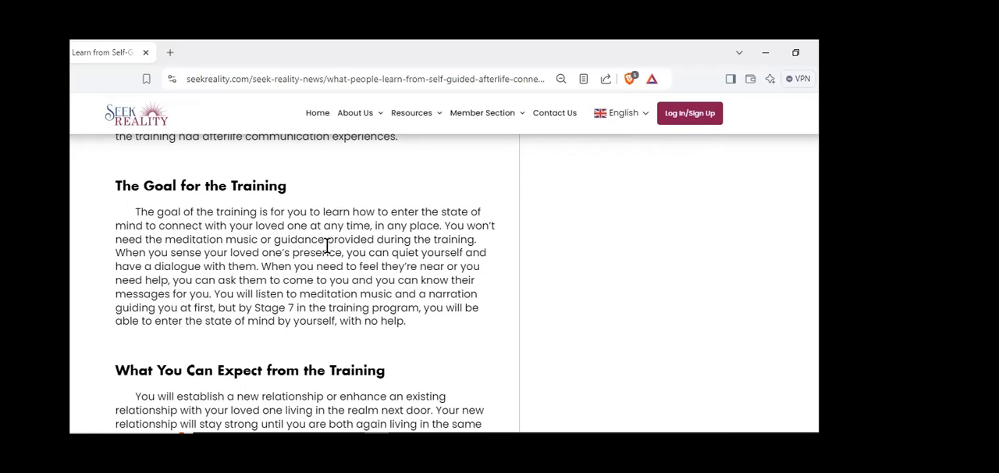
mouse_move(334, 246)
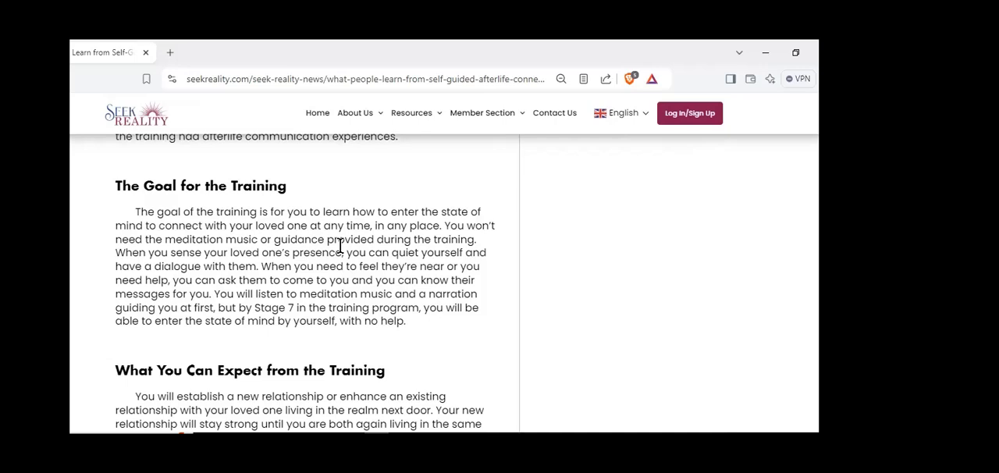
scroll(down, 3)
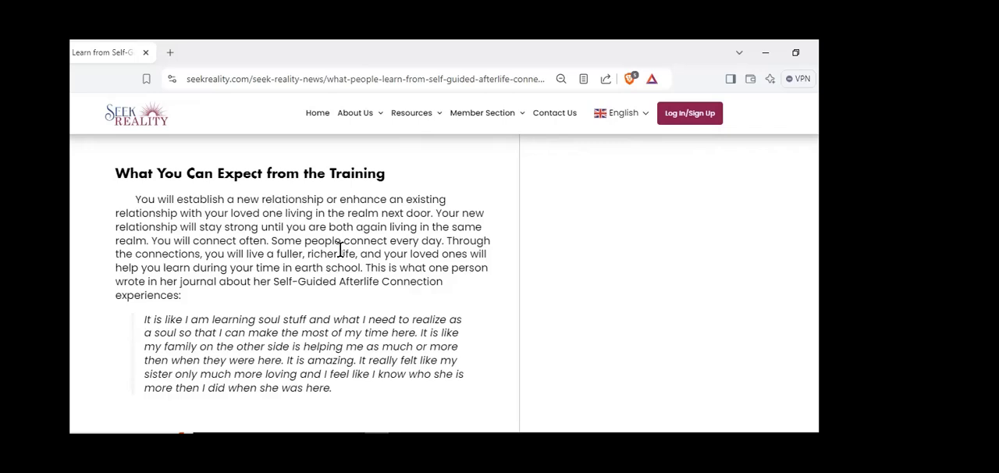
mouse_move(344, 254)
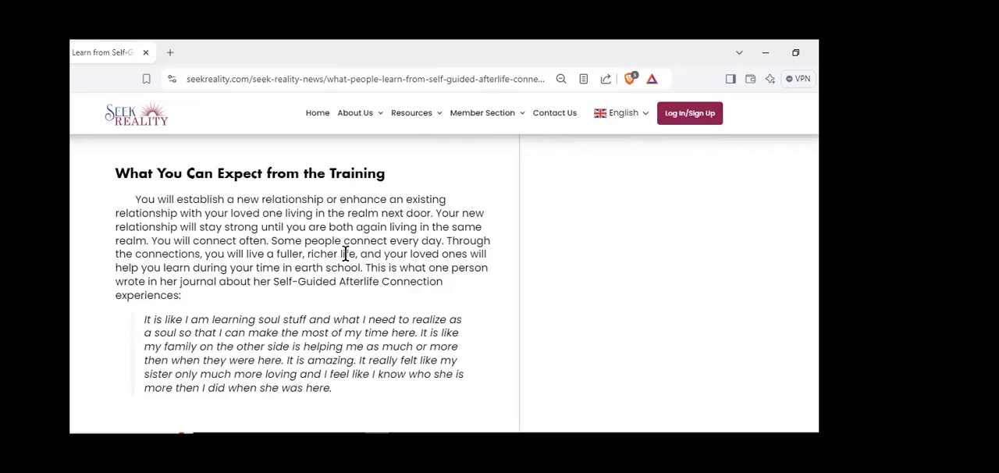
mouse_move(348, 254)
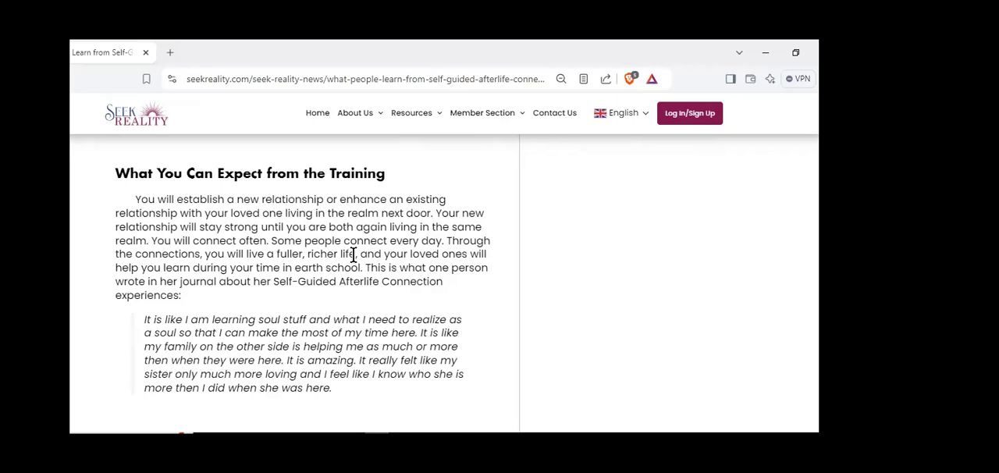
Reach Participants' Reports of the Results with the Testimony 1 player and Testimony 2 showing
scroll(down, 3)
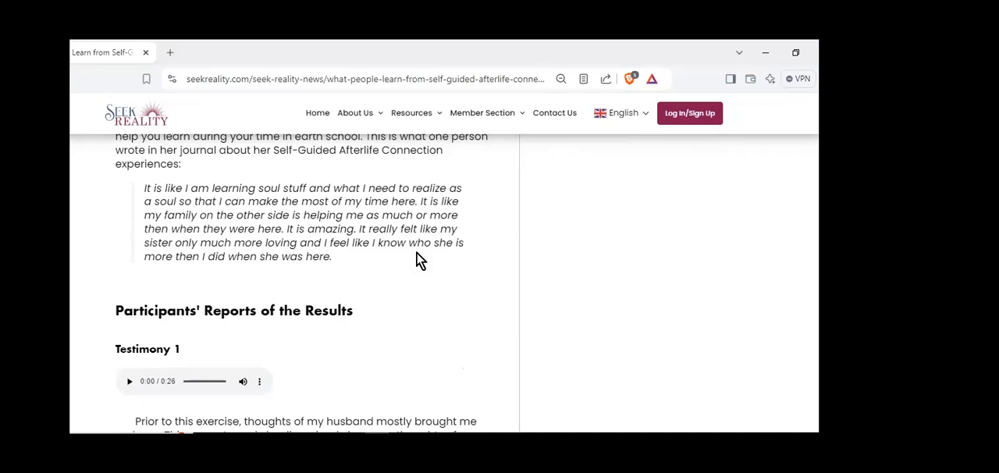
scroll(down, 3)
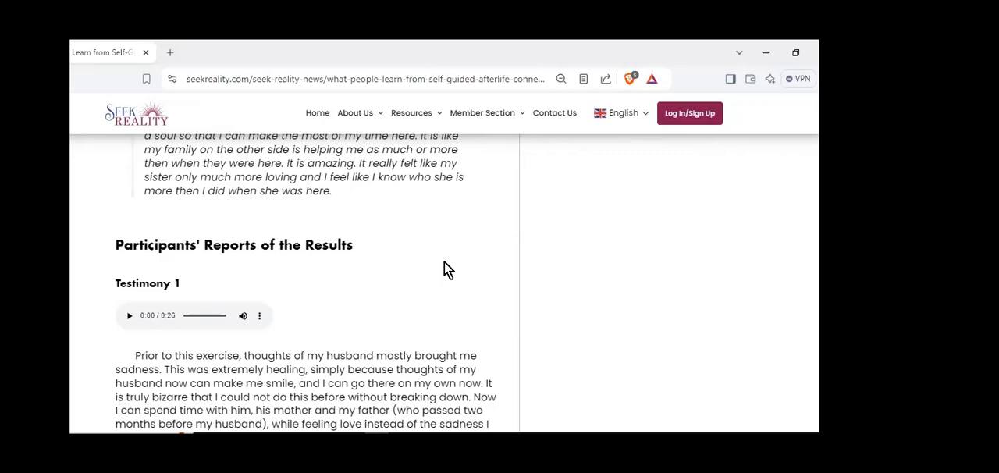
mouse_move(447, 263)
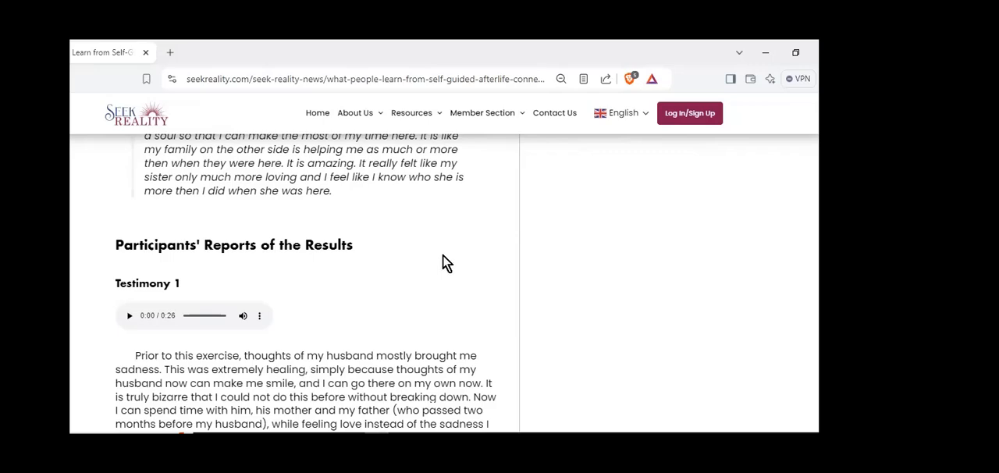
scroll(down, 3)
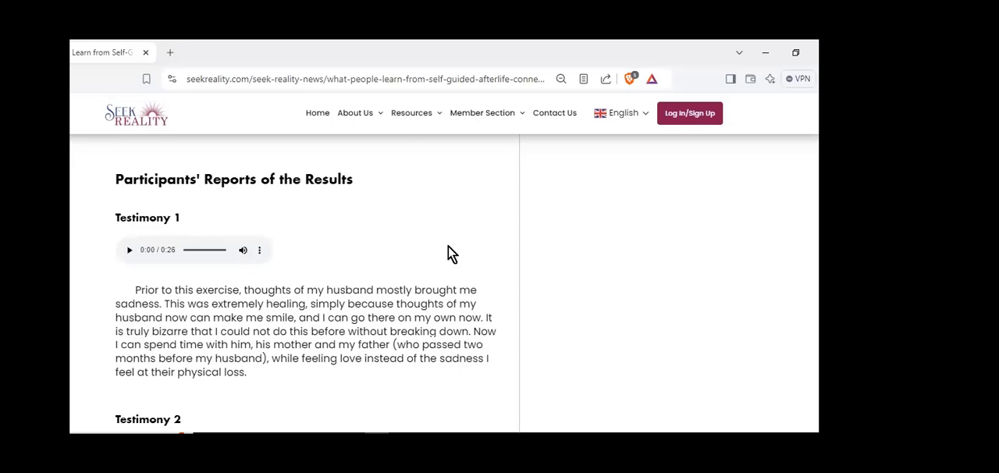
mouse_move(445, 248)
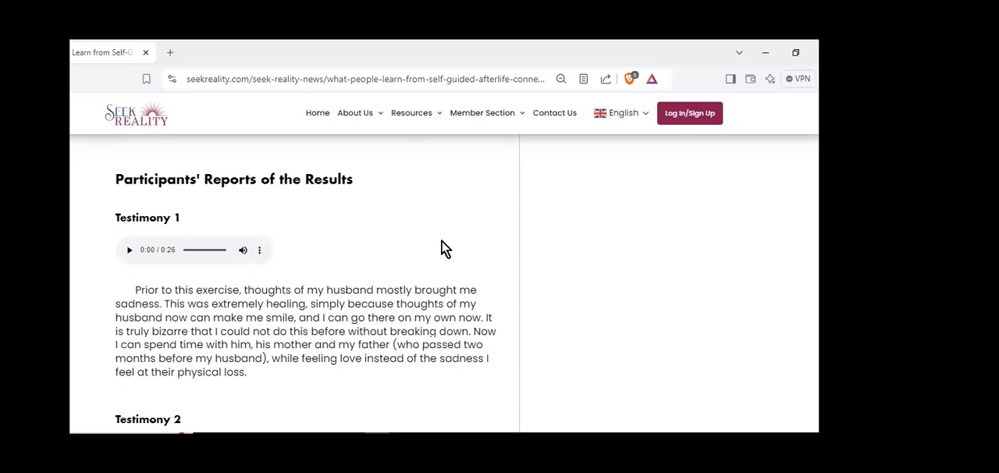
scroll(down, 3)
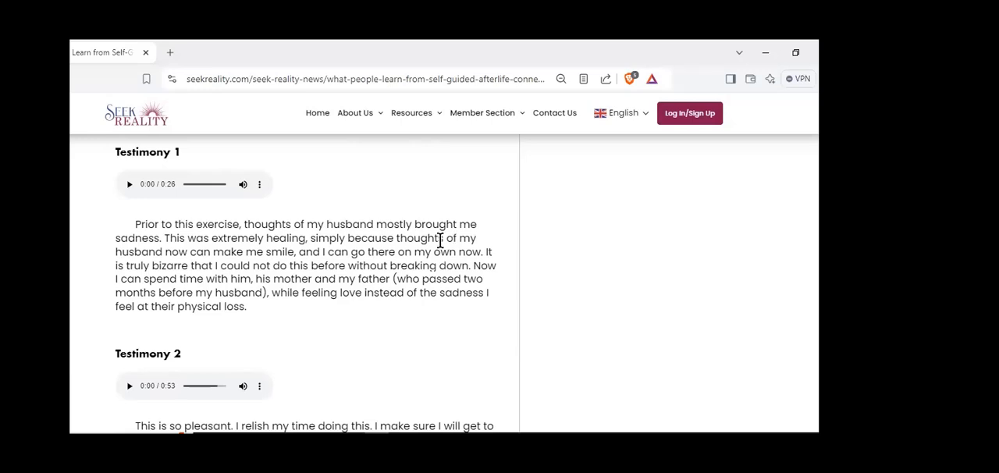
mouse_move(433, 245)
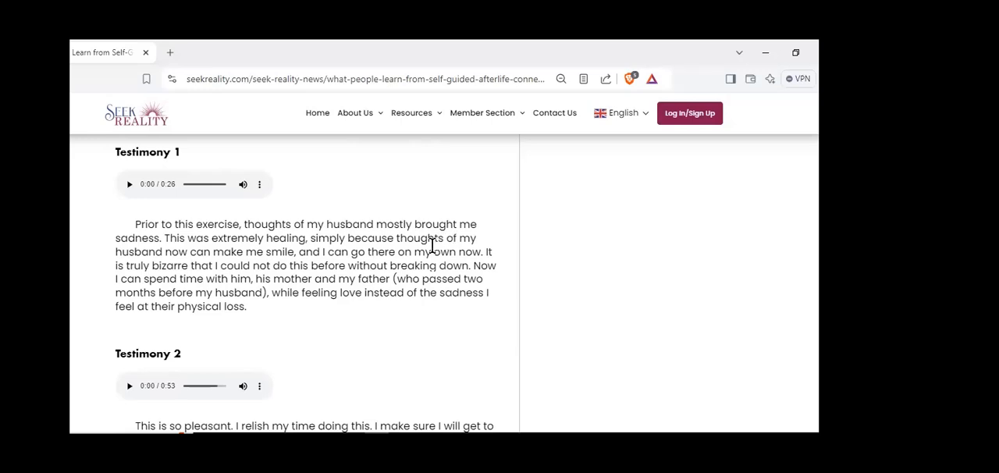
mouse_move(126, 189)
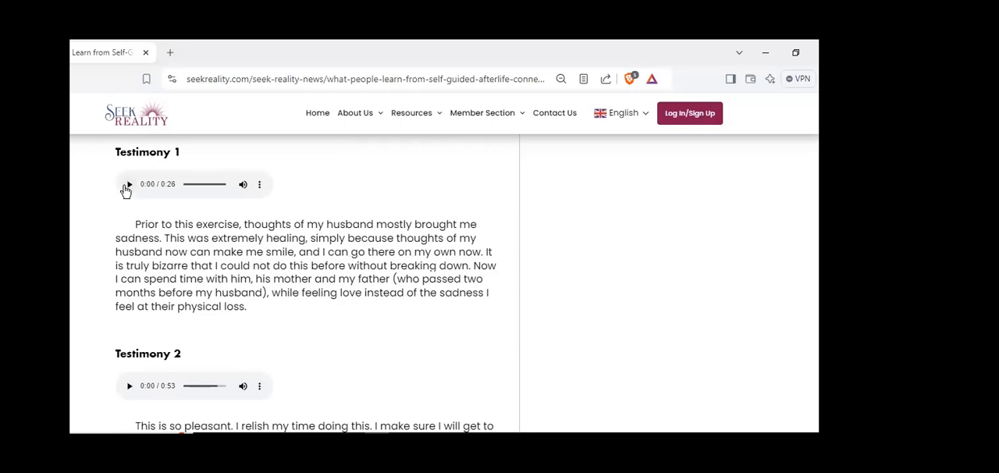
Play the Testimony 1 and Testimony 2 recordings while reading down to Stage 3 Experiences
click(129, 184)
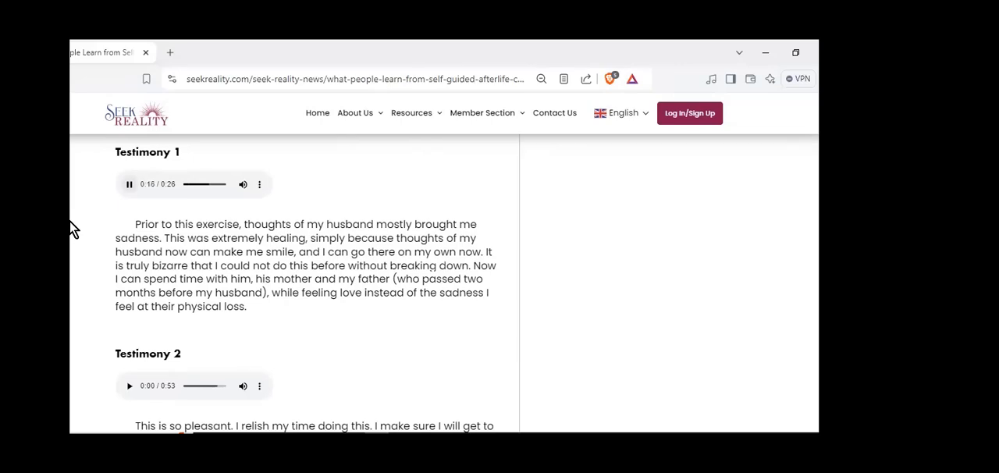
mouse_move(84, 254)
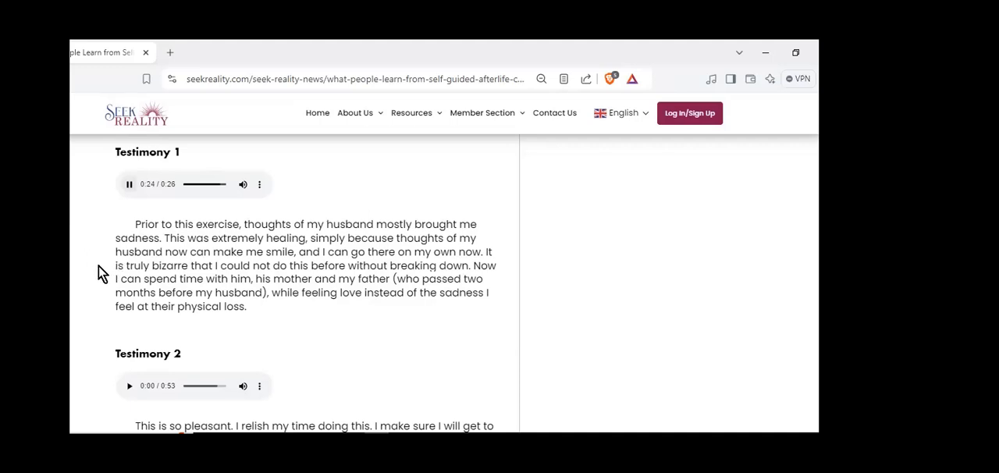
scroll(down, 3)
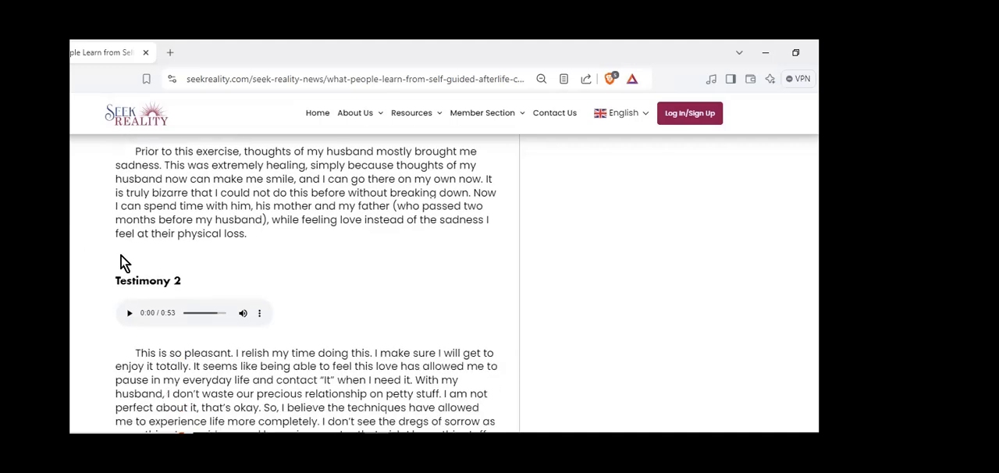
click(129, 313)
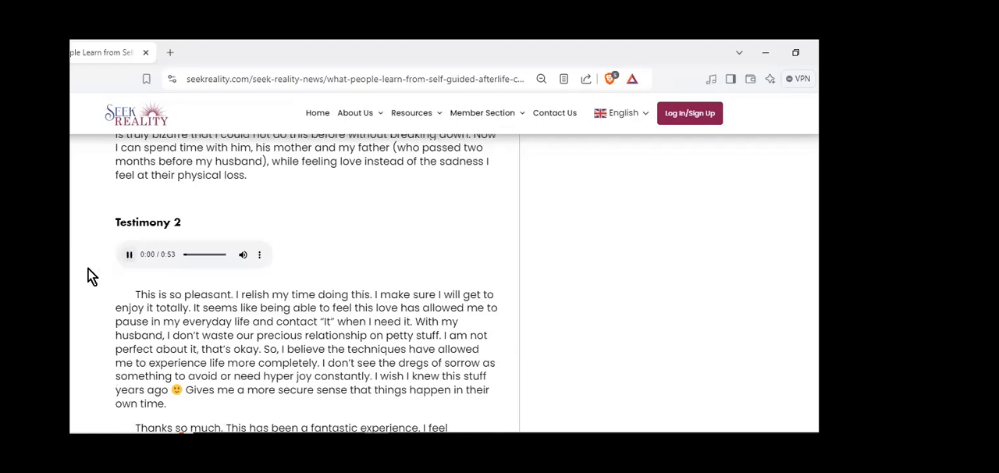
scroll(down, 3)
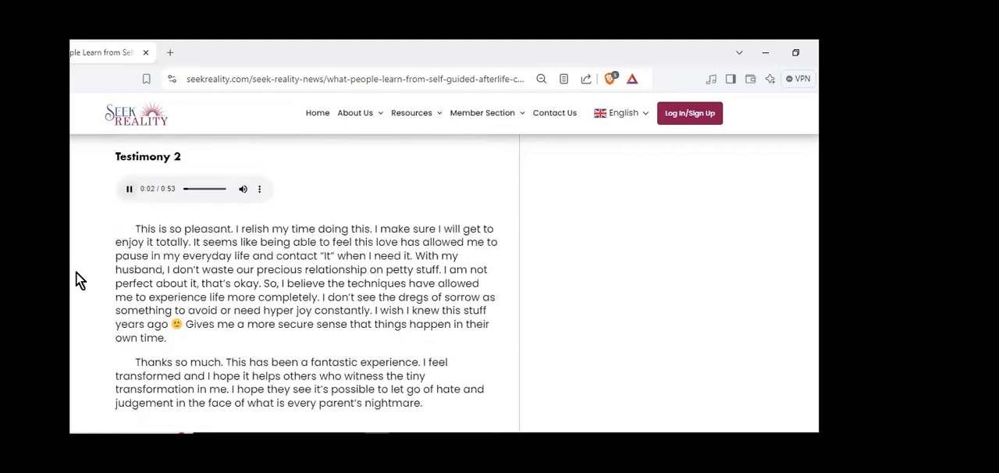
scroll(down, 3)
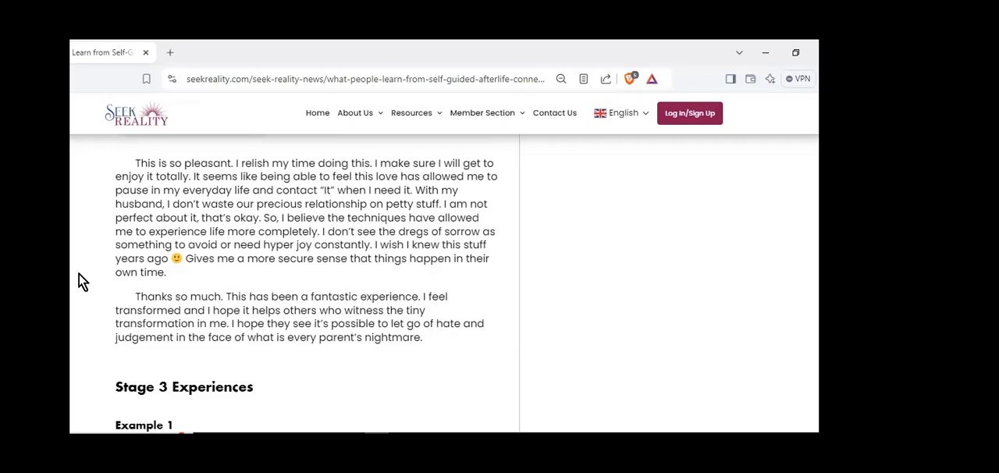
mouse_move(98, 303)
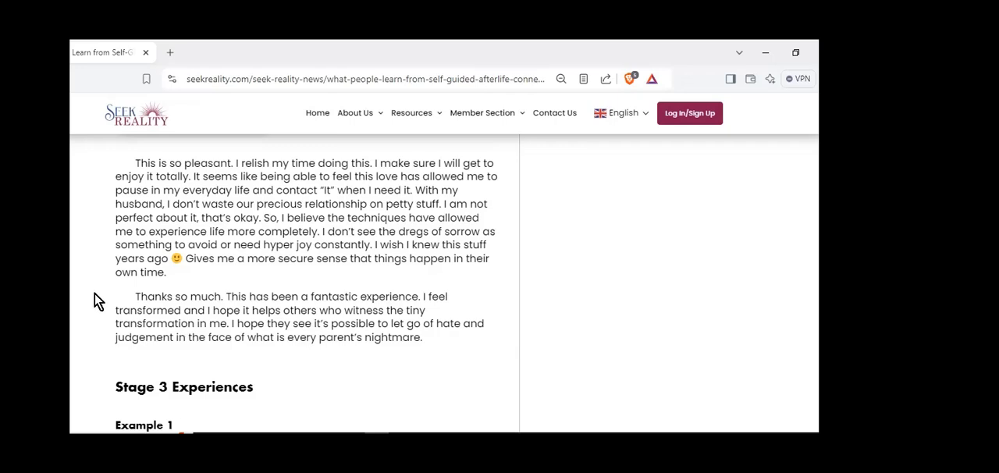
Bring the Stage 3 Experiences Example 1 audio player and its text into view
scroll(down, 3)
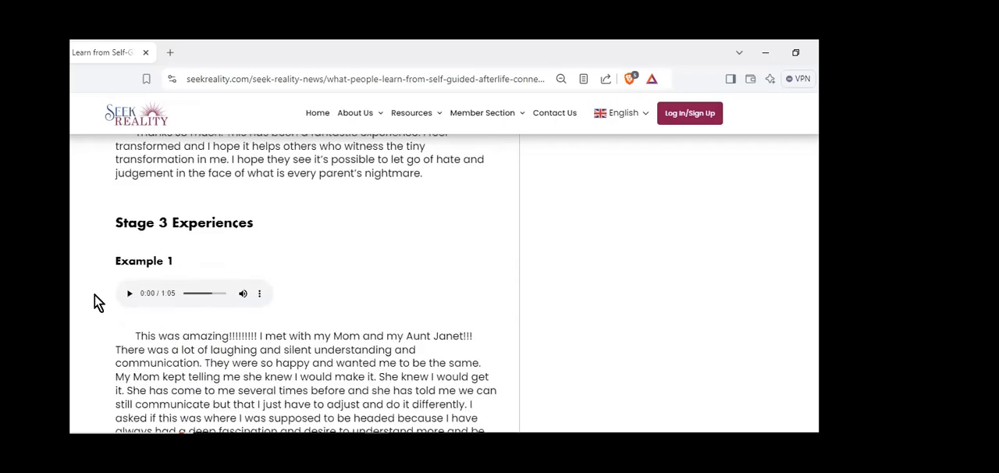
scroll(down, 3)
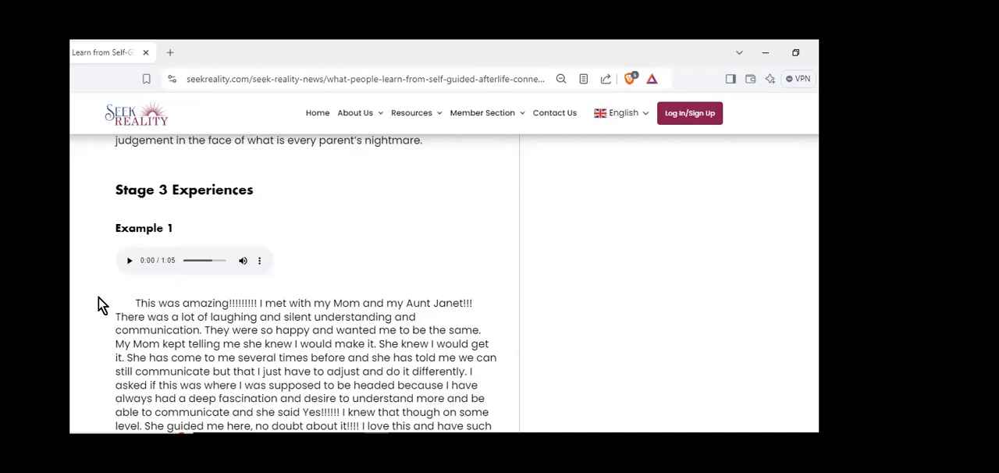
mouse_move(95, 326)
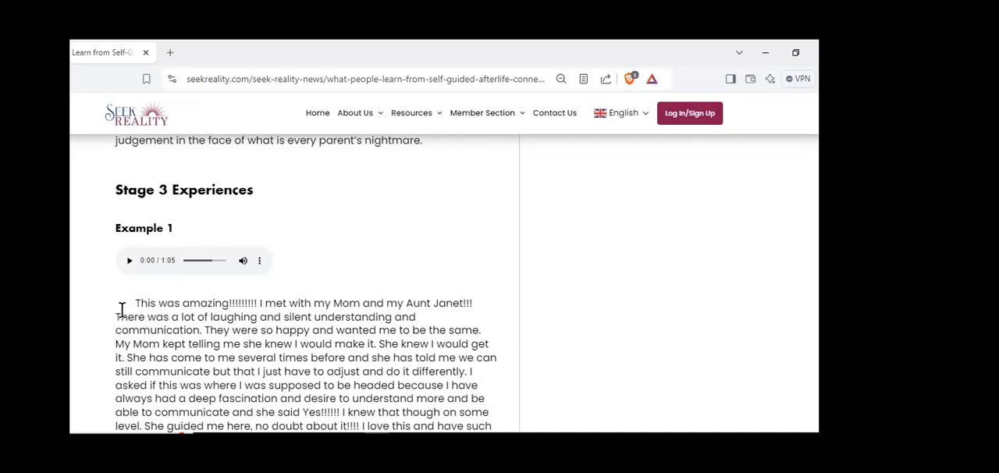
scroll(down, 3)
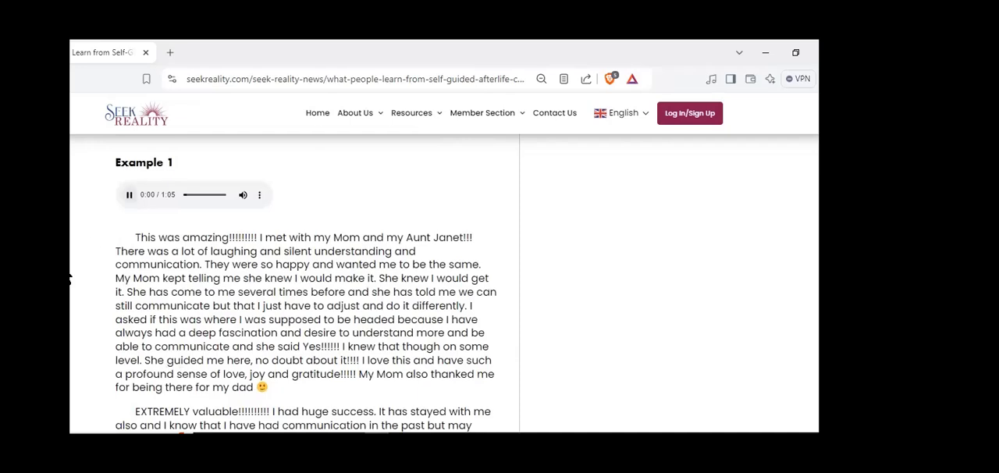
Play the Example 1 recording while reading along, then reach Stage 3 Example 2
click(130, 194)
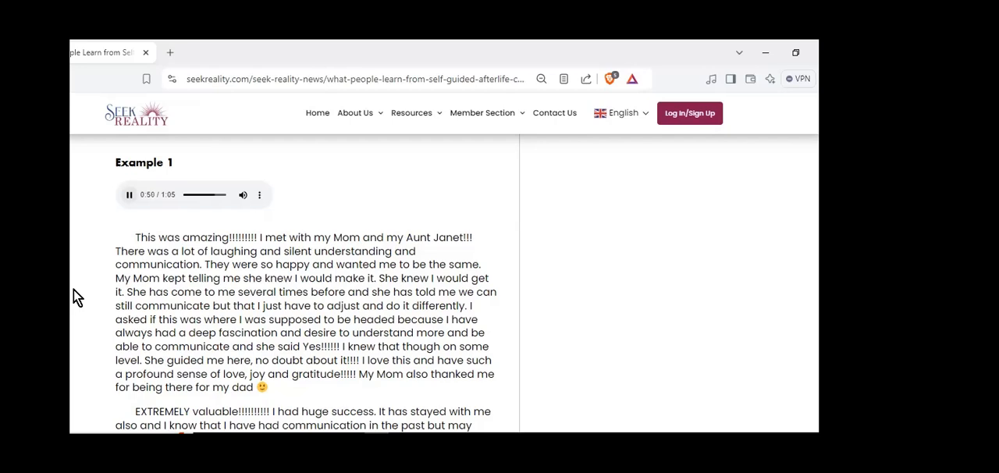
scroll(down, 3)
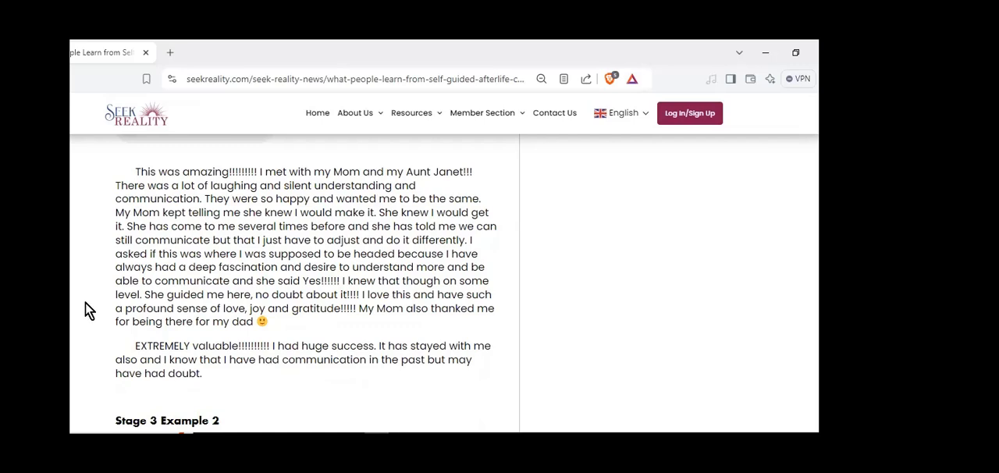
scroll(down, 3)
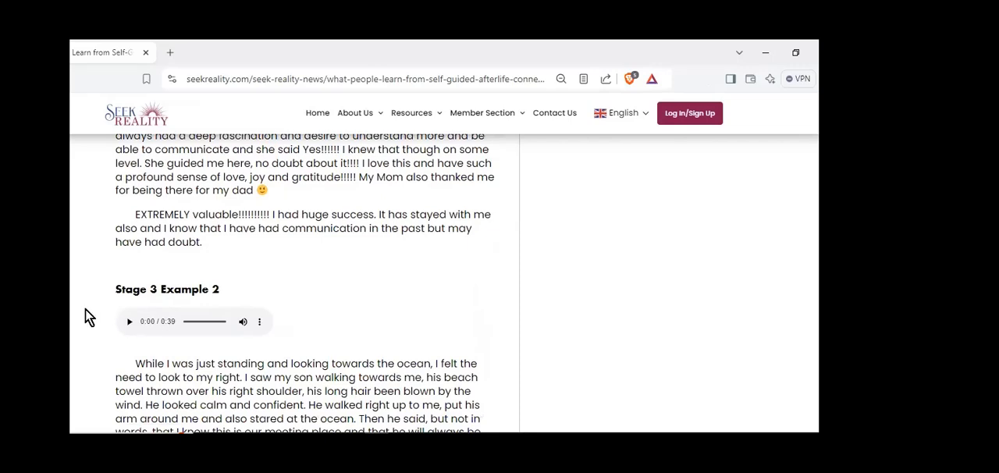
Play the Stage 3 Example 2 recording to its end and continue to Validations Example 1
scroll(down, 3)
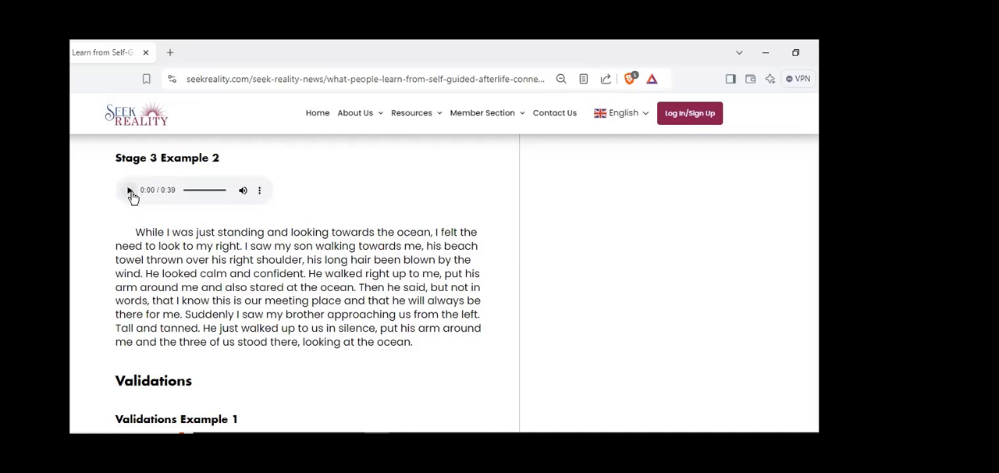
click(130, 189)
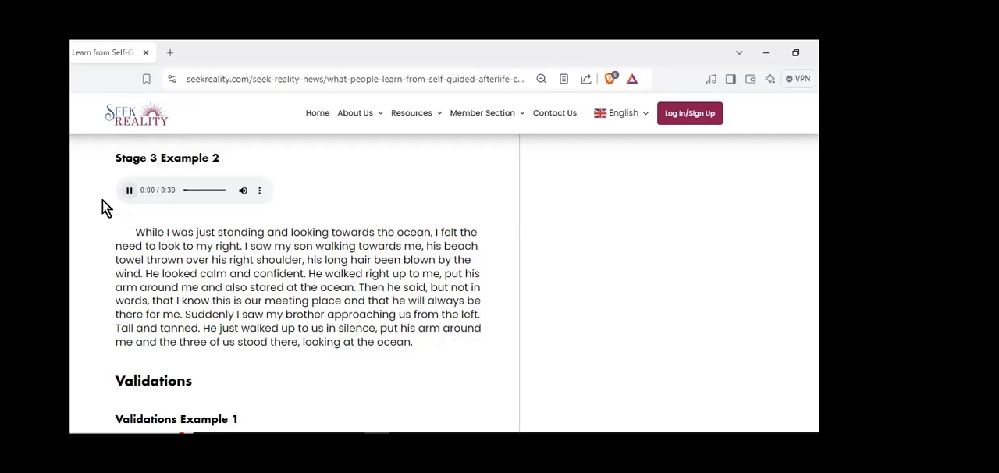
click(128, 190)
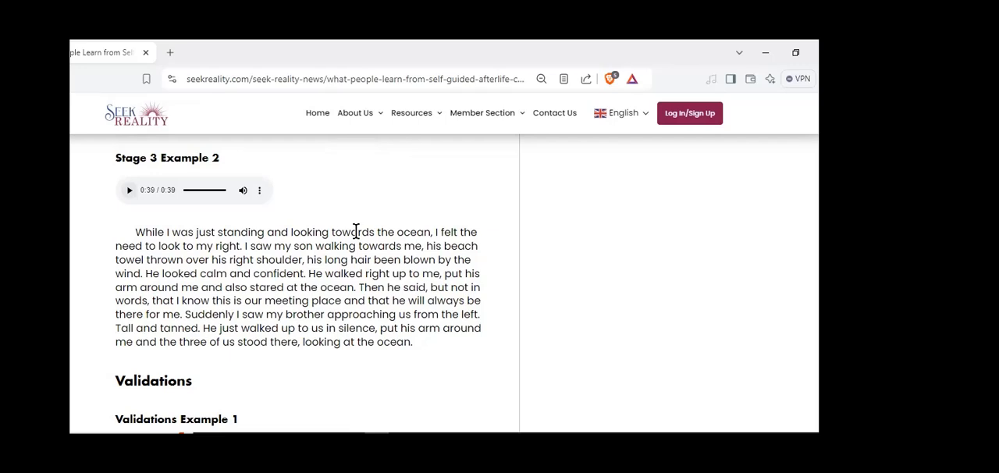
mouse_move(663, 282)
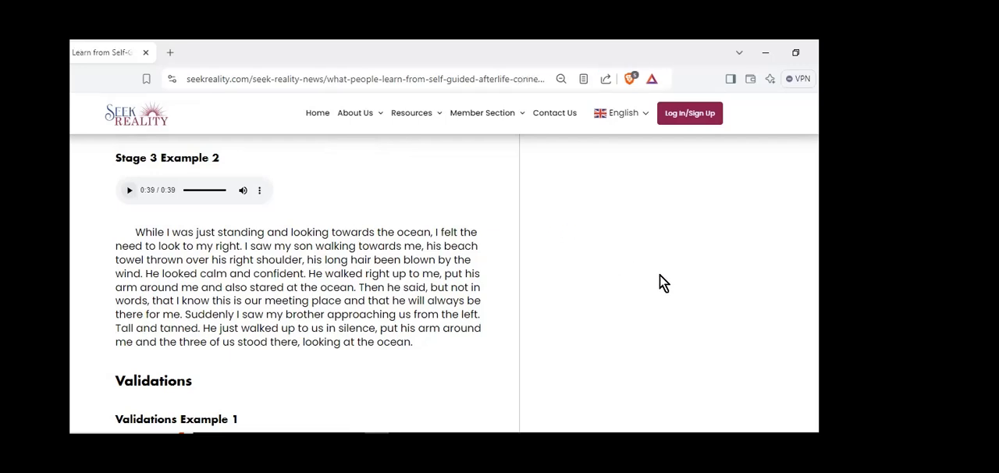
mouse_move(674, 287)
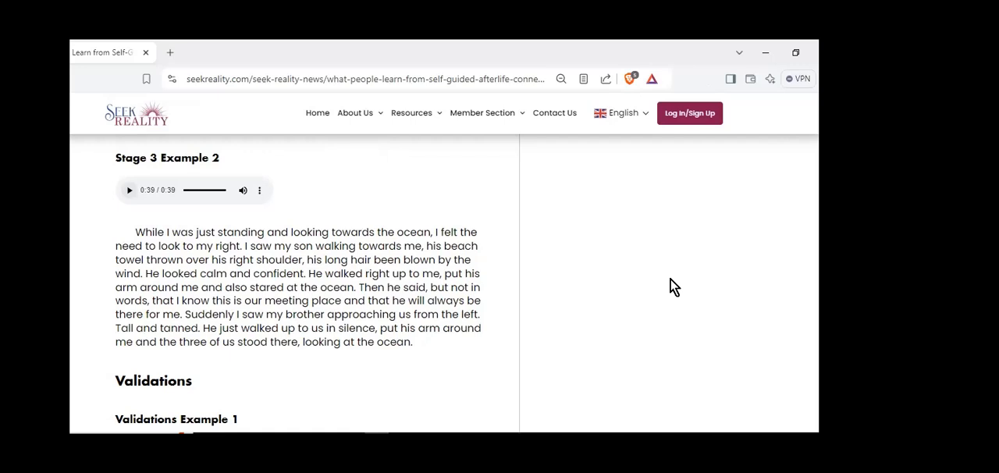
scroll(down, 3)
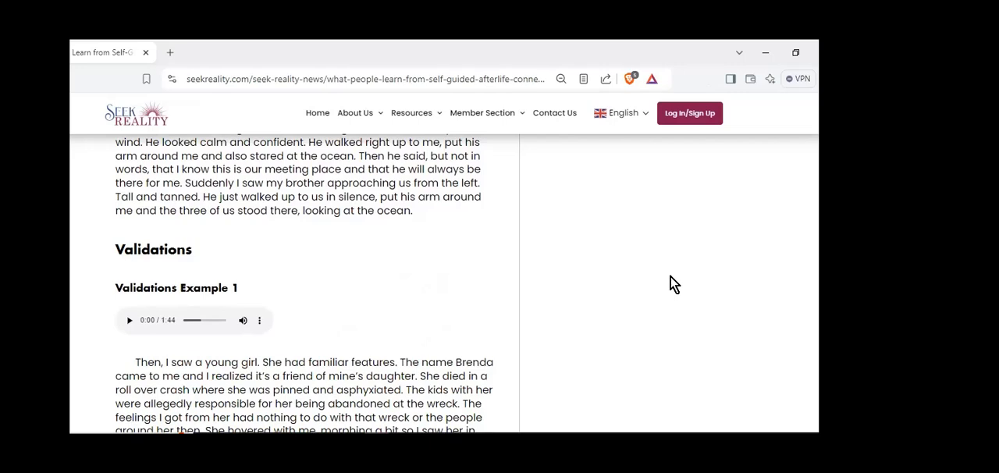
Play the Validations Example 1 recording and read its jalapeño roll ups e-mail follow-up down to Example 2
scroll(down, 3)
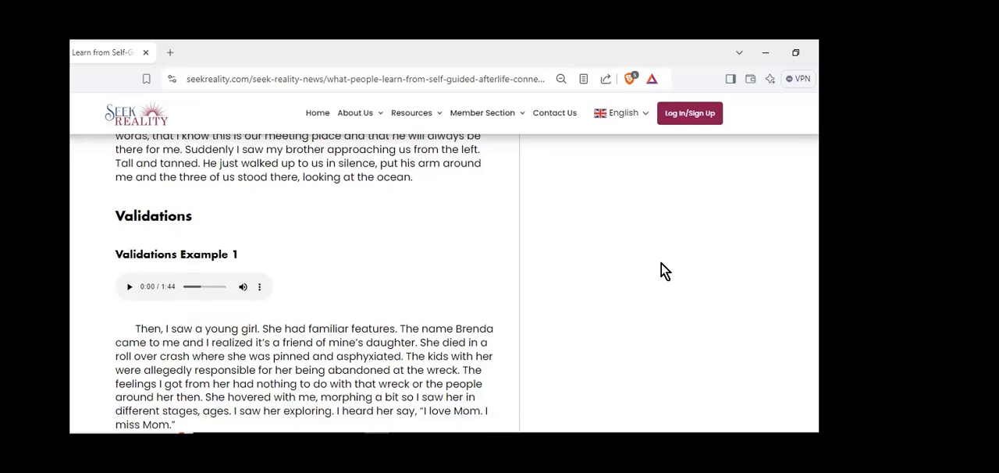
scroll(down, 3)
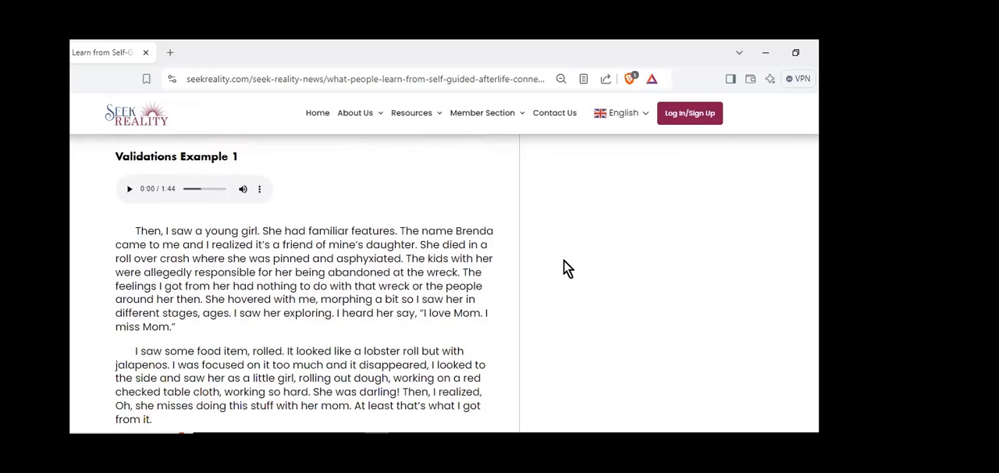
click(129, 189)
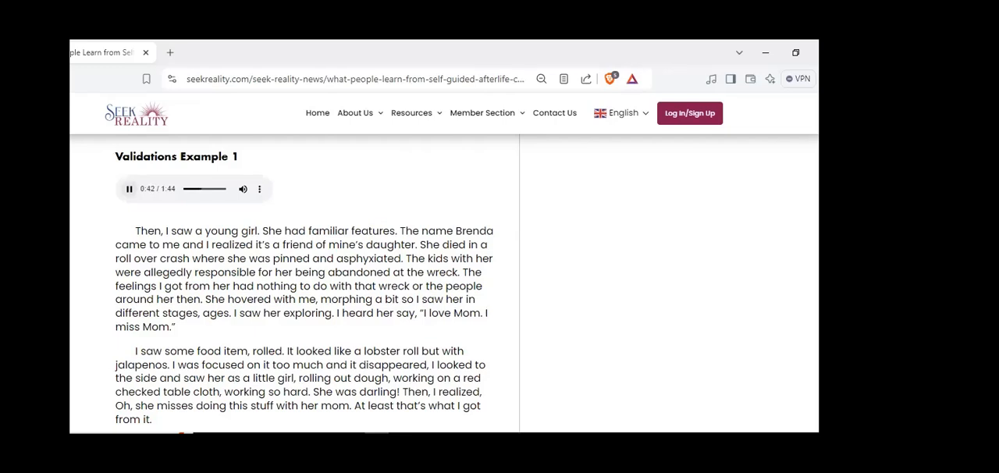
scroll(down, 3)
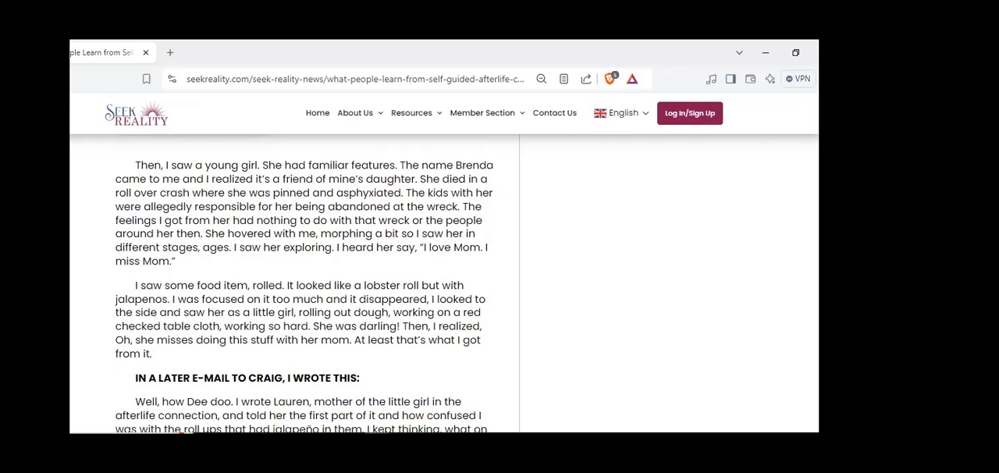
scroll(down, 3)
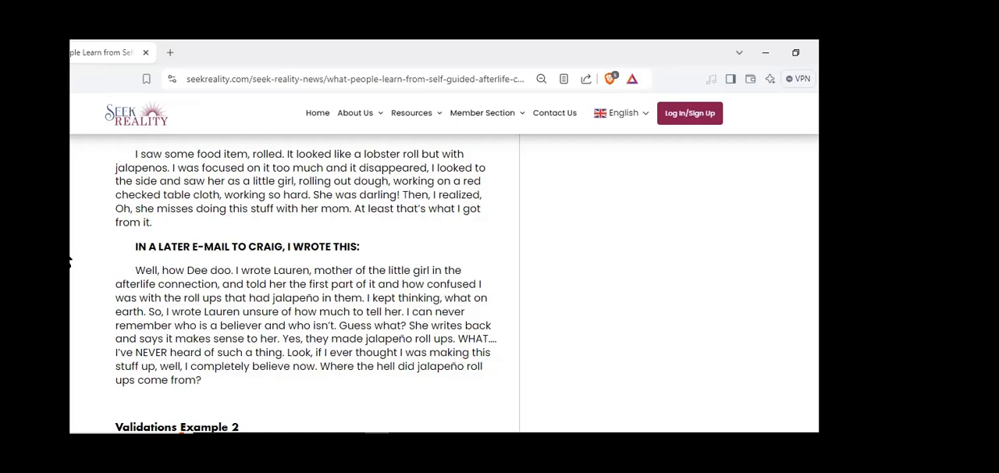
Scroll so the Validations Example 2 heading and its audio player are visible
scroll(down, 3)
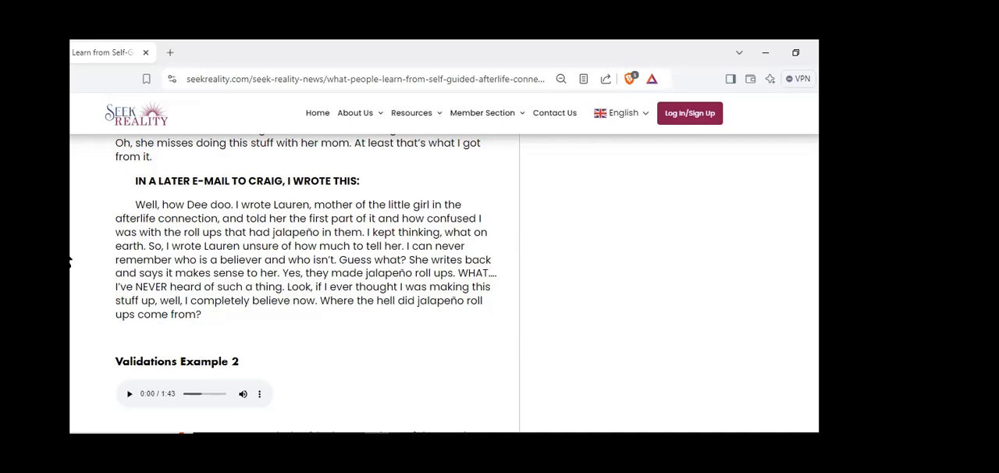
Play the Validations Example 2 clip and read its portrait story down to the Example 3 player
scroll(down, 3)
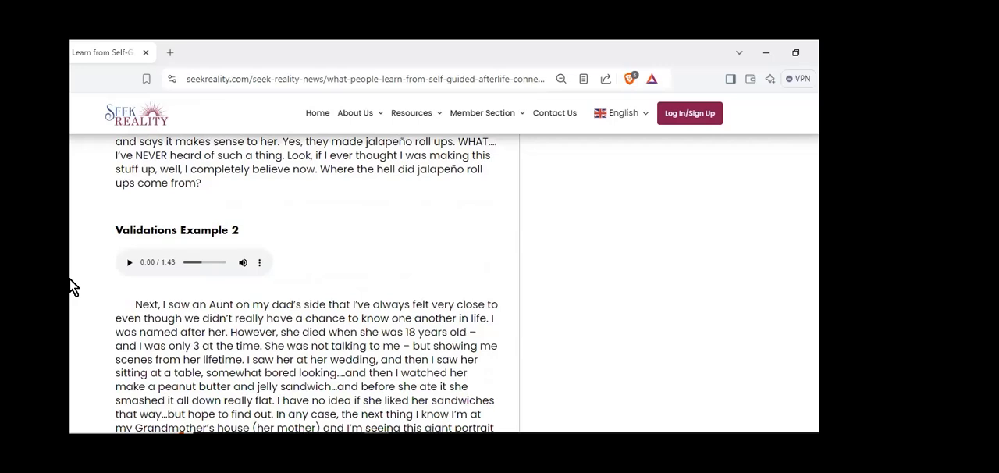
scroll(down, 3)
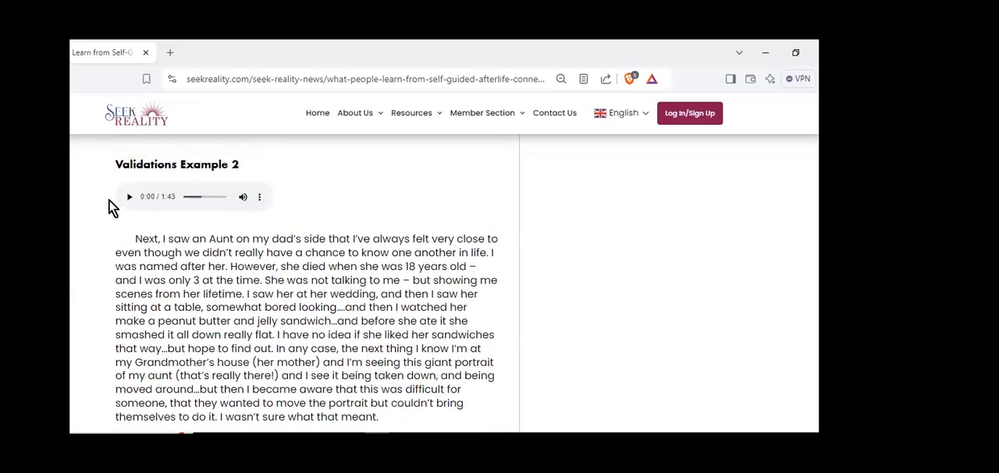
click(129, 197)
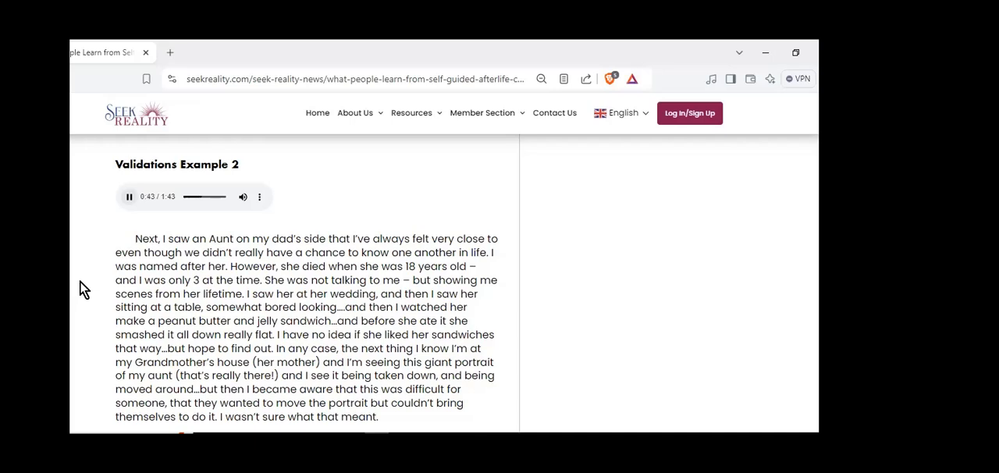
scroll(down, 3)
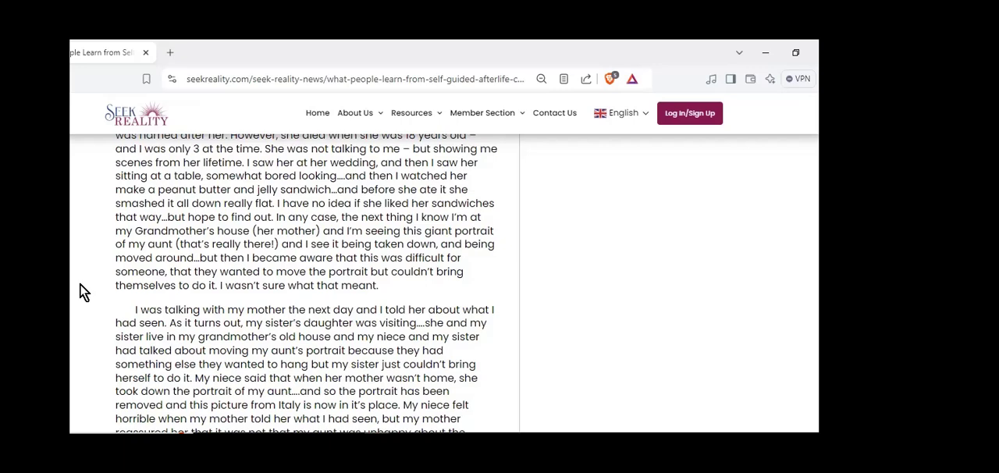
scroll(down, 3)
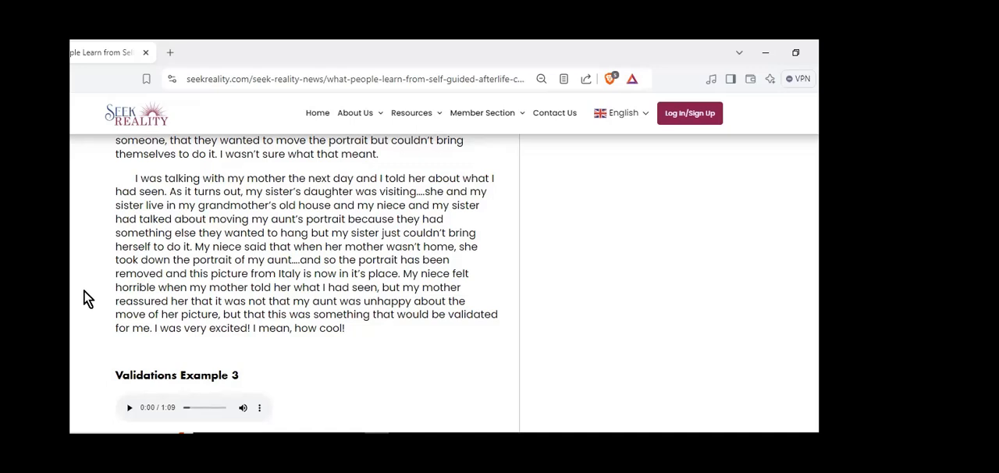
scroll(down, 3)
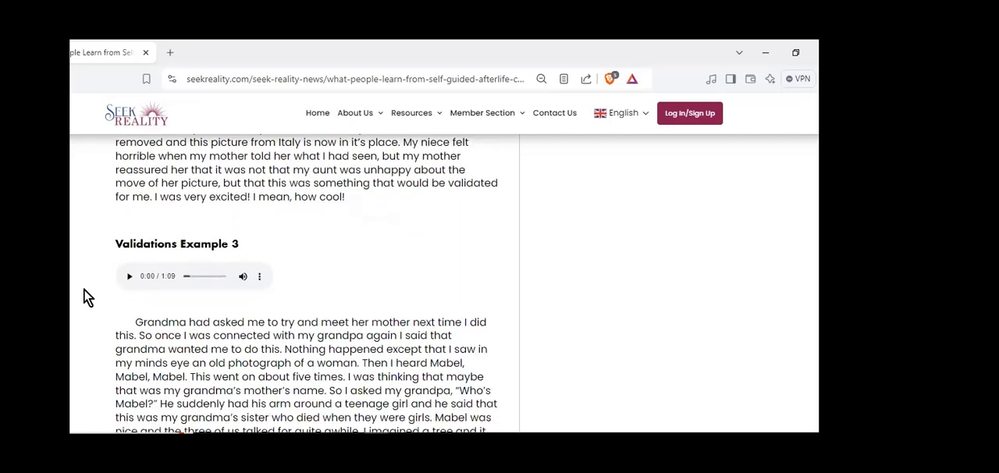
Play the Validations Example 3 clip and read its Mabel story down to Example 4
click(129, 276)
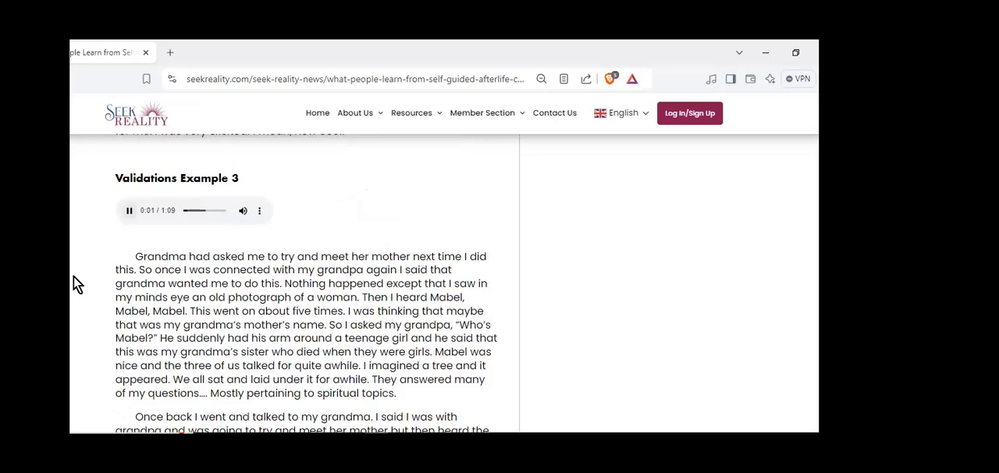
scroll(down, 3)
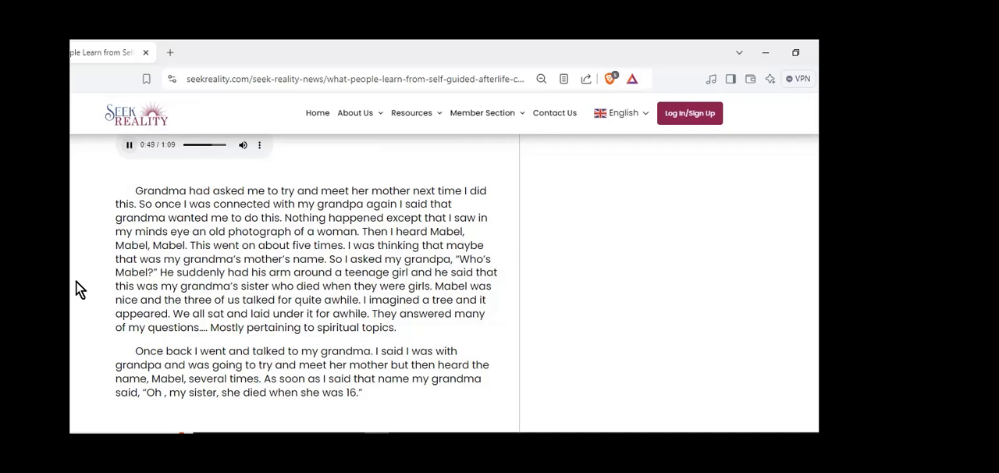
scroll(down, 3)
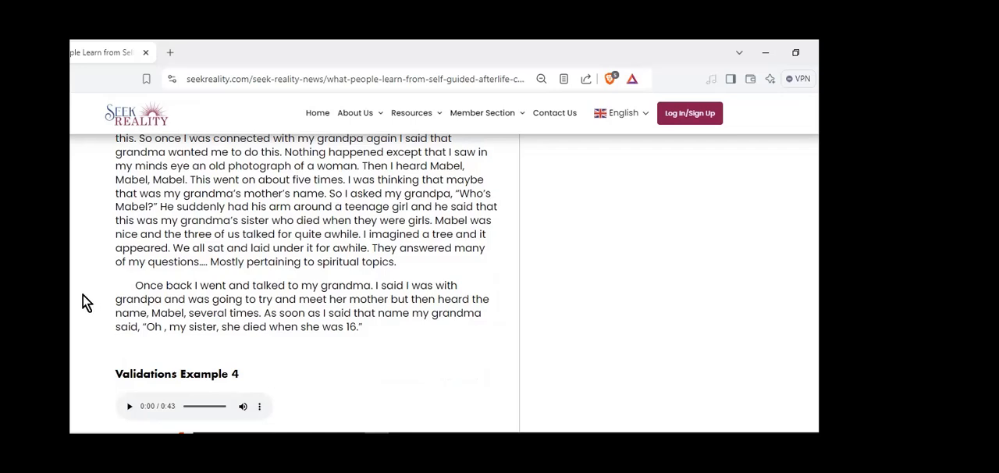
scroll(down, 3)
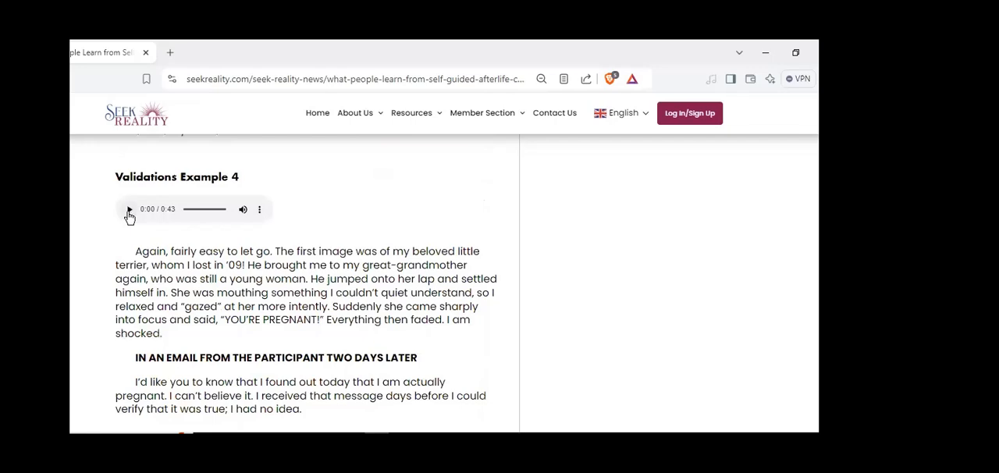
Play the Validations Example 4 clip and read its pregnancy story down to Example 5
click(129, 208)
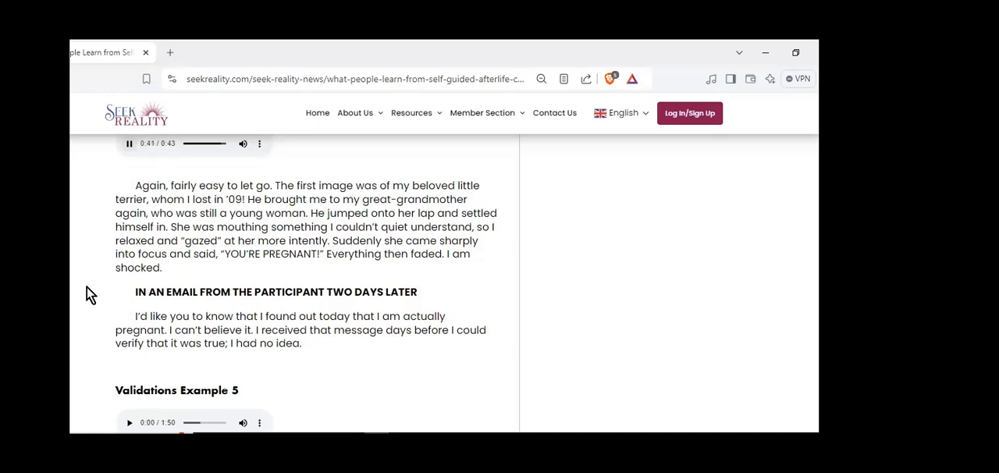
scroll(down, 3)
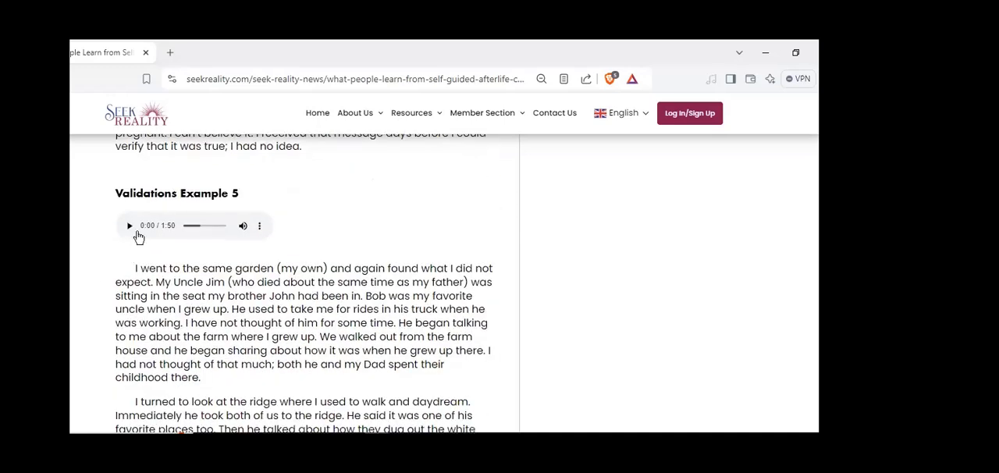
Play the Validations Example 5 clip and read its Uncle Bob farm story down to Example 6
click(129, 225)
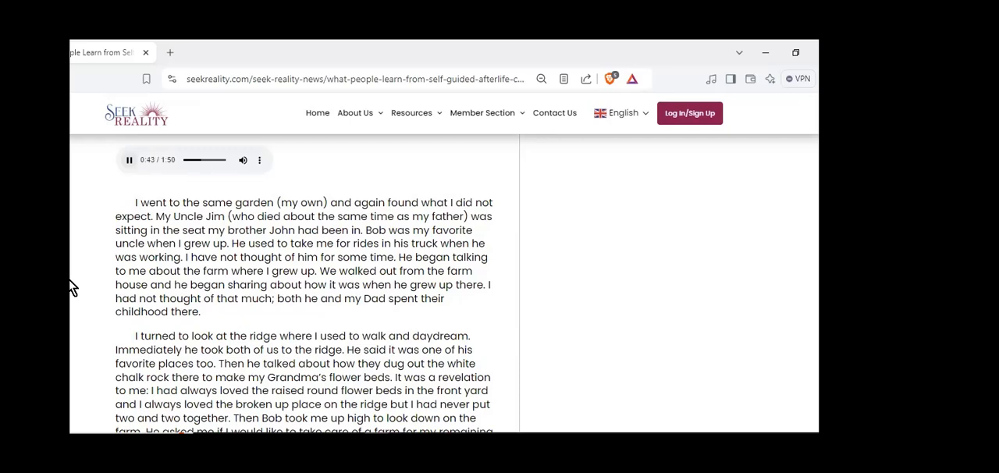
scroll(down, 3)
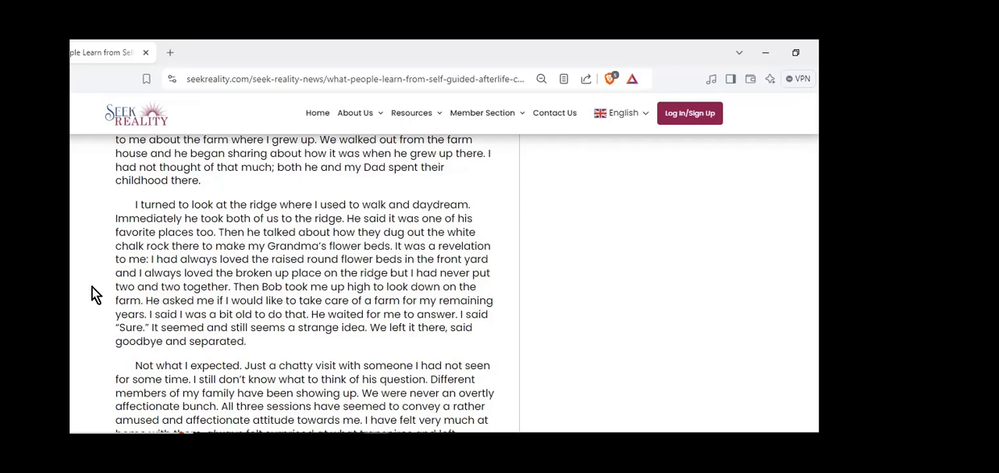
scroll(down, 3)
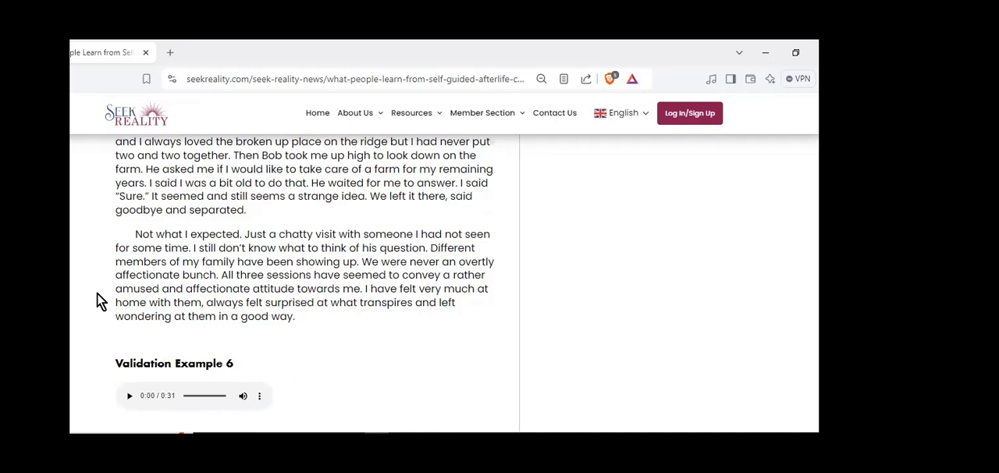
Read the Validation Example 6 song story while its clip plays, reaching Example 7's hajib account
scroll(down, 3)
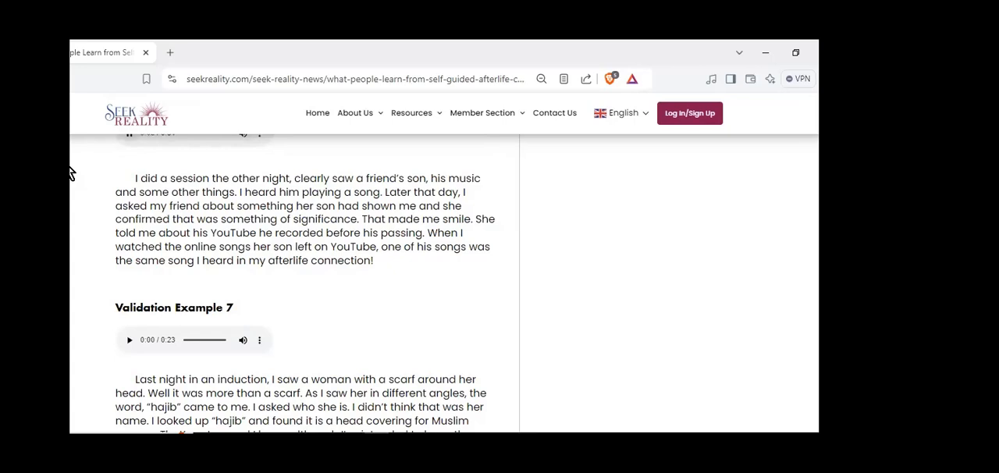
mouse_move(100, 190)
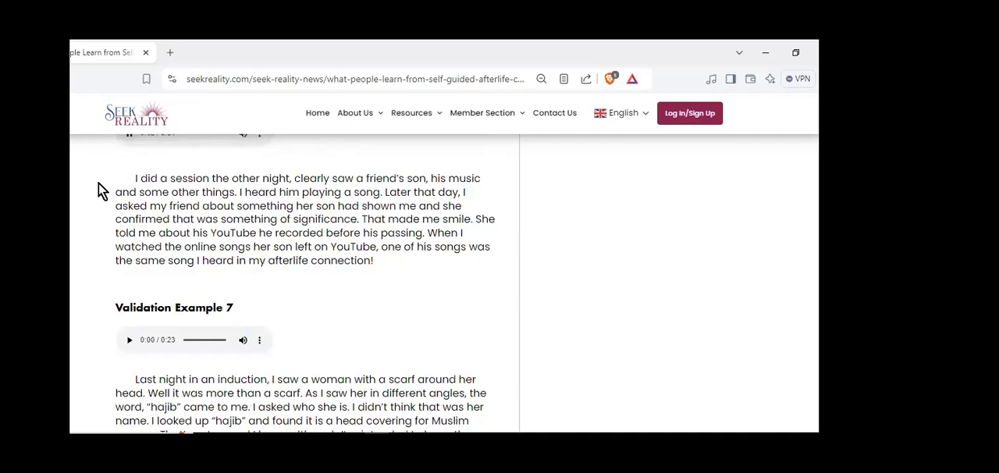
mouse_move(75, 187)
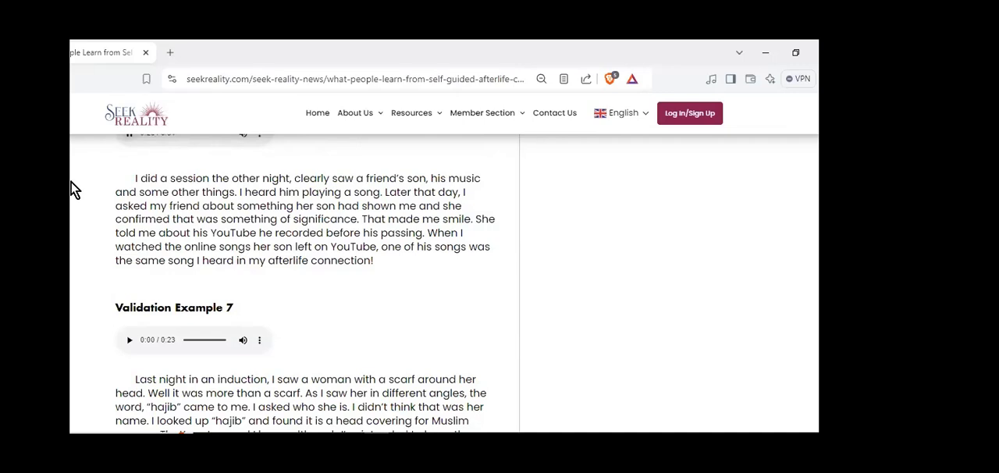
mouse_move(84, 196)
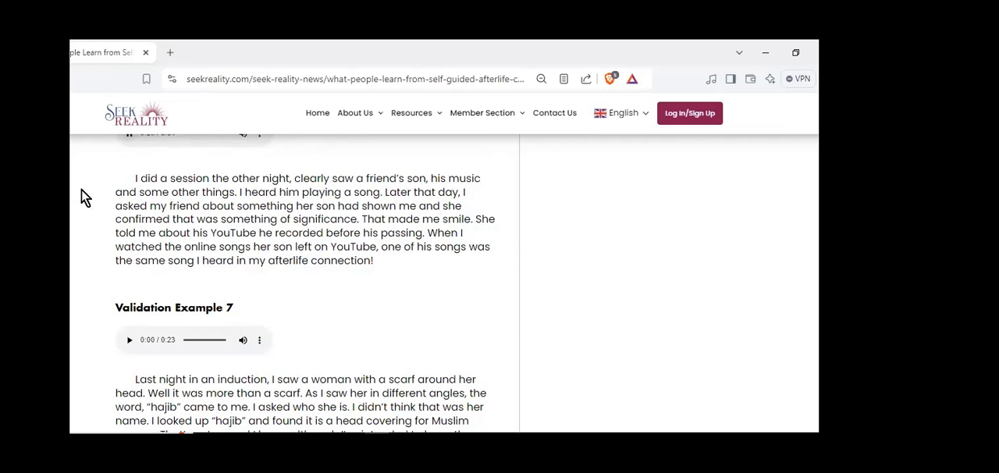
scroll(down, 3)
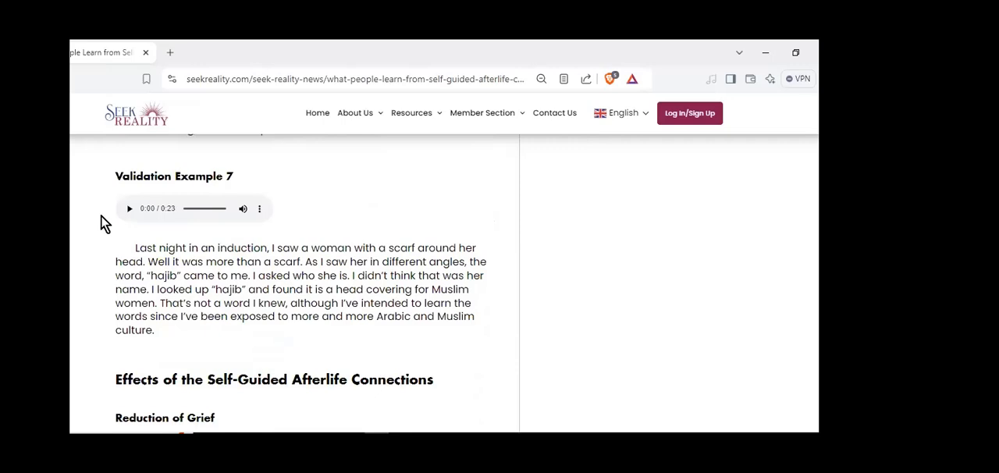
Play Validation Example 7's 23-second clip to the end and scroll on to the Reduction of Grief recording
click(129, 209)
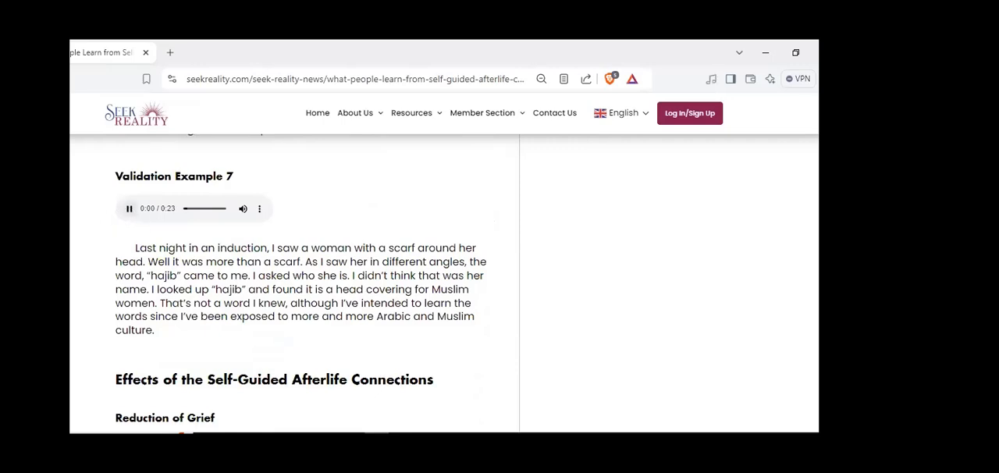
click(129, 208)
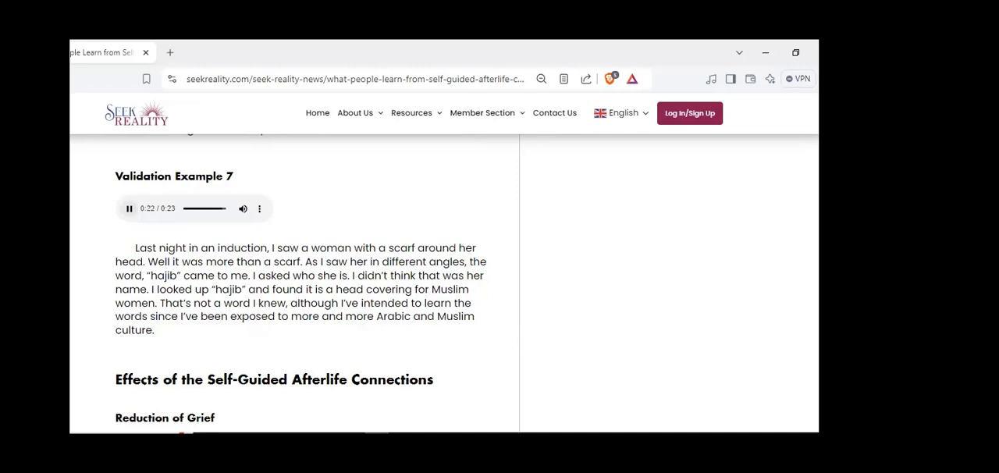
click(129, 209)
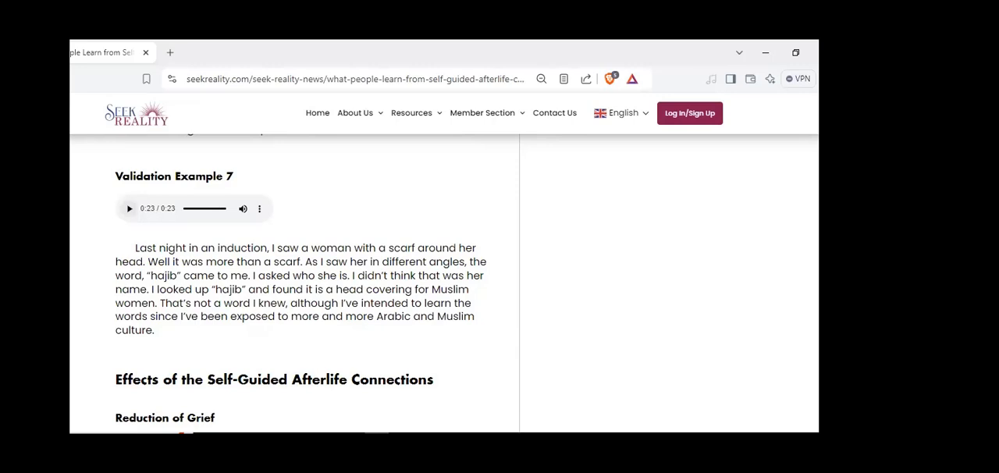
scroll(down, 3)
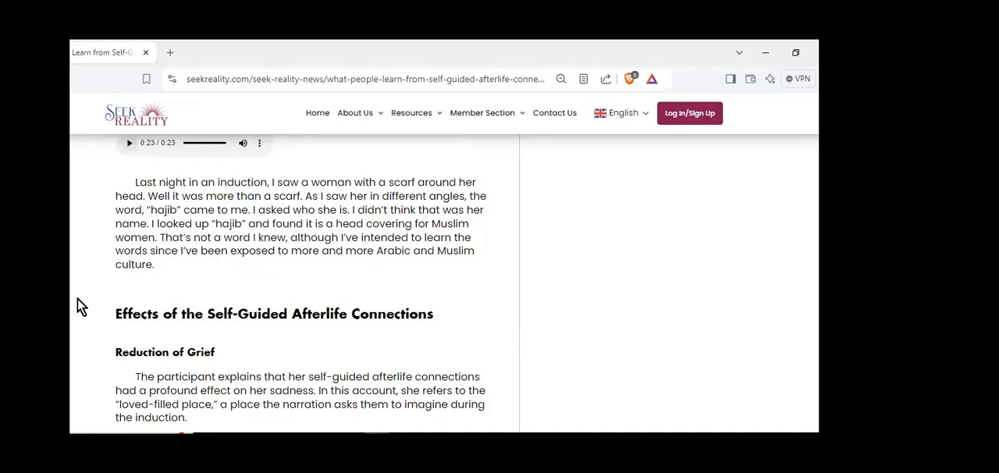
scroll(down, 3)
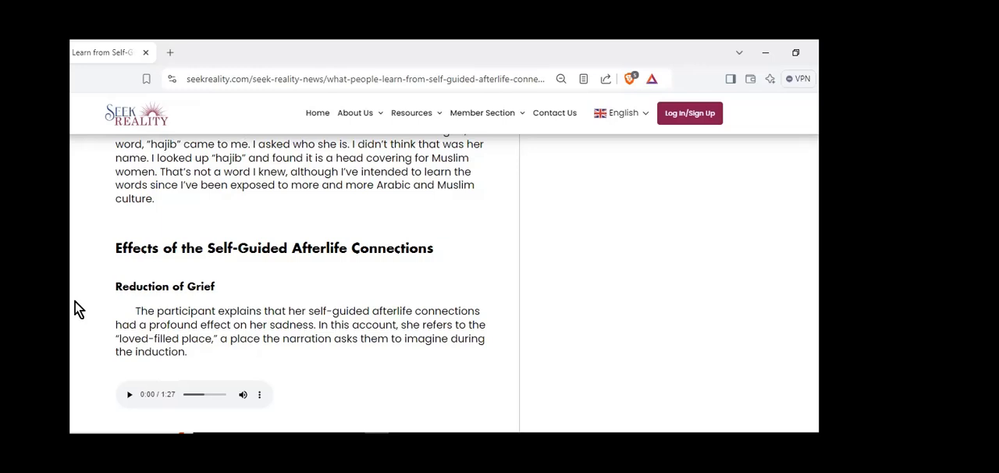
Read through the Reduction of Grief healing account down to the Insights About the Afterlife heading
scroll(down, 3)
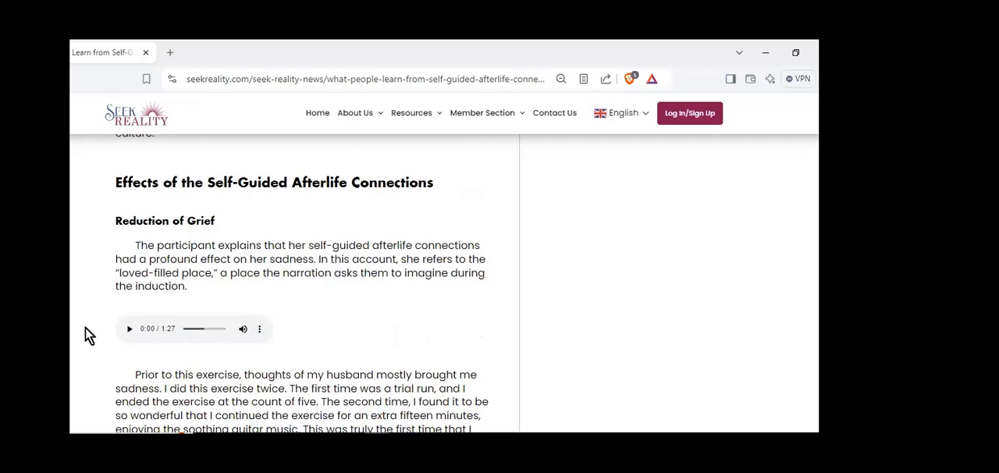
mouse_move(79, 329)
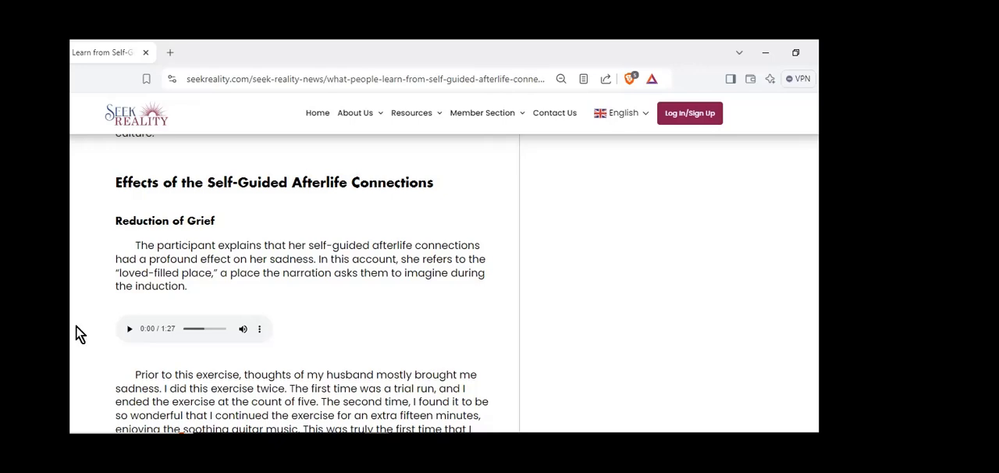
scroll(down, 3)
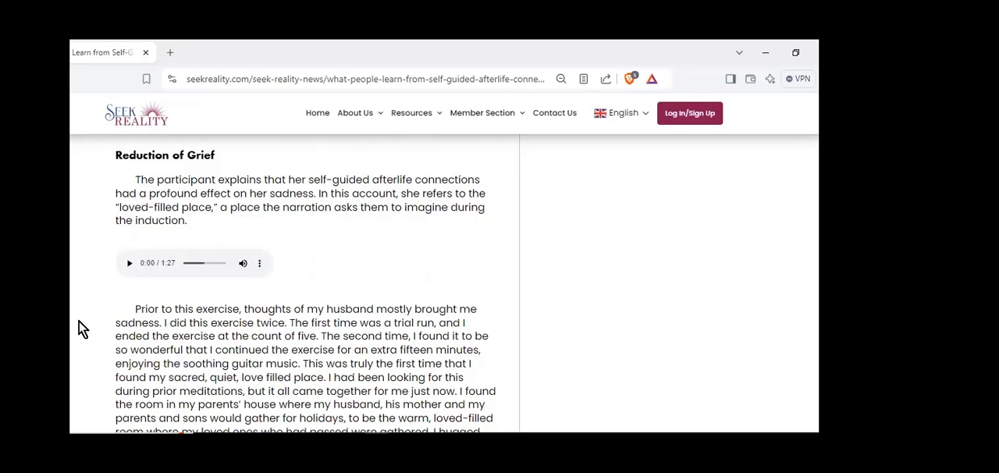
scroll(down, 3)
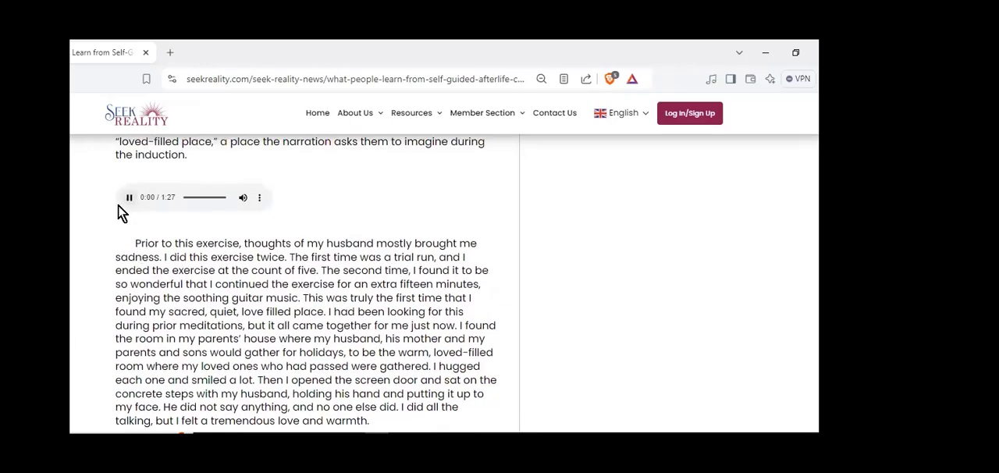
scroll(down, 3)
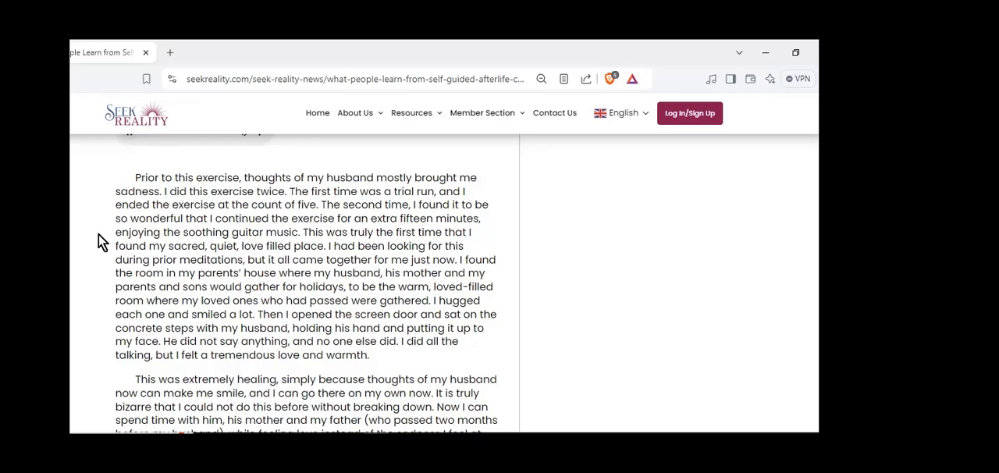
scroll(down, 3)
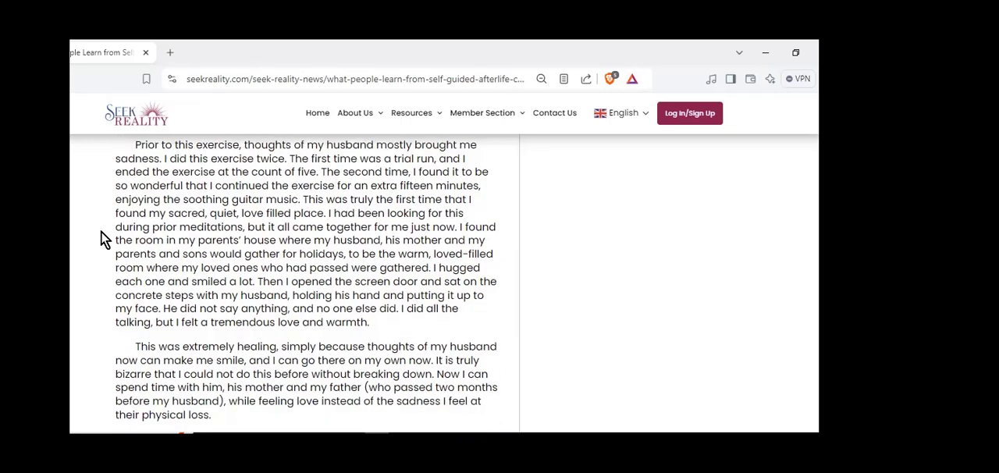
scroll(down, 3)
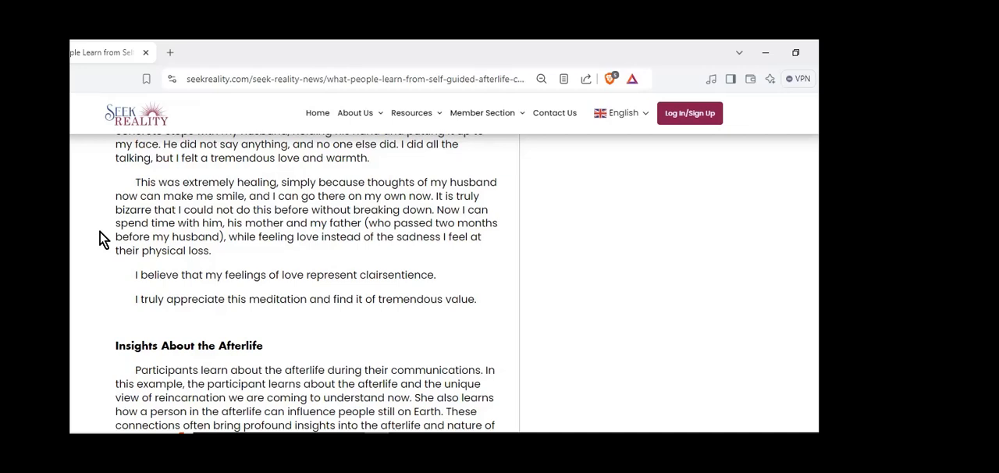
mouse_move(758, 334)
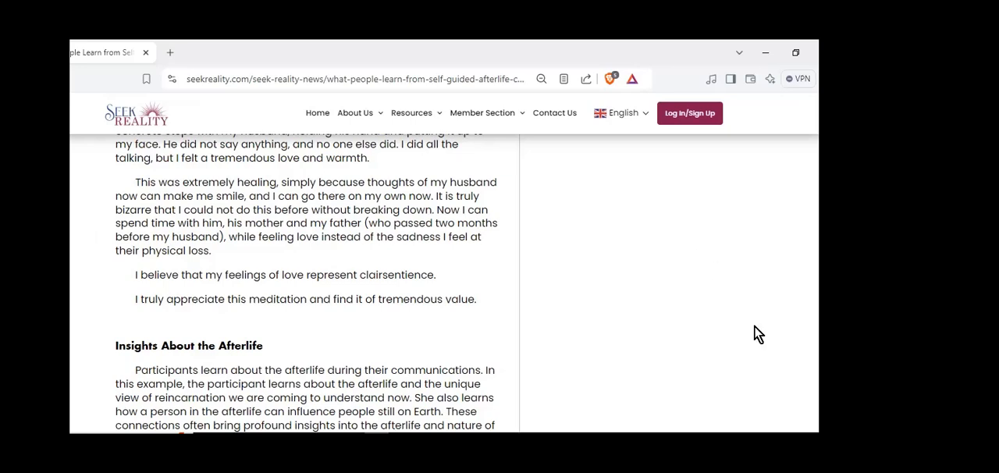
mouse_move(805, 345)
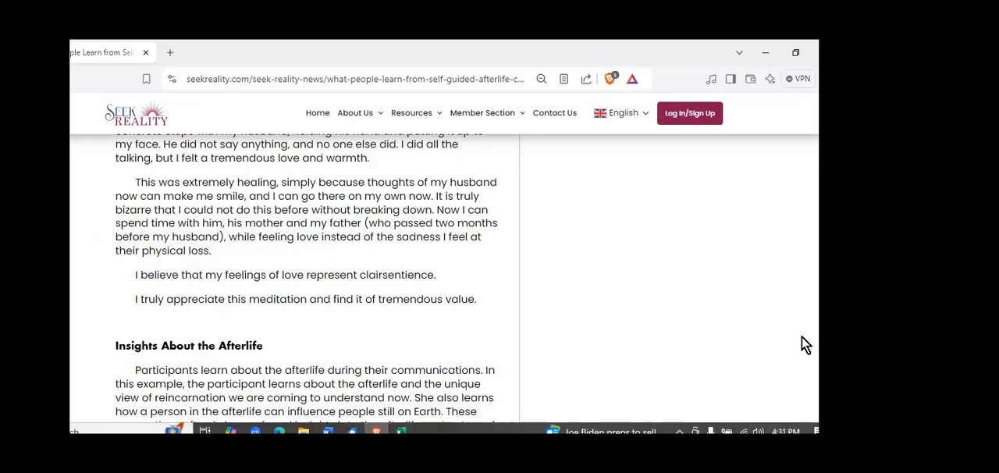
Scroll so the Insights About the Afterlife 1:17 recording and its white-light account are visible
scroll(down, 3)
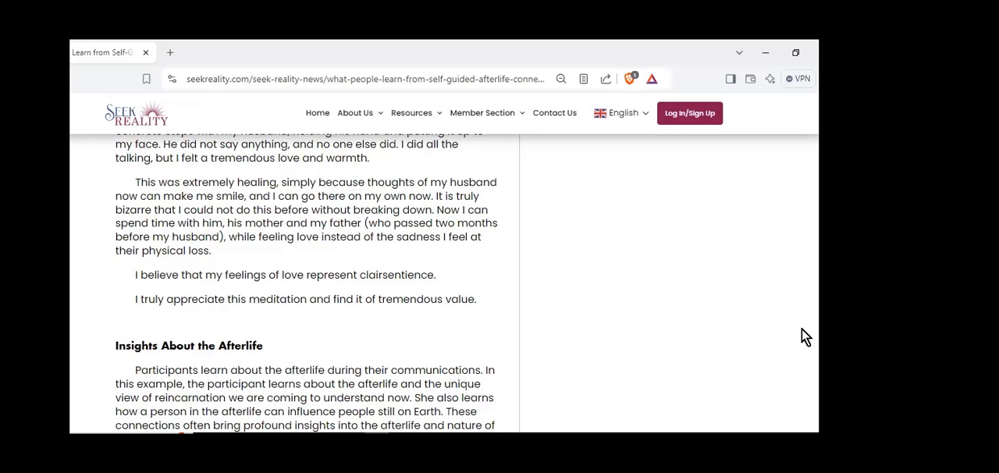
mouse_move(718, 317)
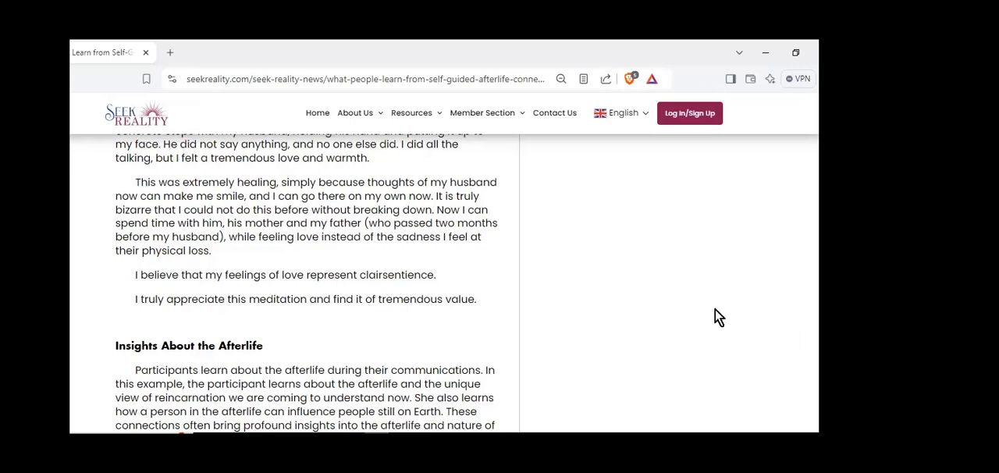
mouse_move(722, 309)
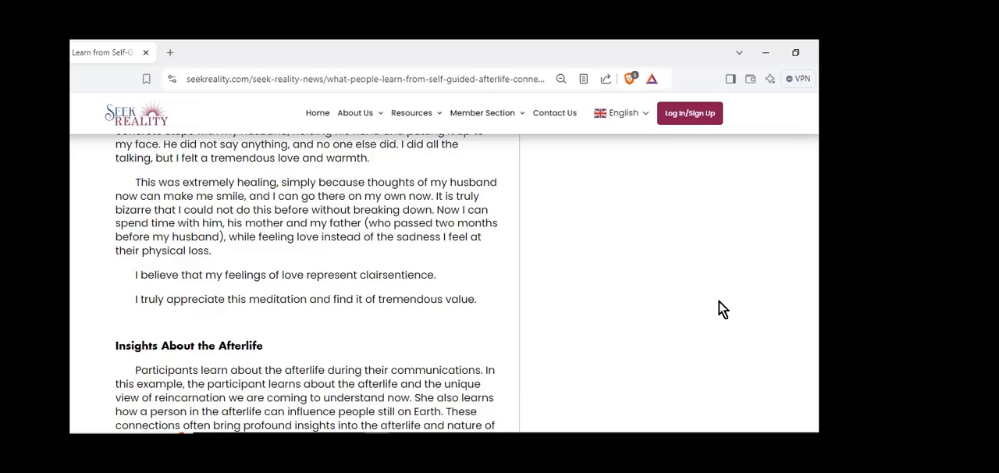
scroll(down, 3)
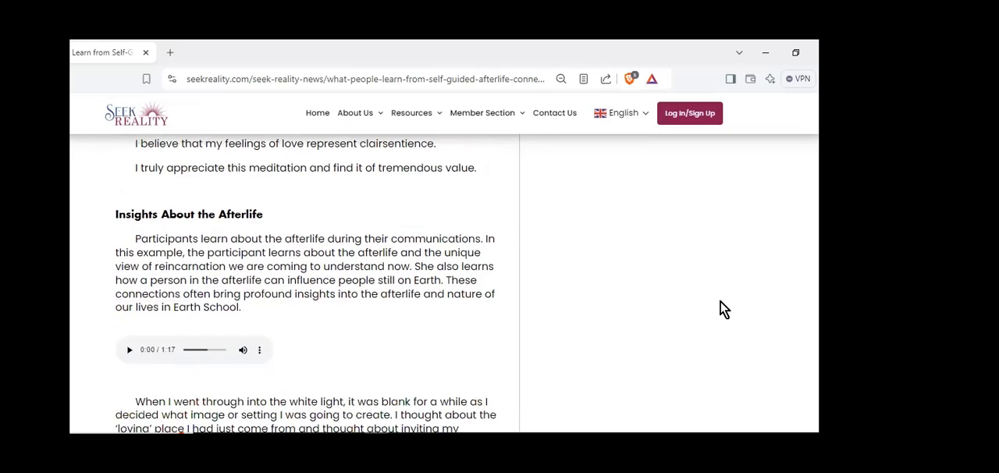
mouse_move(719, 304)
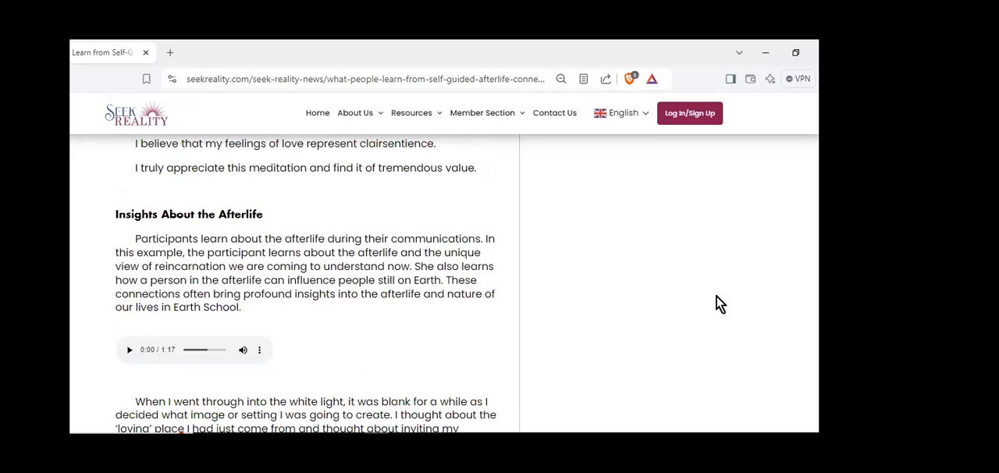
mouse_move(697, 307)
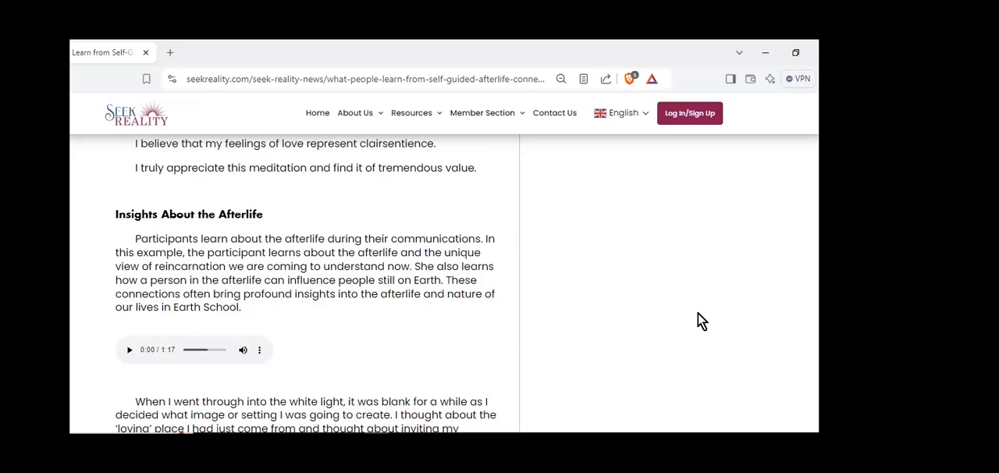
Play the 1:17 Insights About the Afterlife clip and read the Gran account down to Nature of Reality
scroll(down, 3)
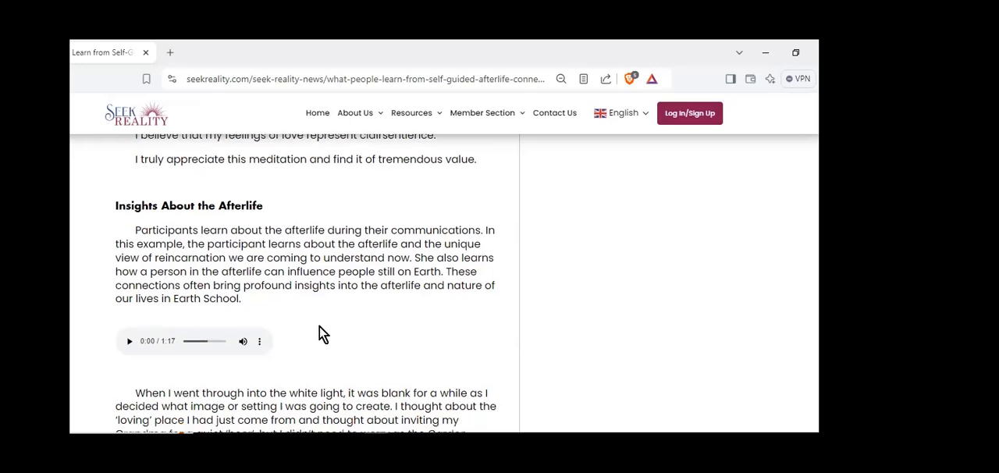
scroll(down, 3)
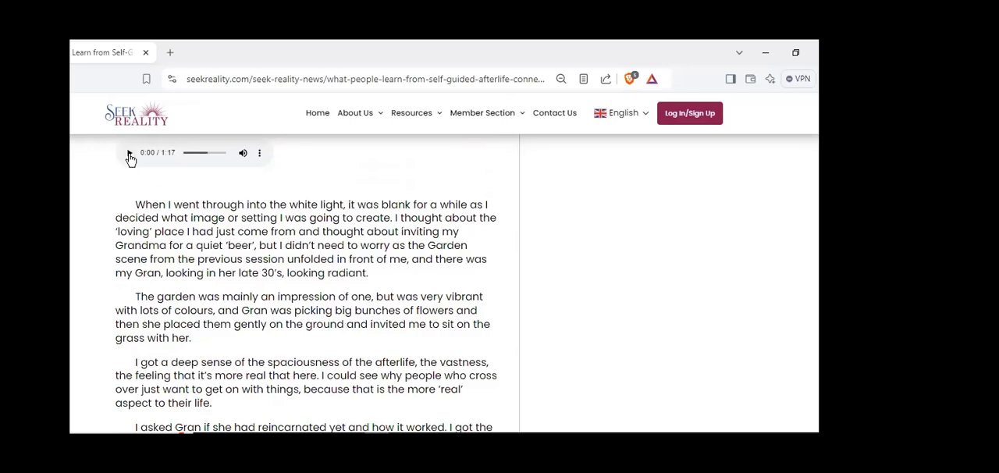
click(130, 153)
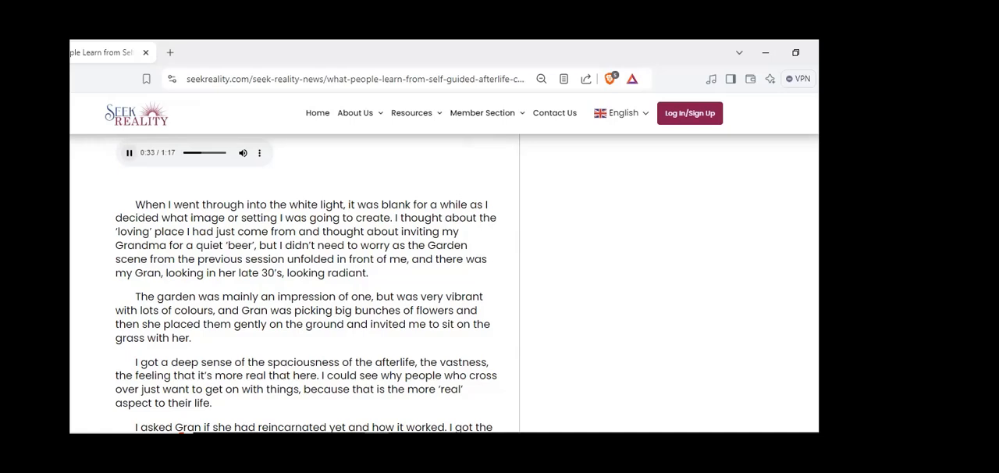
scroll(down, 3)
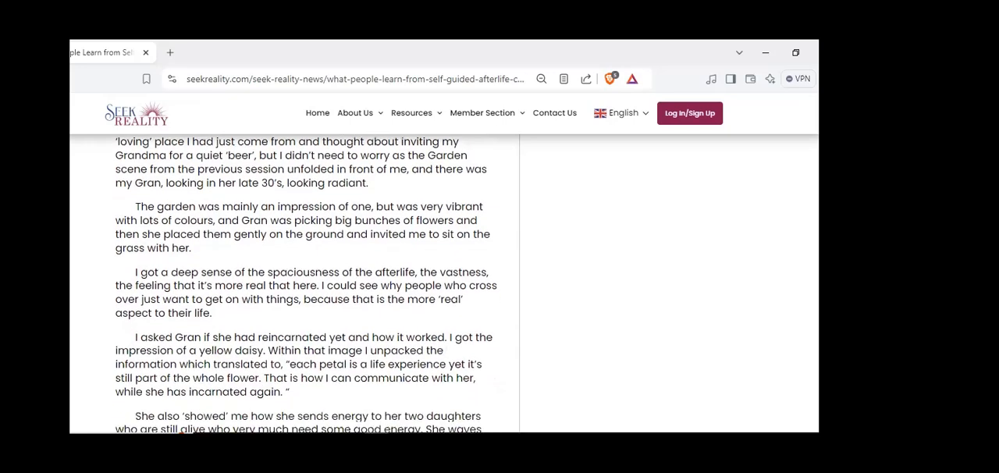
scroll(down, 3)
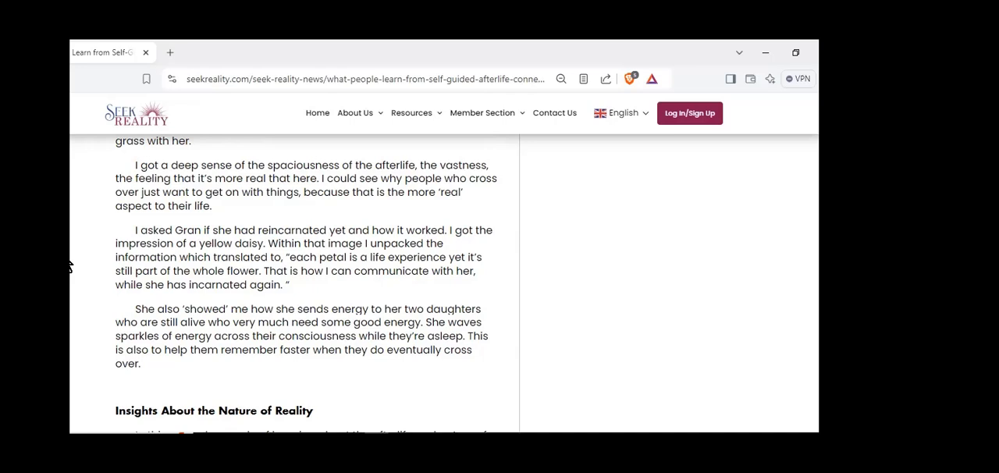
mouse_move(72, 262)
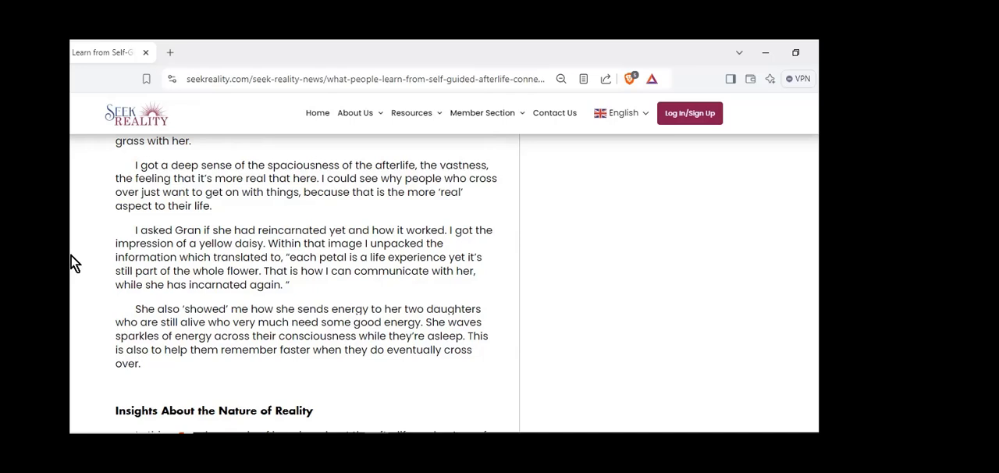
scroll(down, 3)
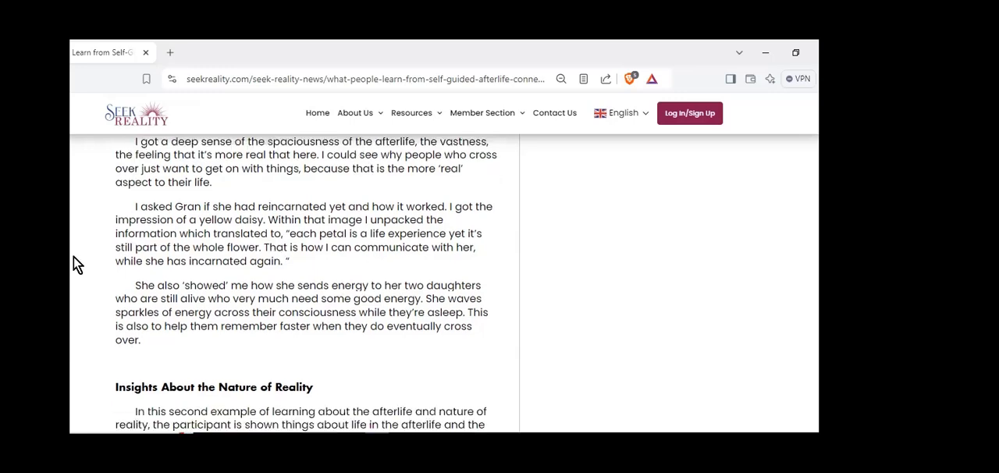
scroll(down, 3)
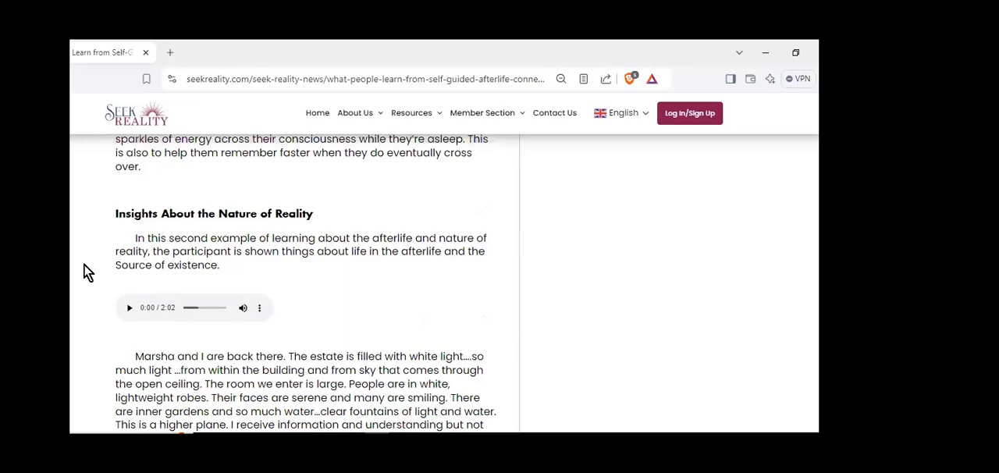
scroll(down, 3)
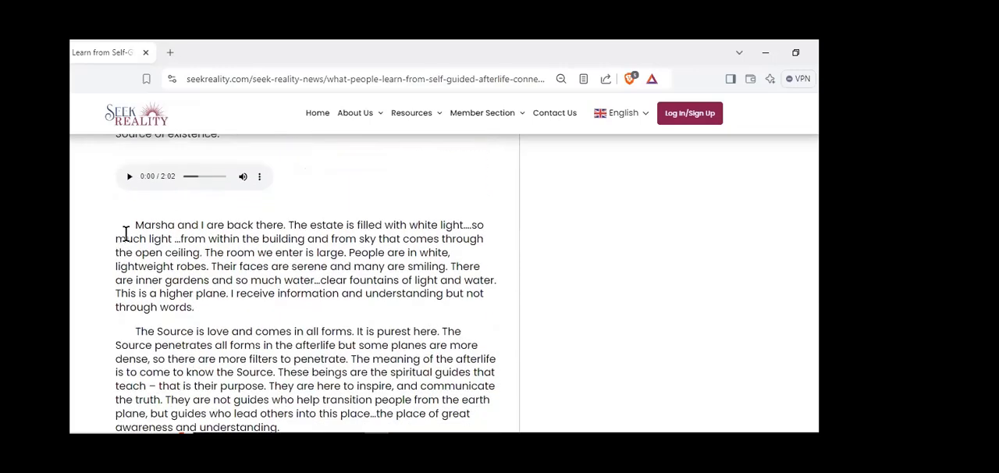
scroll(down, 3)
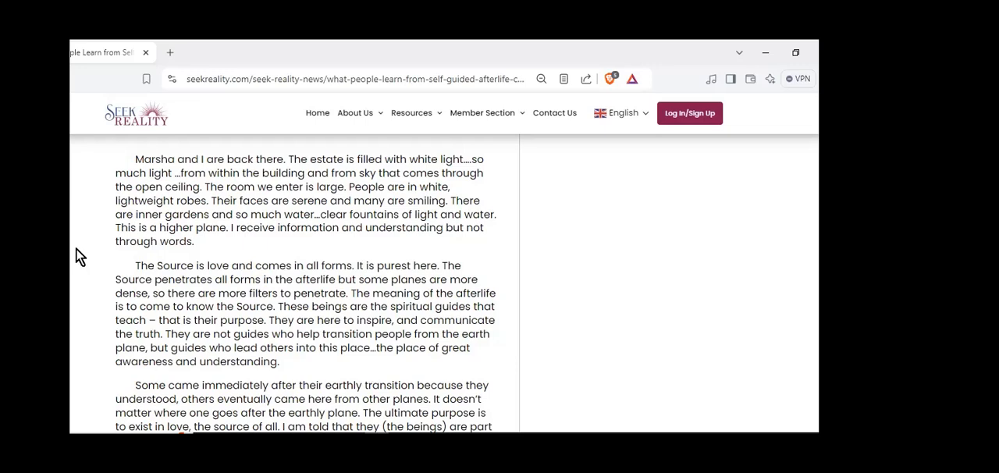
mouse_move(86, 248)
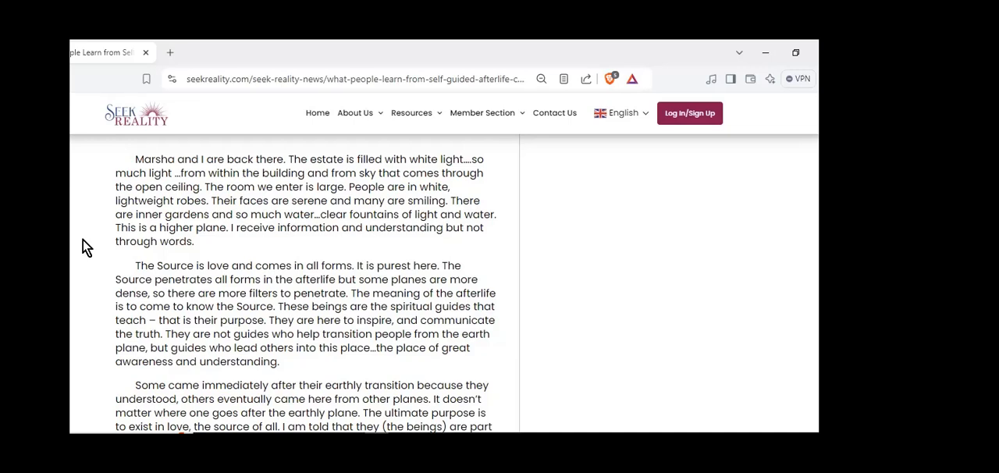
Scroll past the waterfall passage to the Life Planning 1:44 clip and the Andre account
scroll(down, 3)
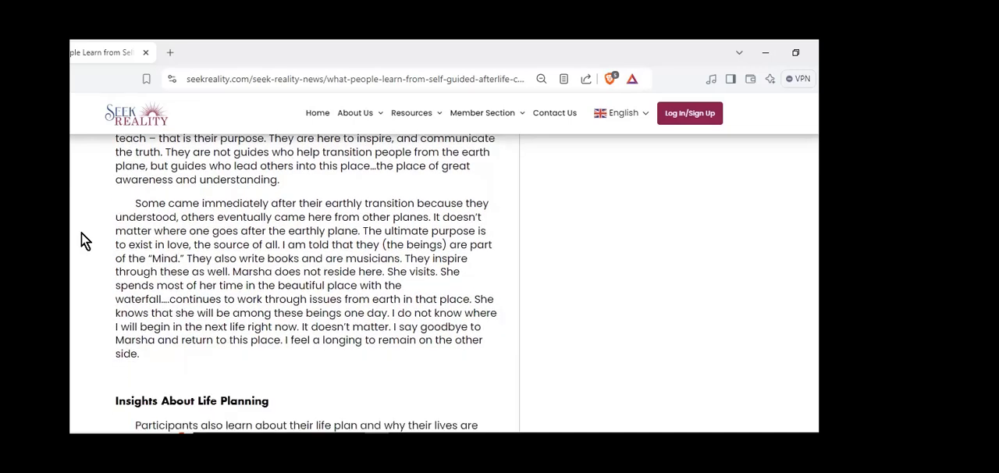
scroll(down, 3)
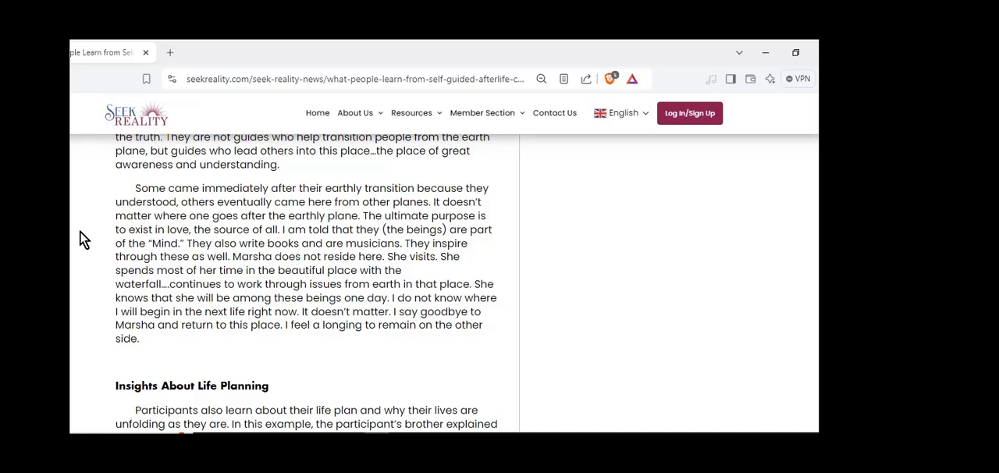
scroll(down, 3)
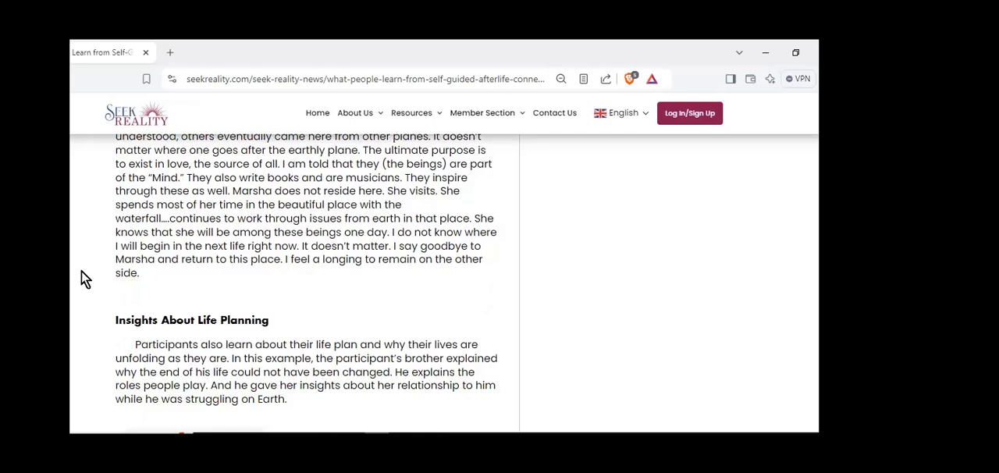
scroll(down, 3)
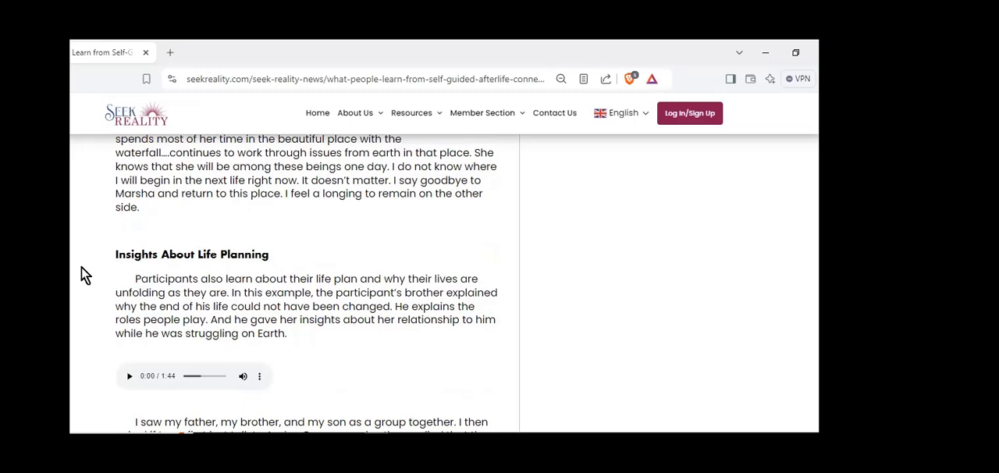
mouse_move(88, 296)
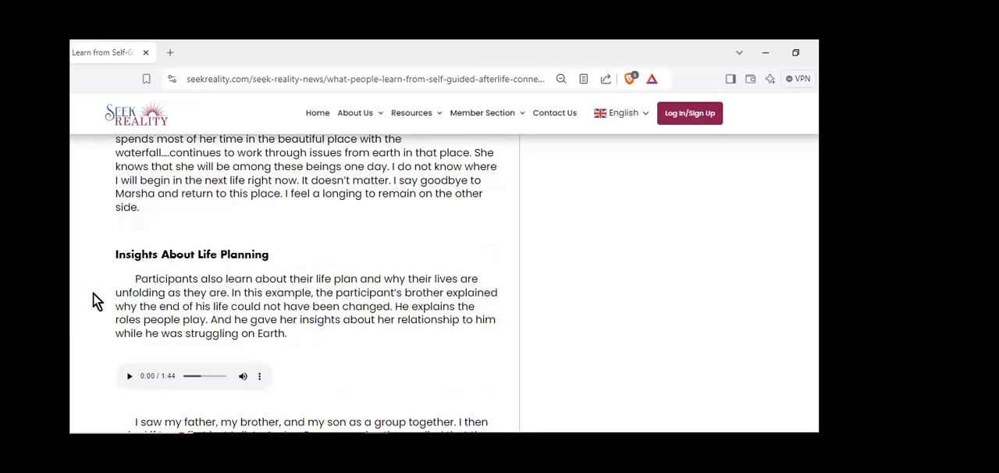
scroll(down, 3)
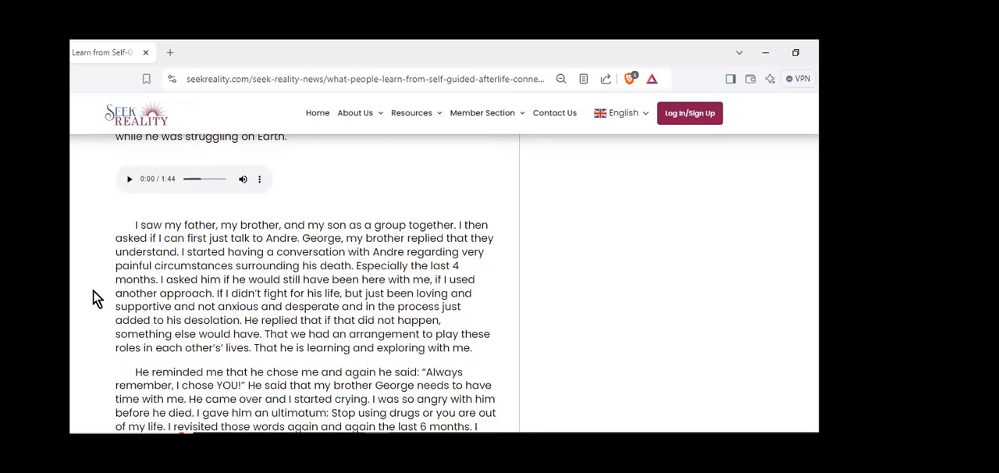
Play the Life Planning clip and read the Andre and George account to Seeing the Person in Spirit
click(129, 179)
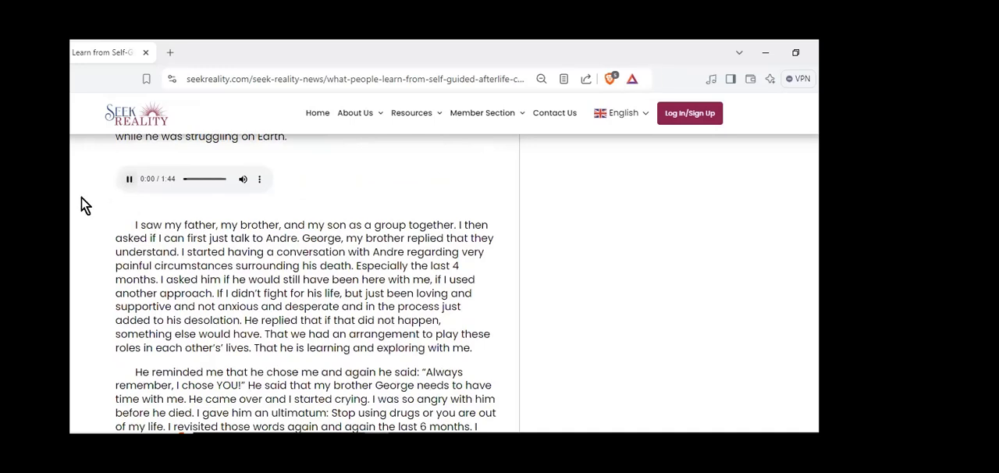
click(129, 179)
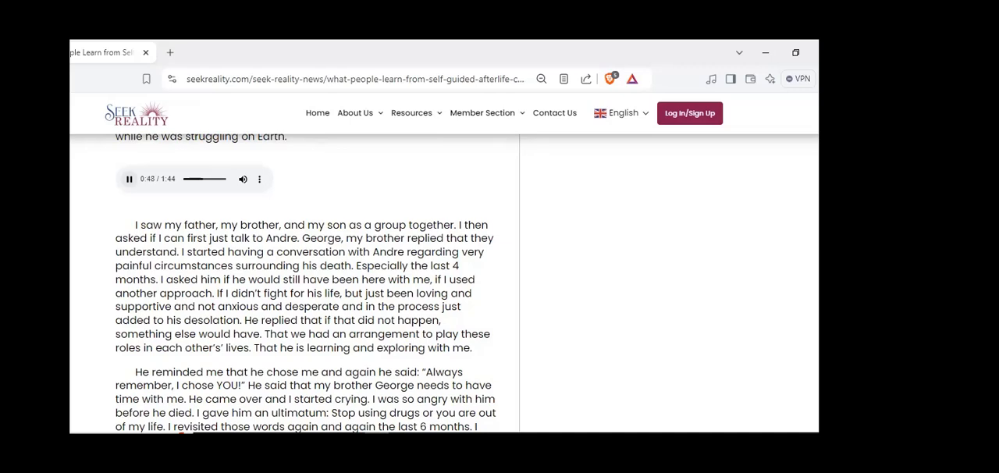
mouse_move(72, 220)
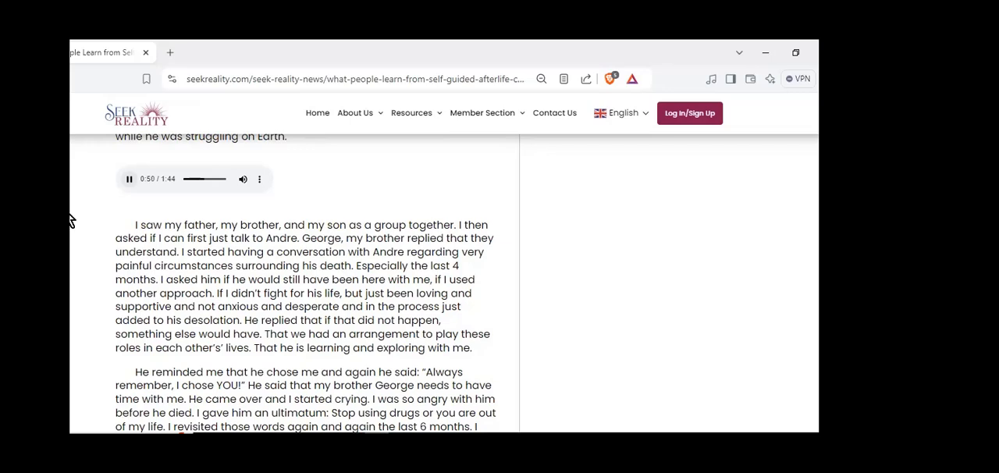
scroll(down, 3)
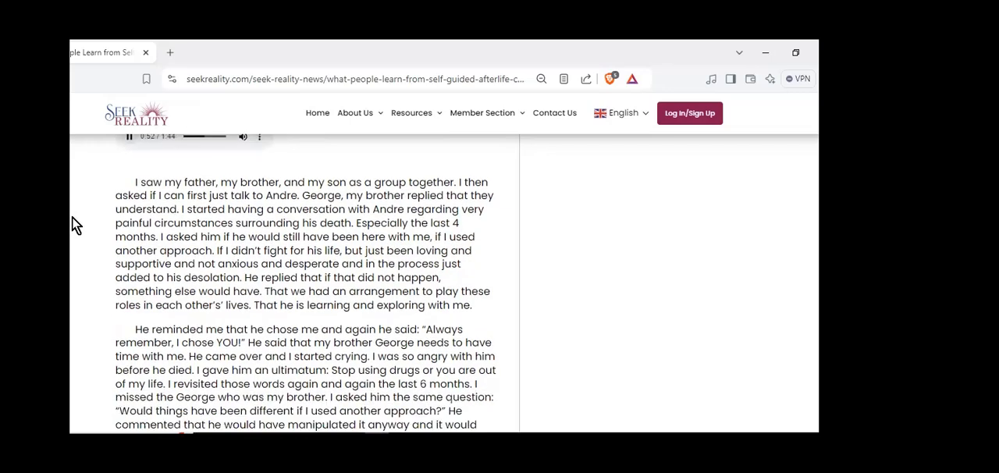
scroll(down, 3)
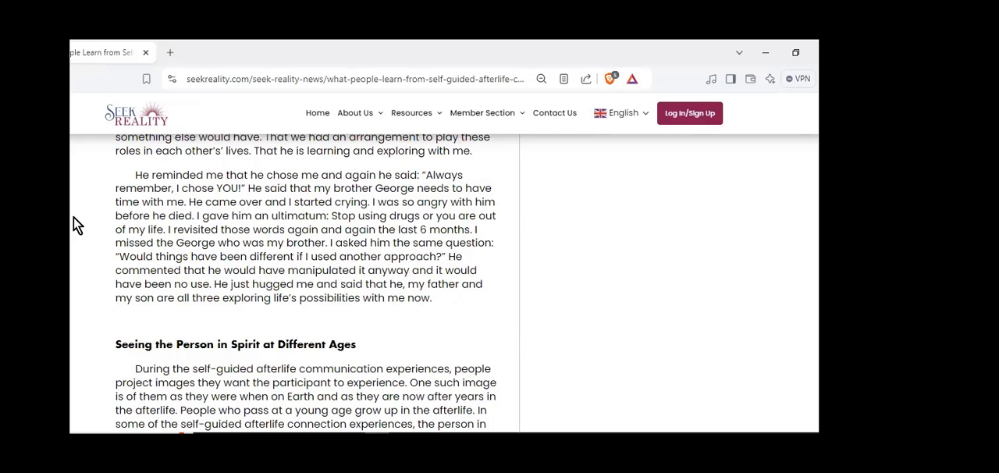
mouse_move(77, 261)
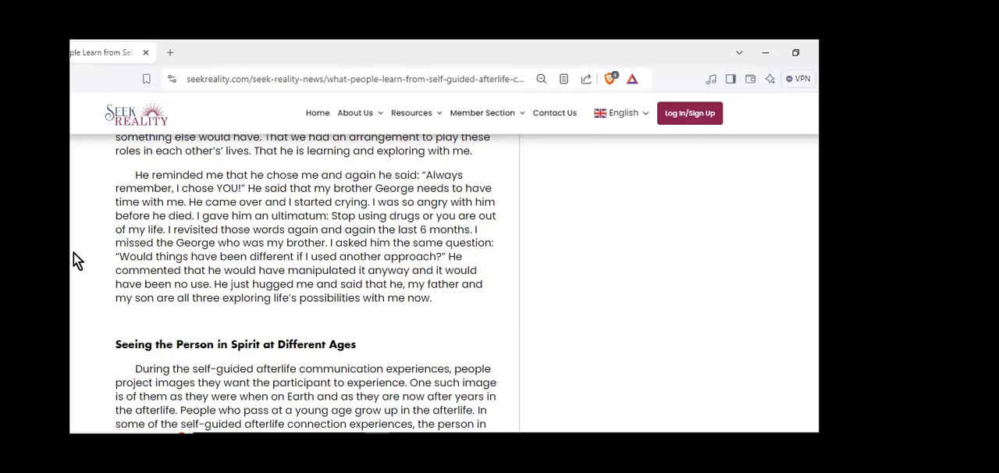
mouse_move(109, 259)
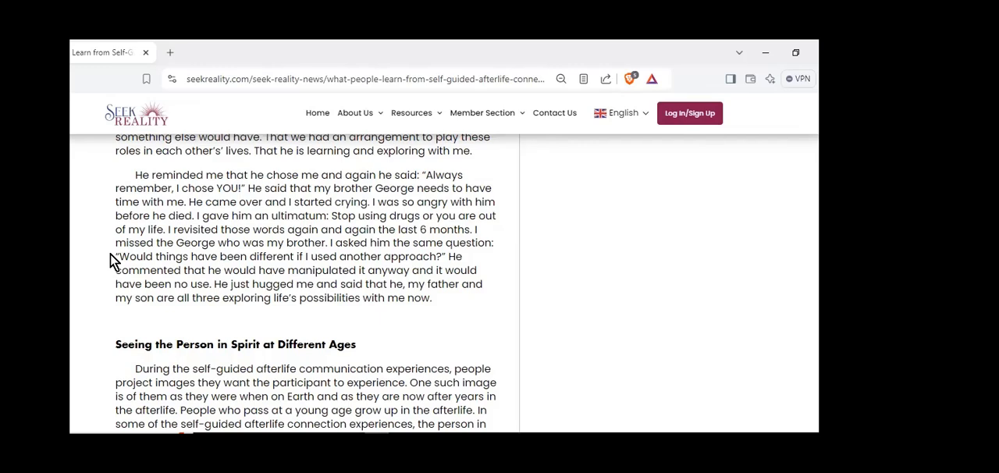
mouse_move(125, 256)
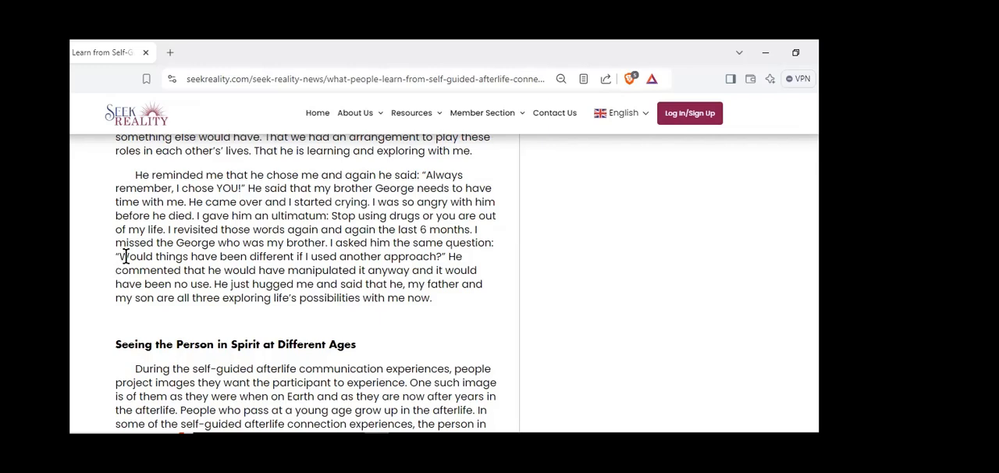
Scroll to the Seeing the Person in Spirit at Different Ages 1:34 clip and place-of-love account
scroll(down, 3)
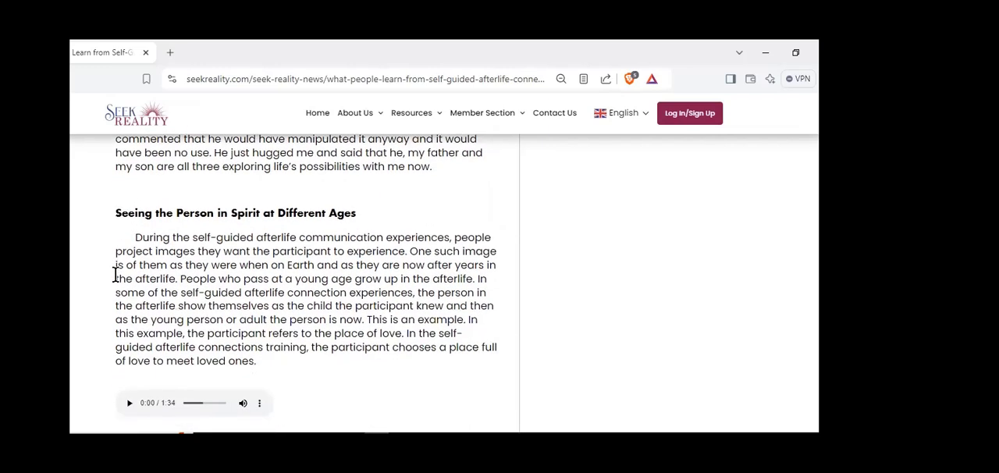
mouse_move(104, 295)
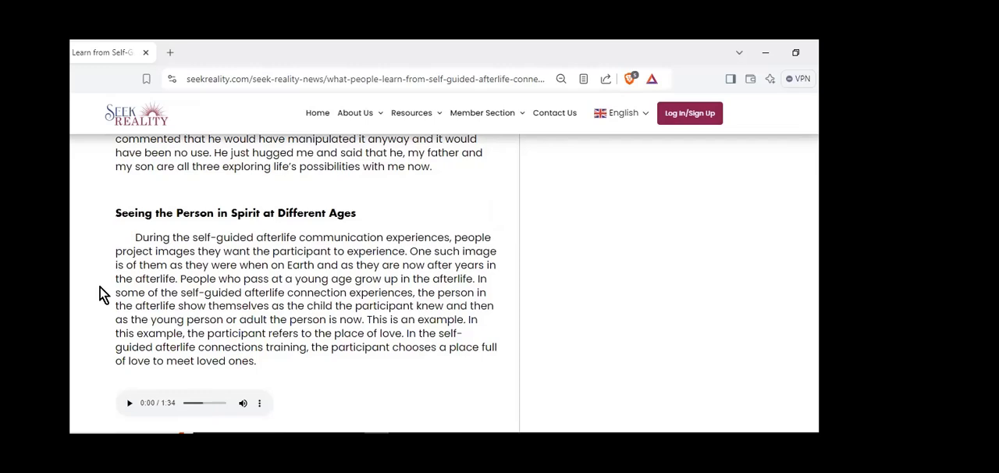
mouse_move(112, 290)
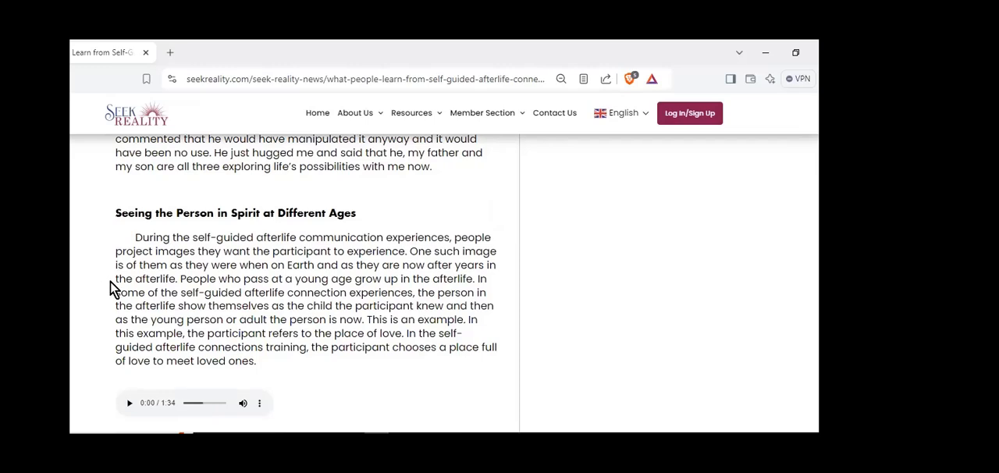
scroll(down, 3)
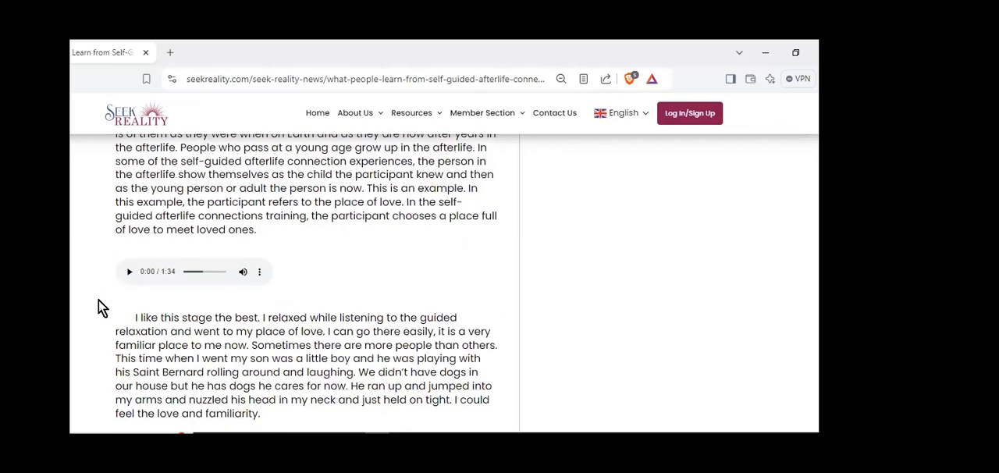
scroll(down, 3)
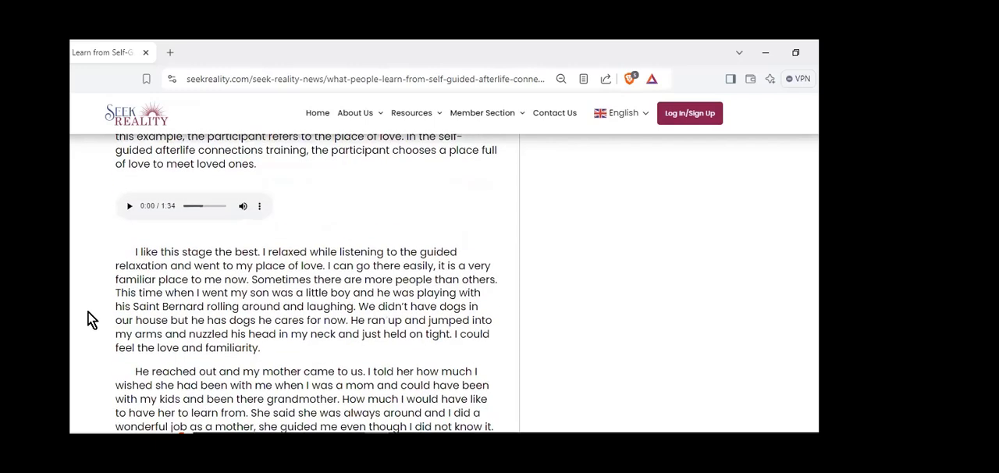
mouse_move(167, 282)
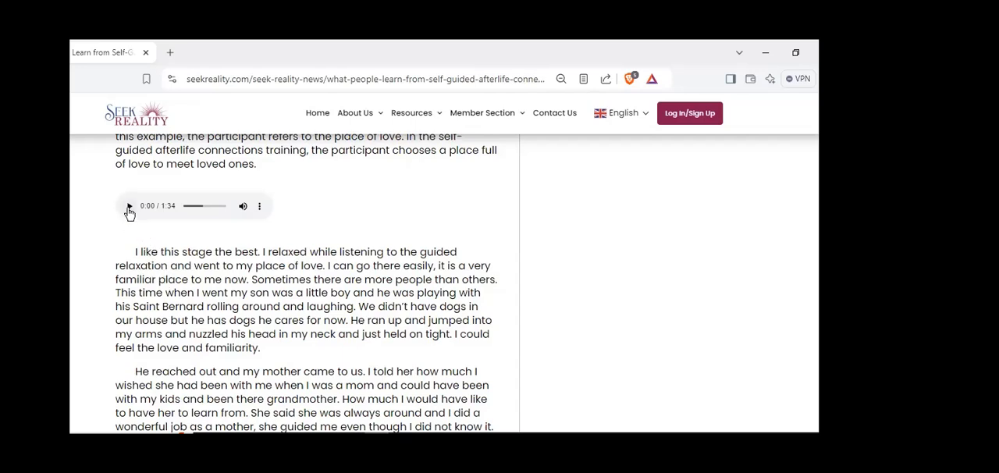
click(129, 205)
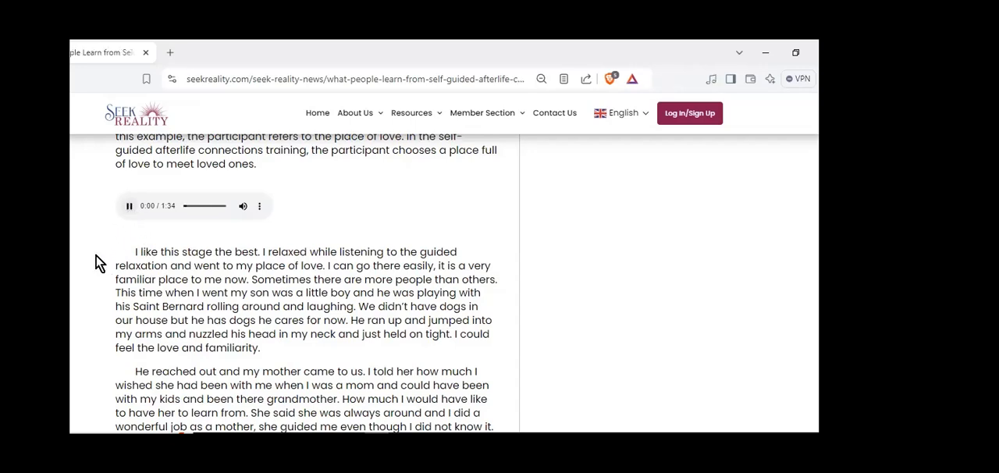
scroll(down, 3)
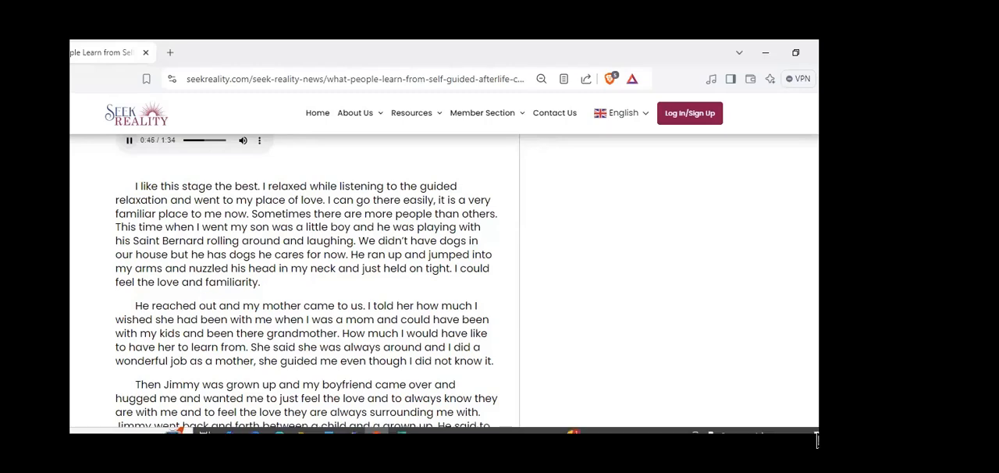
mouse_move(809, 334)
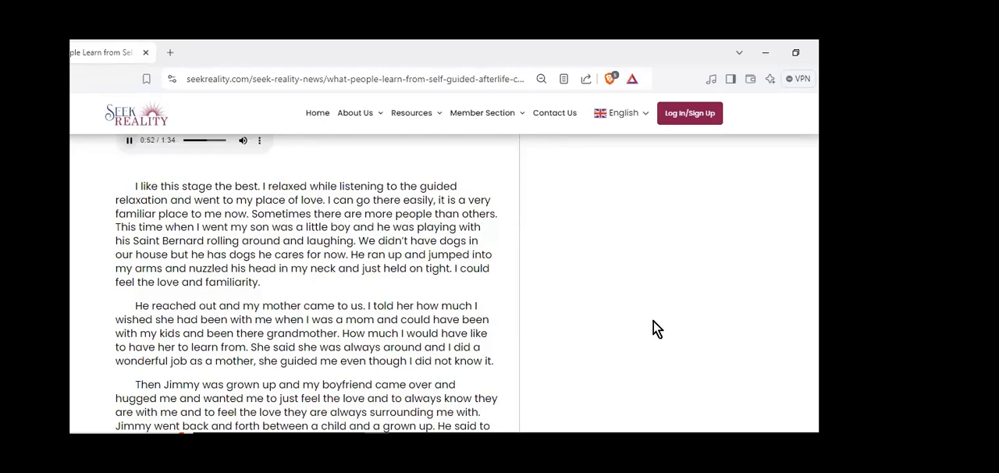
scroll(down, 3)
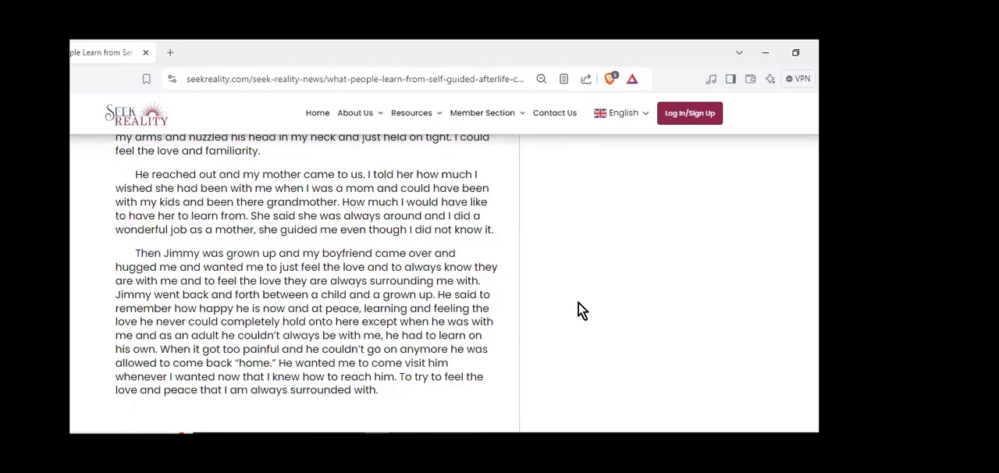
scroll(down, 3)
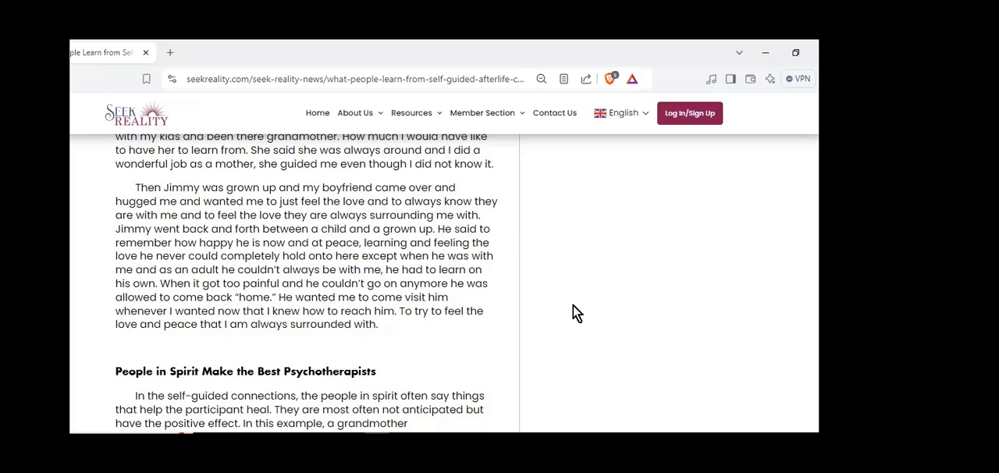
mouse_move(597, 291)
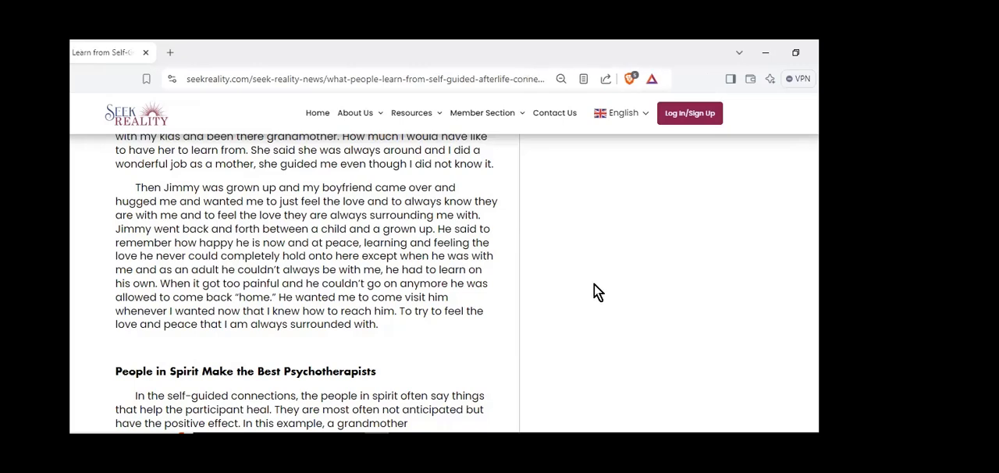
scroll(down, 3)
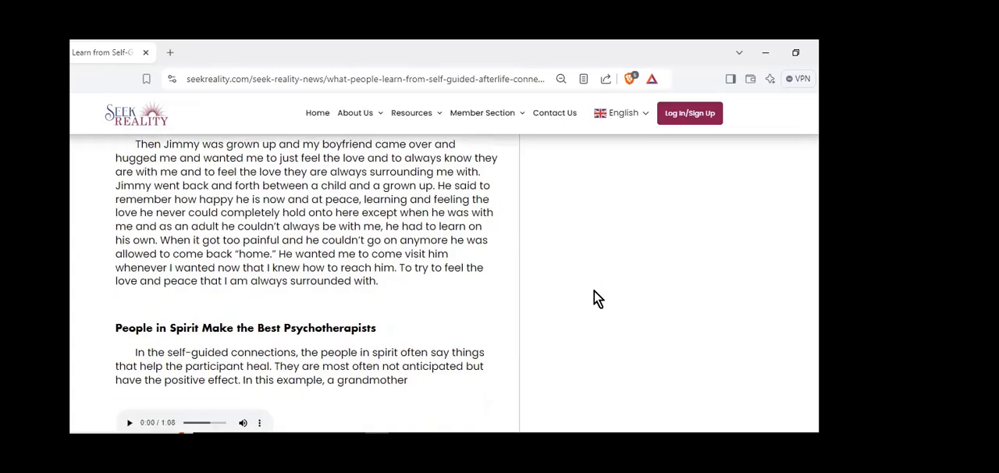
Scroll to the grandmother tree-stump example and its 1:08 clip under the Psychotherapists section
scroll(down, 3)
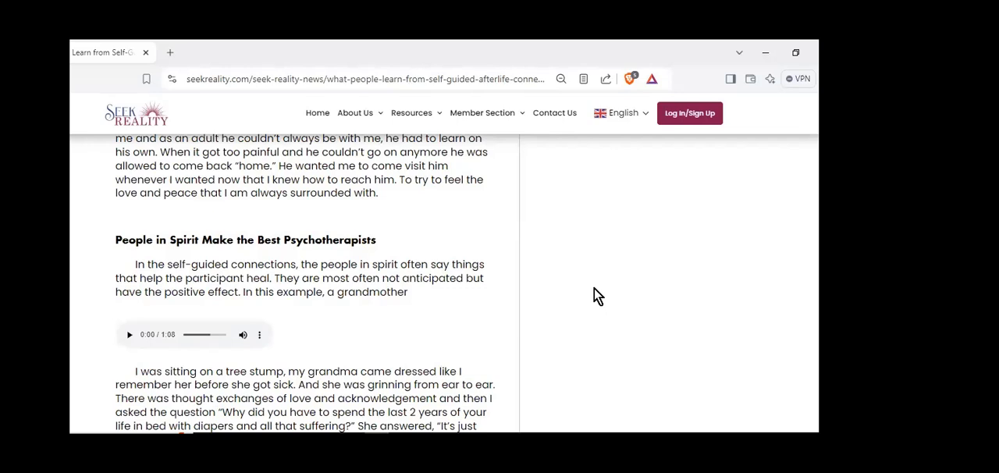
mouse_move(589, 299)
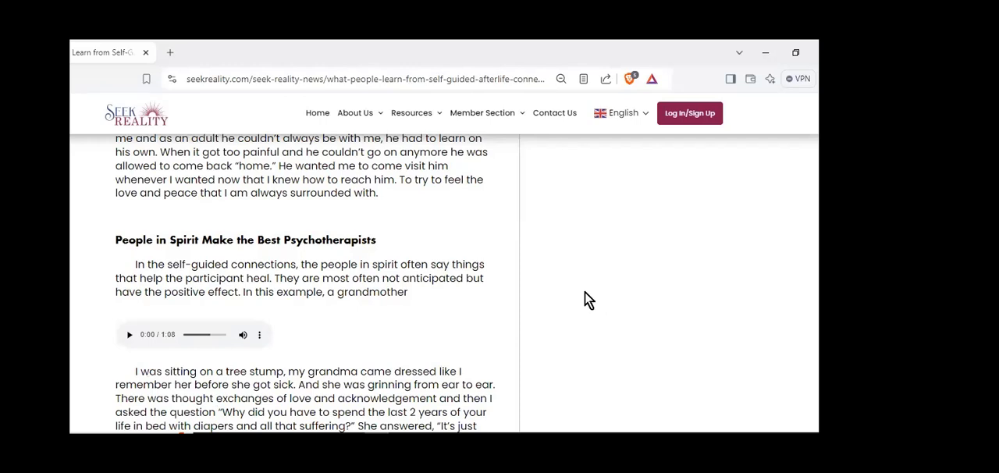
scroll(down, 3)
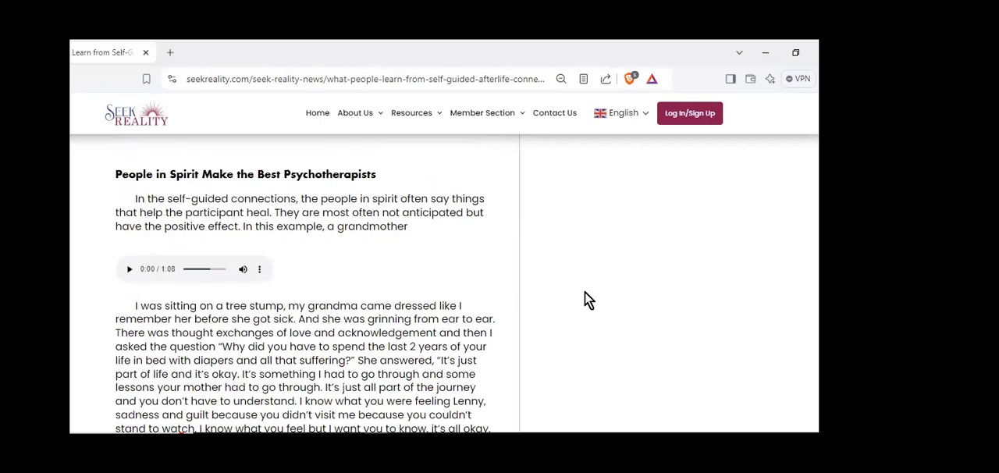
scroll(down, 3)
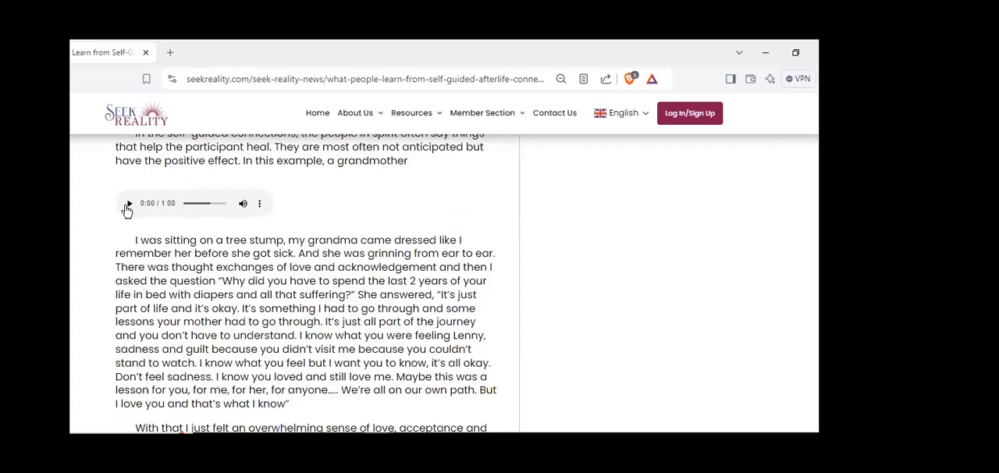
Play the 1:08 grandmother clip, reading along to Receiving Messages Counter to What They Expected
click(129, 204)
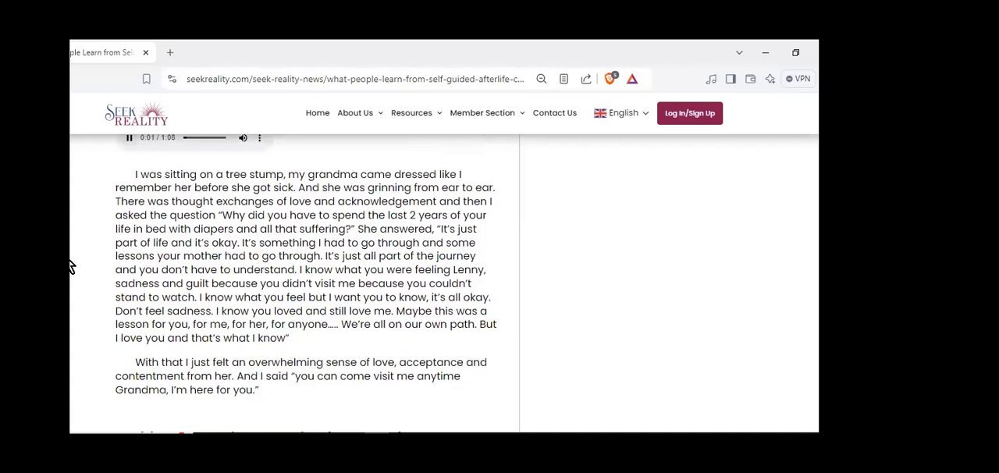
click(129, 138)
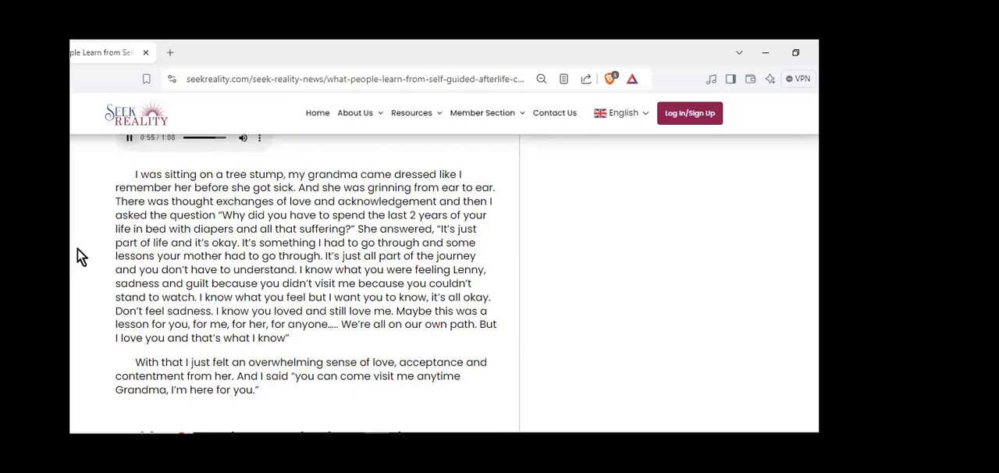
scroll(down, 3)
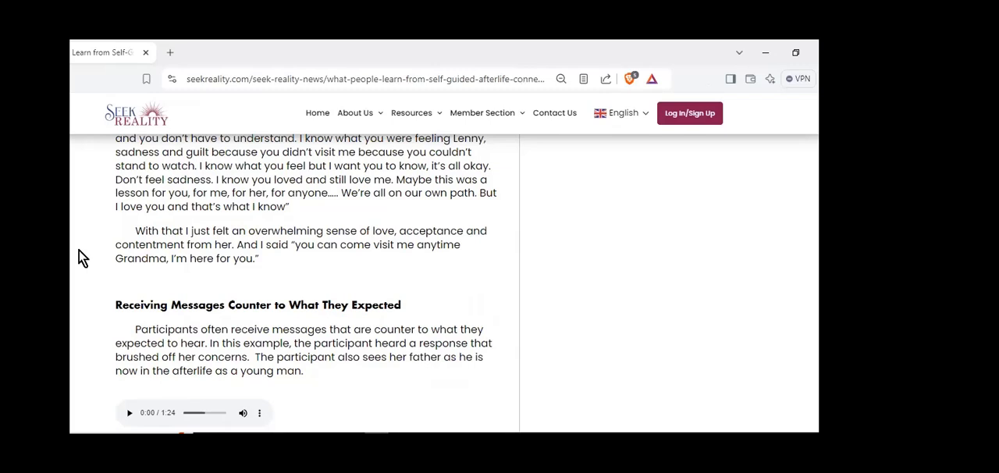
mouse_move(93, 254)
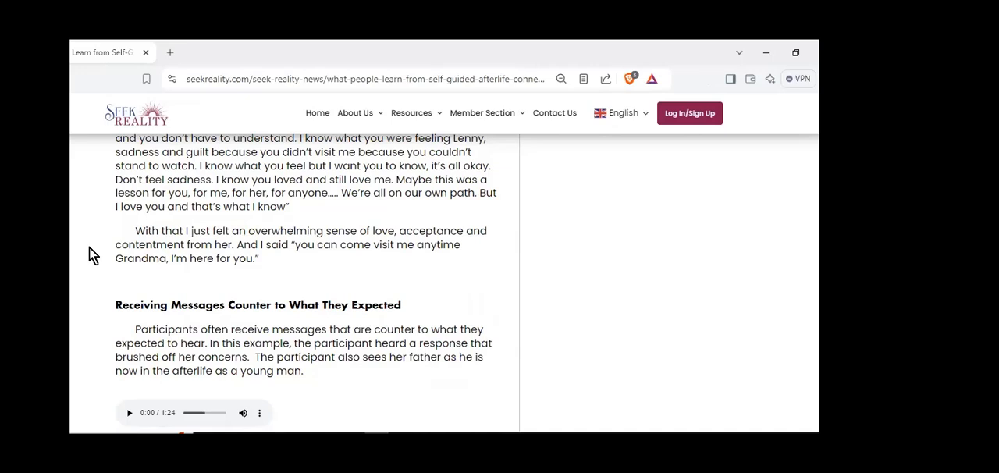
Play the 1:24 clip about the father and read the Dad and Fallon account to Continuous Series
scroll(down, 3)
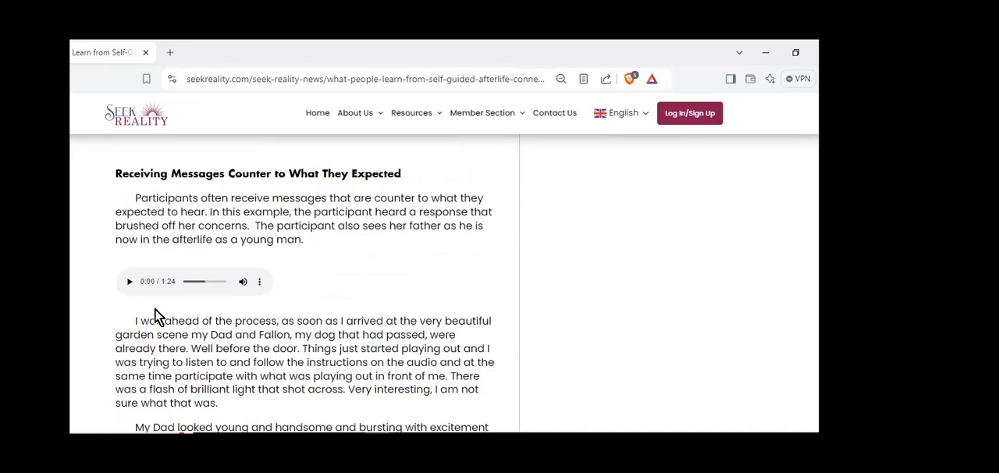
click(130, 281)
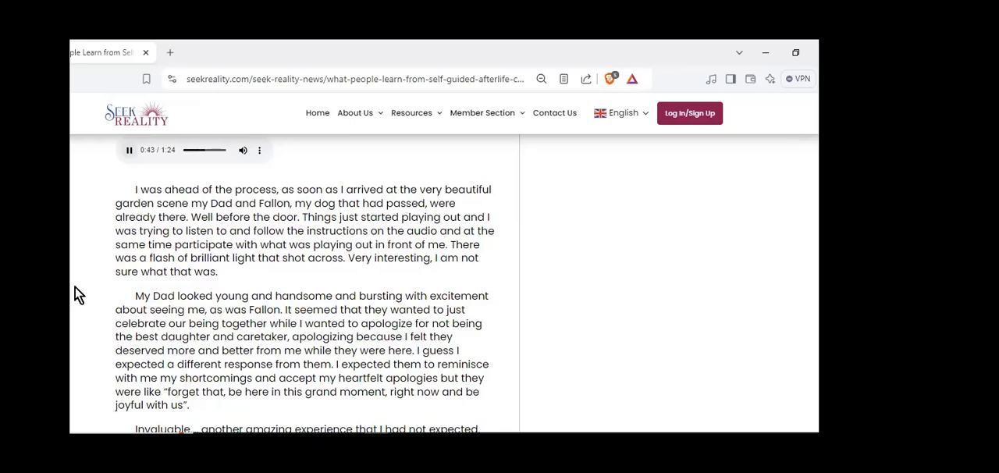
scroll(down, 3)
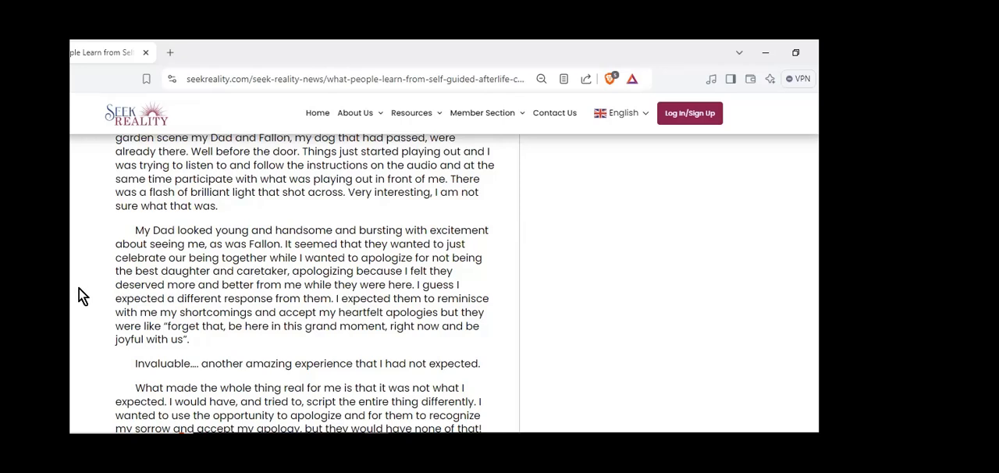
scroll(down, 3)
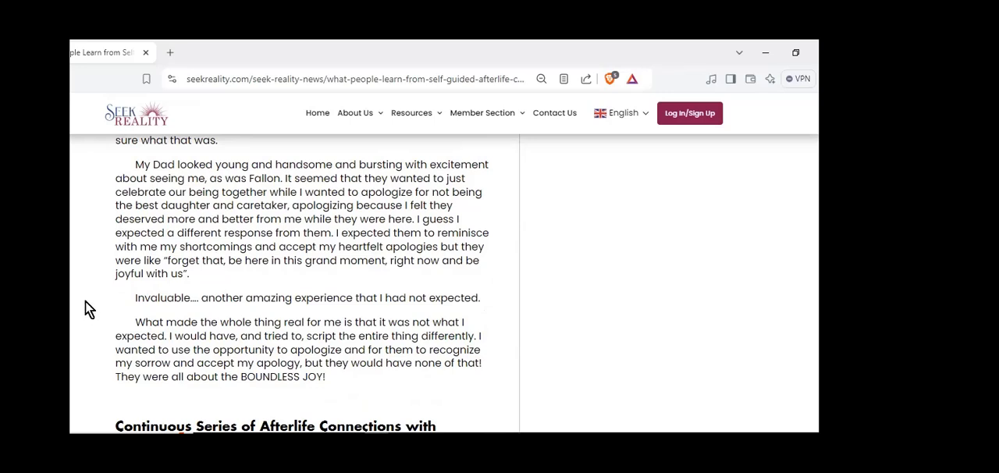
scroll(down, 3)
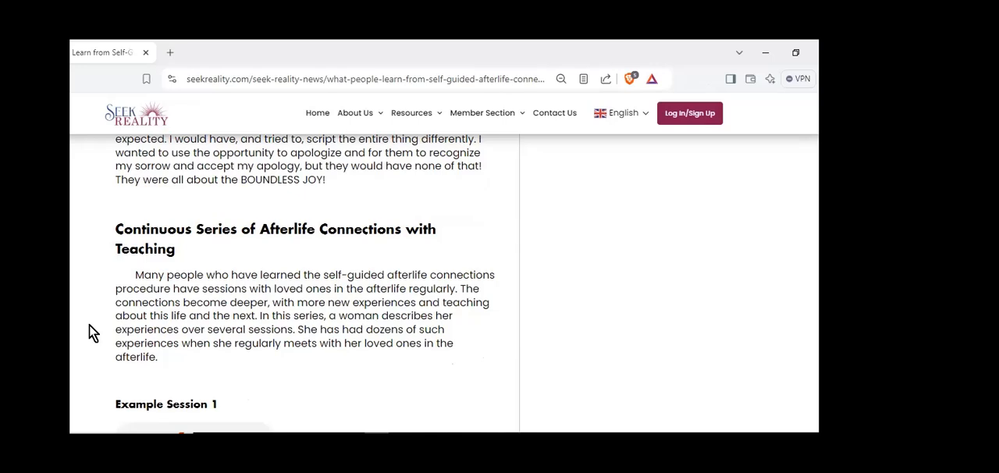
mouse_move(105, 327)
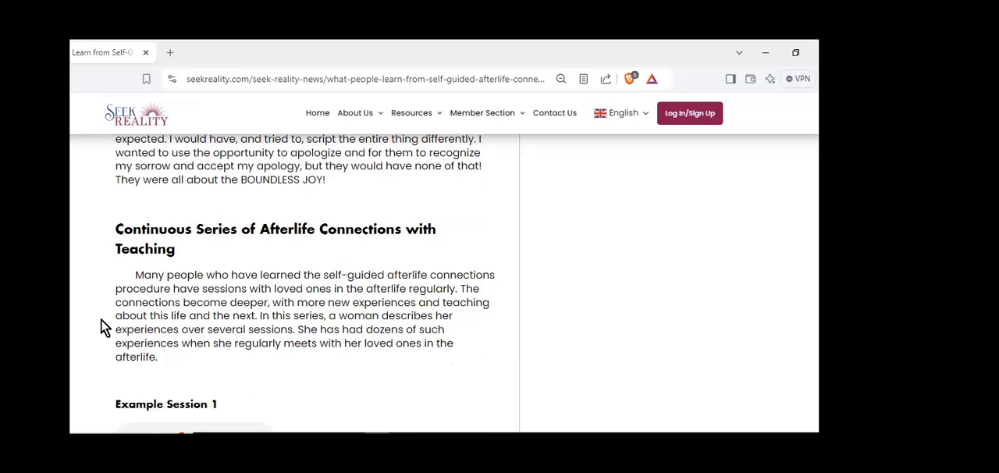
mouse_move(598, 385)
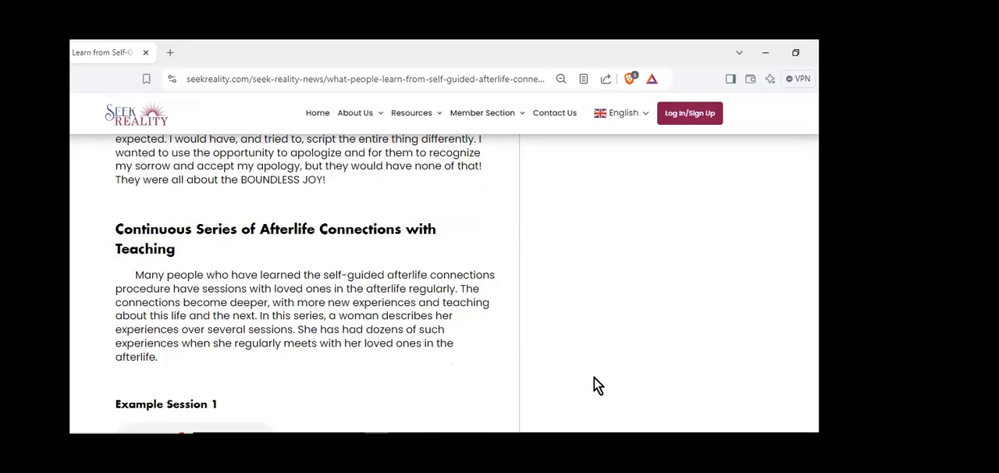
mouse_move(733, 371)
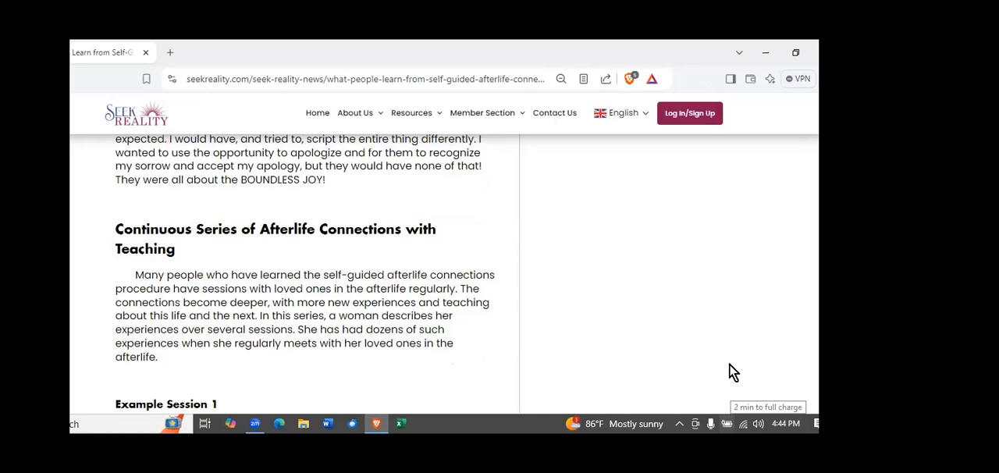
mouse_move(646, 280)
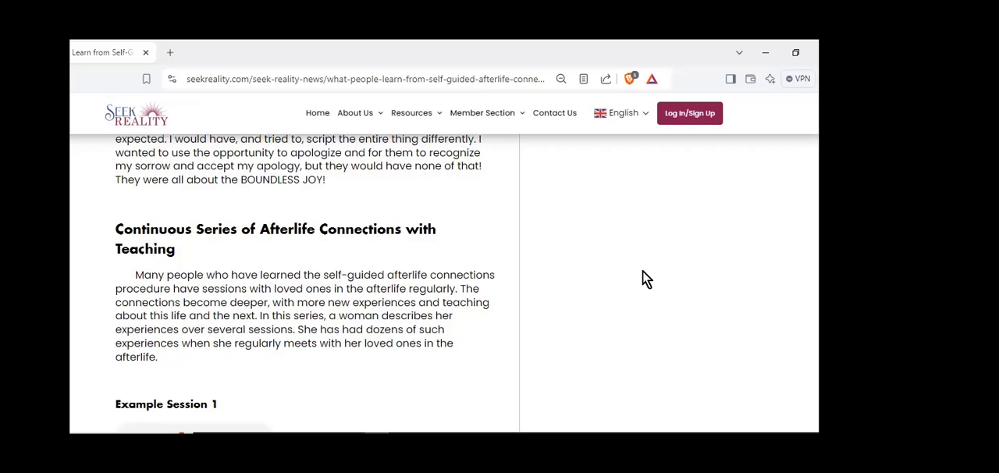
mouse_move(731, 287)
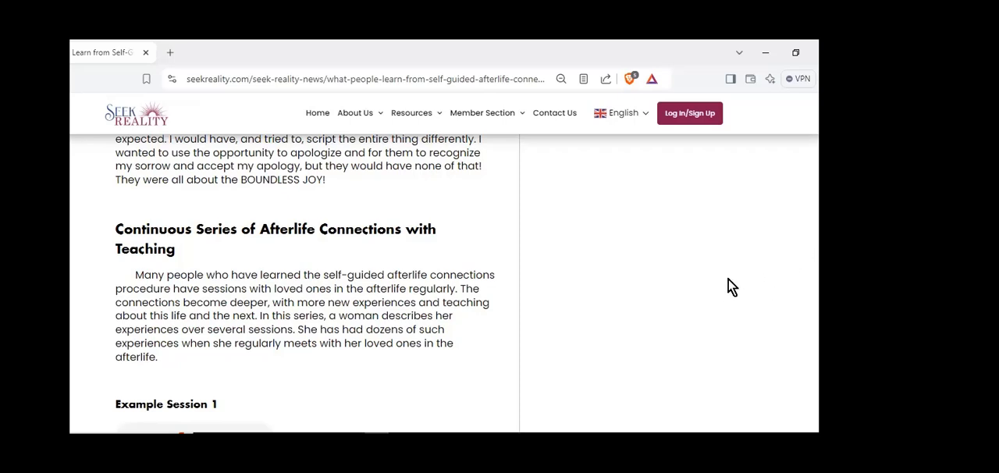
Scroll past the Continuous Series intro to Example Session 1's 3:54 clip and the Mark staircase account
scroll(down, 3)
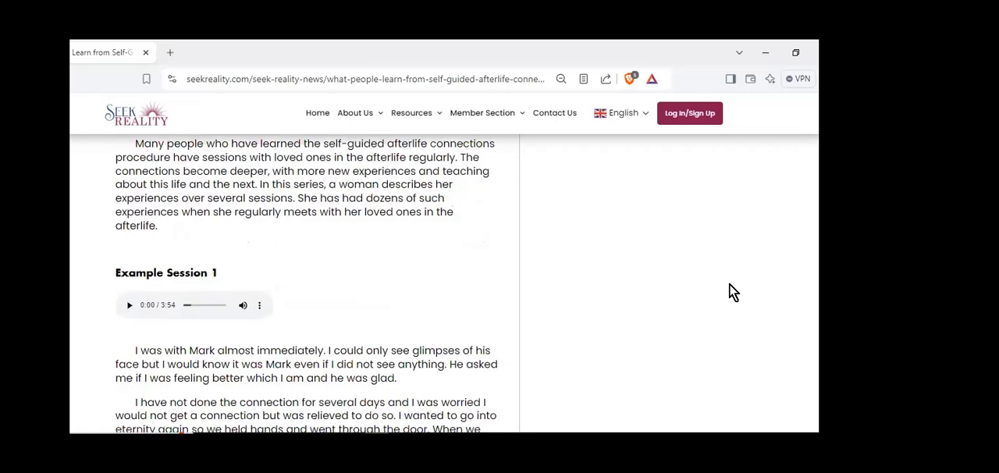
scroll(down, 3)
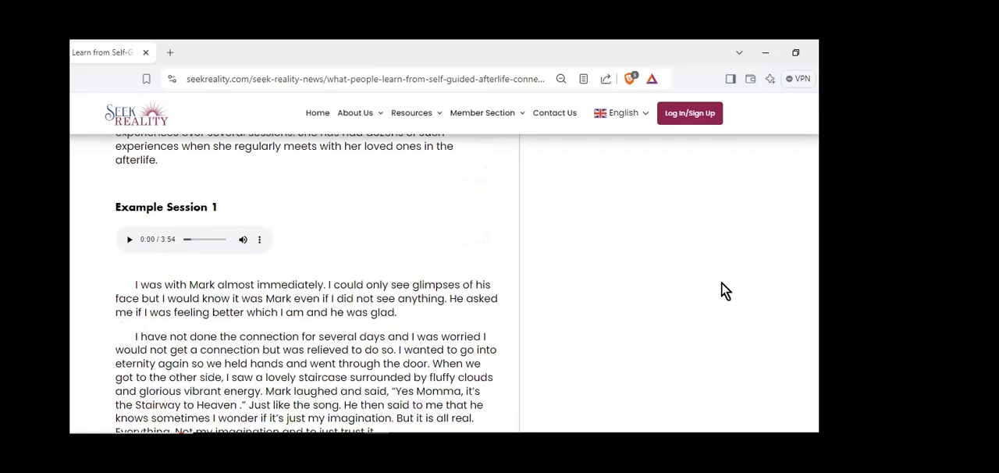
scroll(down, 3)
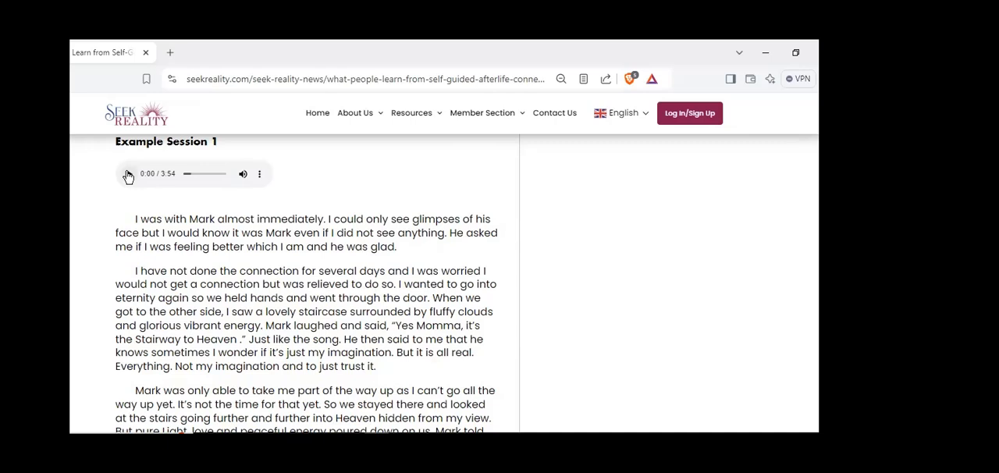
click(129, 173)
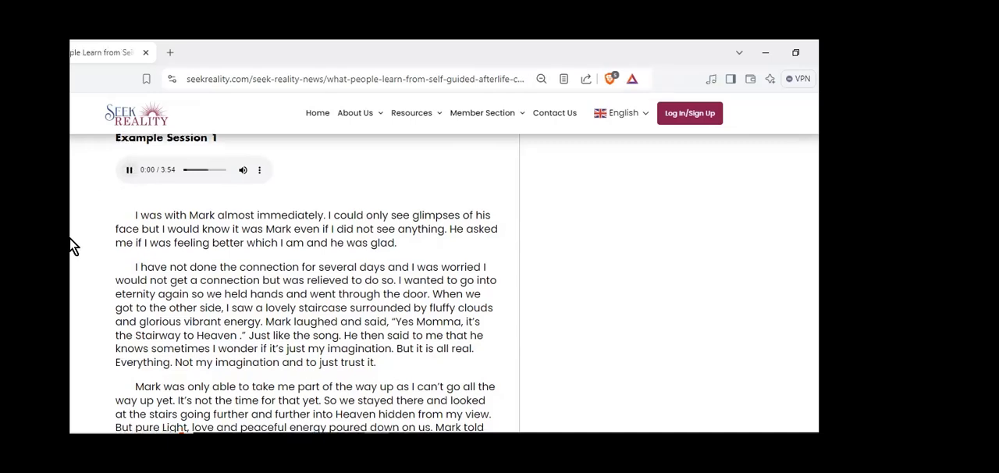
scroll(down, 3)
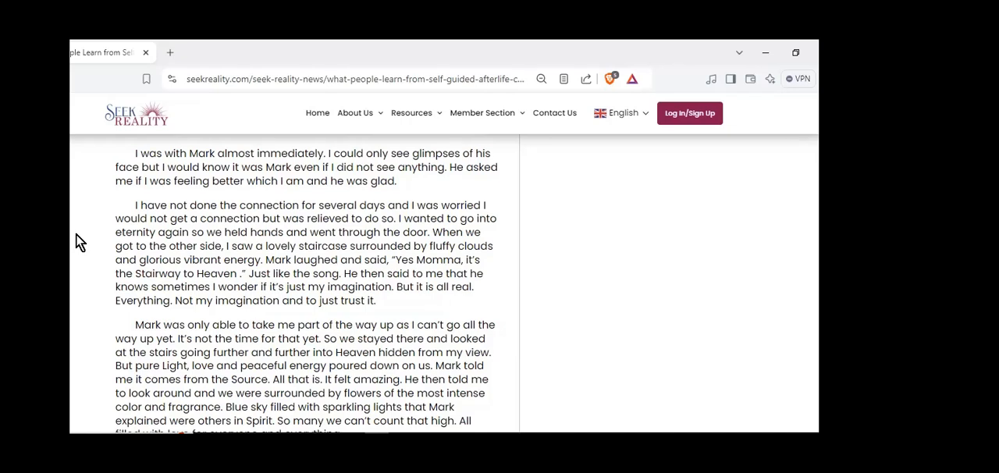
scroll(down, 3)
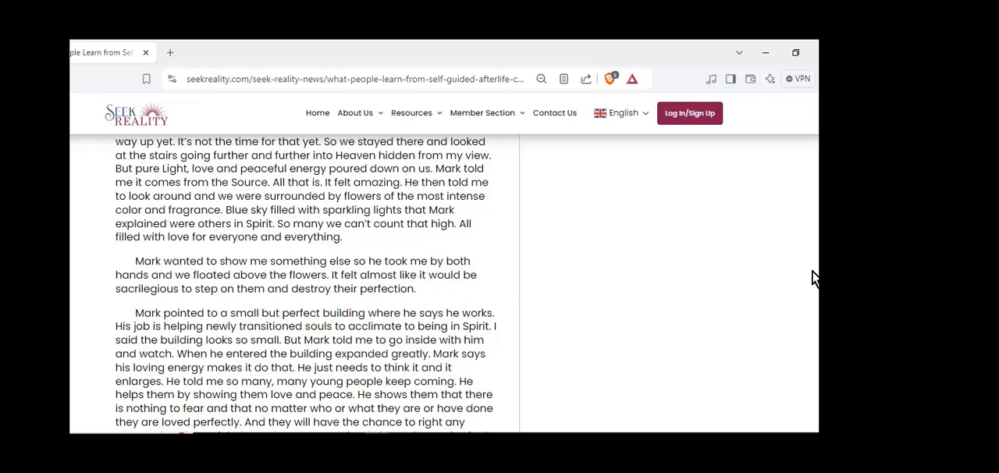
mouse_move(804, 276)
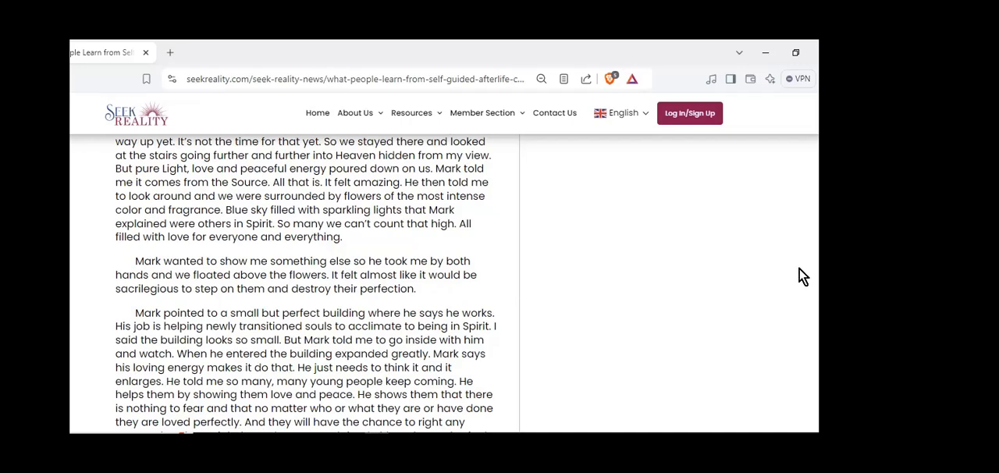
mouse_move(776, 276)
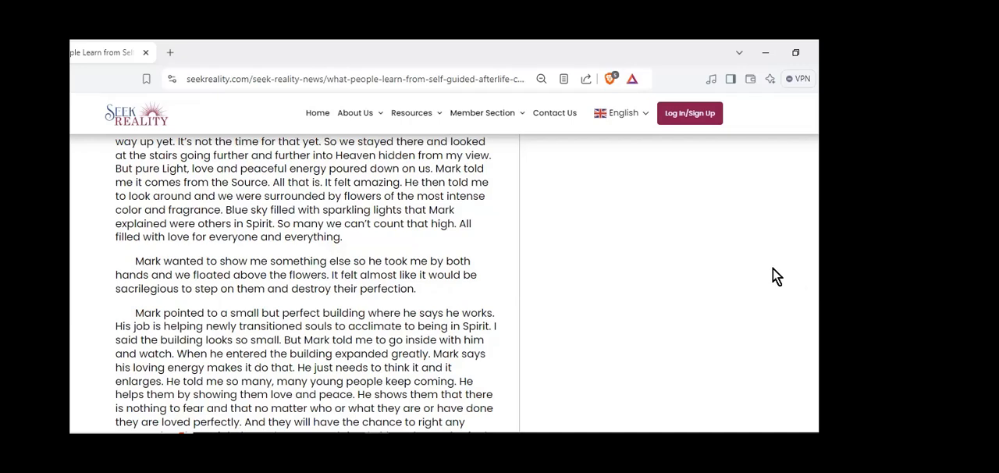
mouse_move(730, 282)
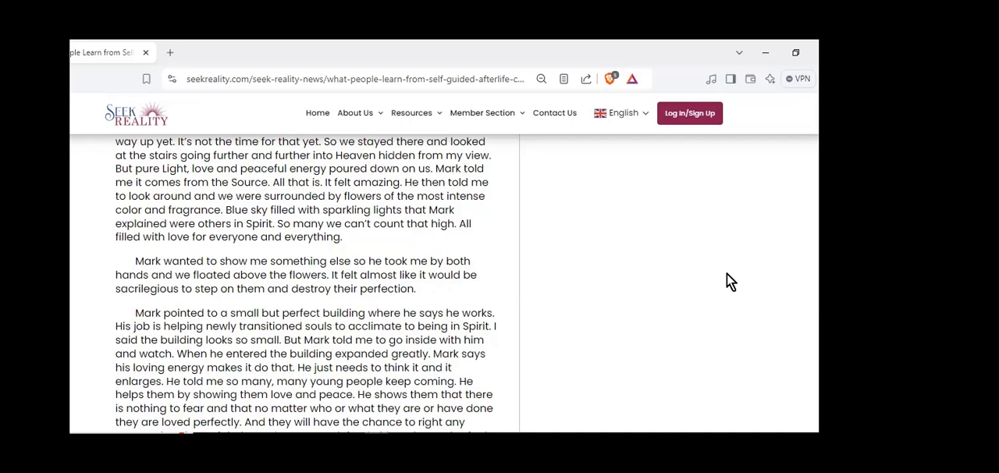
scroll(down, 3)
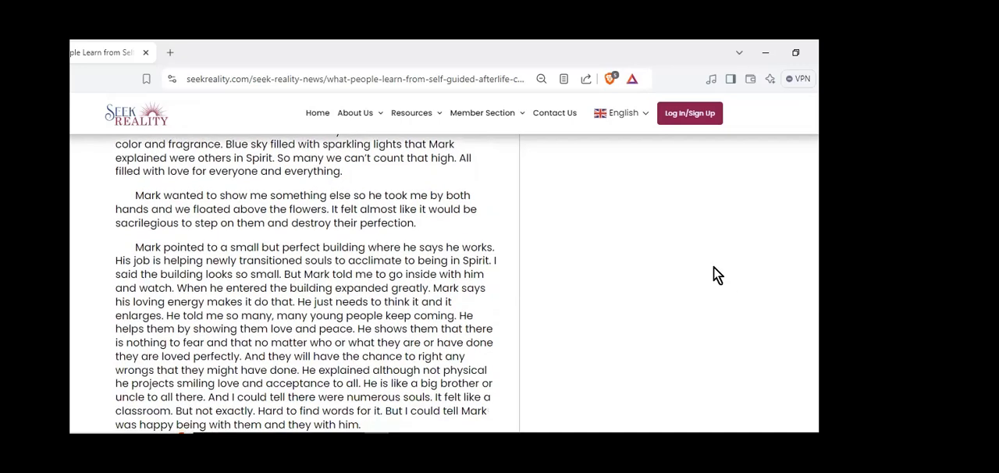
scroll(down, 3)
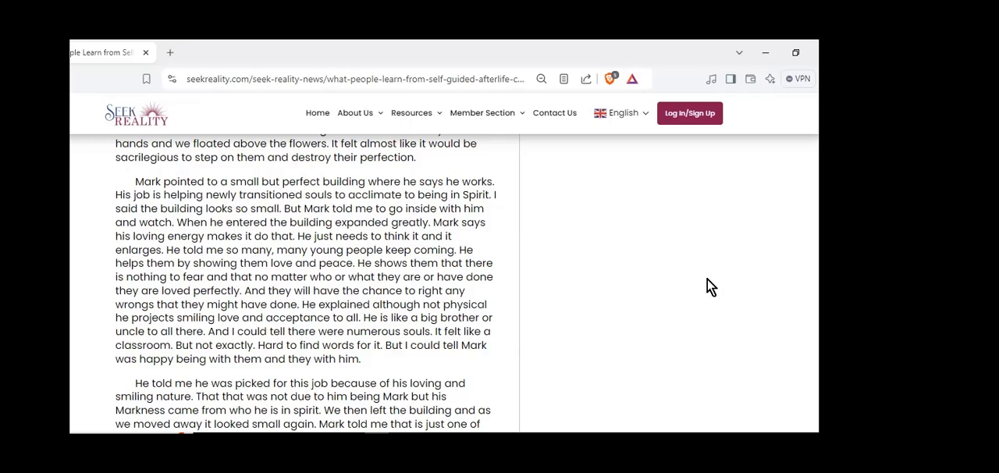
mouse_move(699, 287)
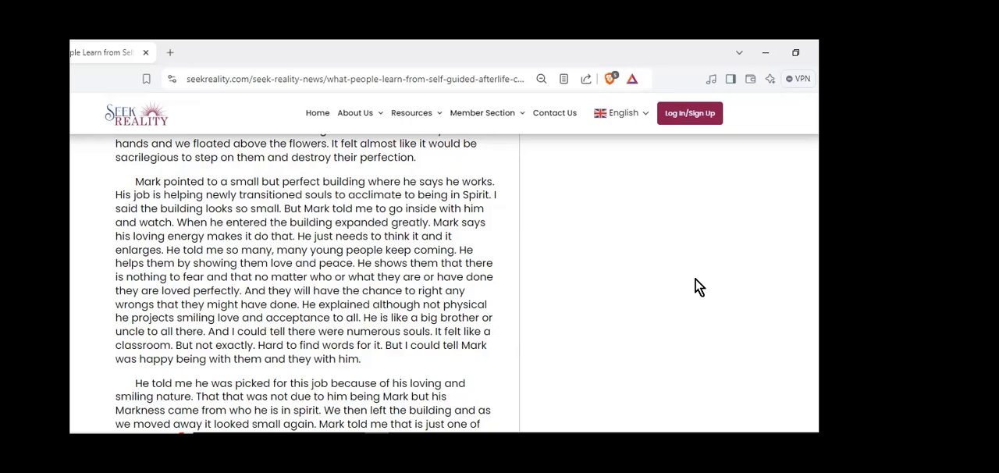
mouse_move(674, 260)
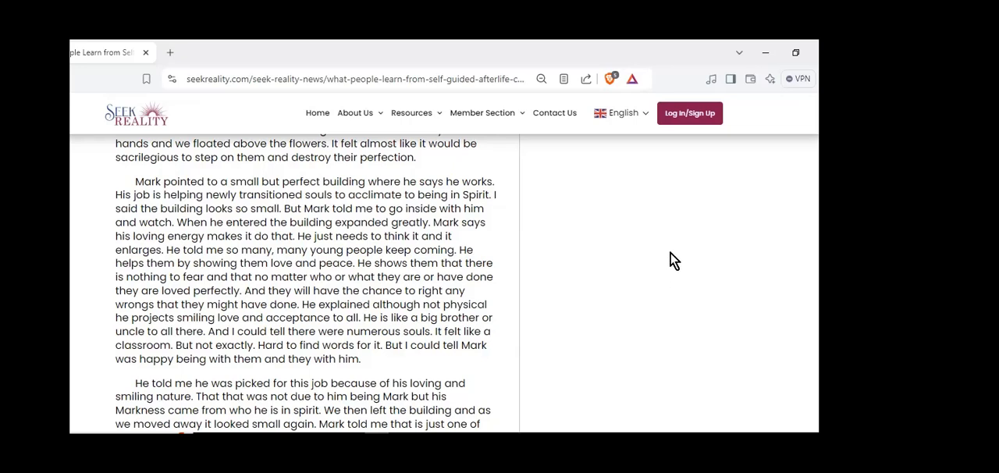
scroll(down, 3)
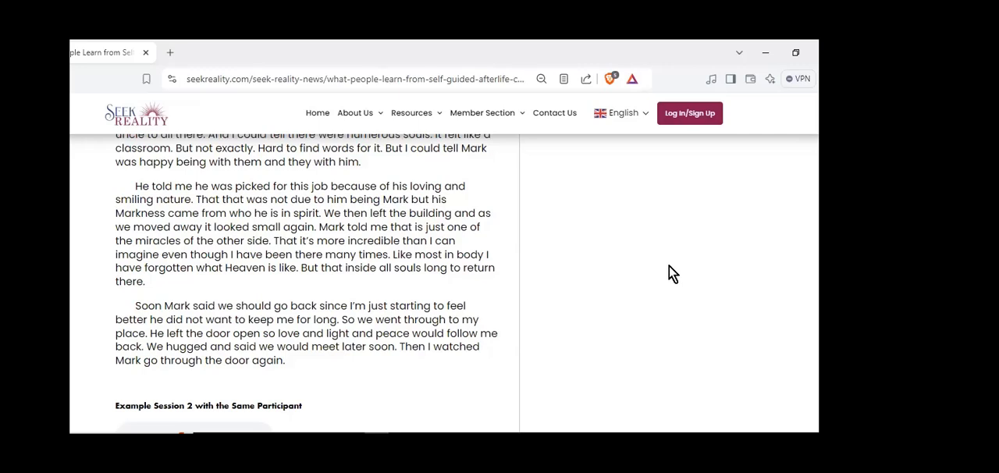
mouse_move(669, 279)
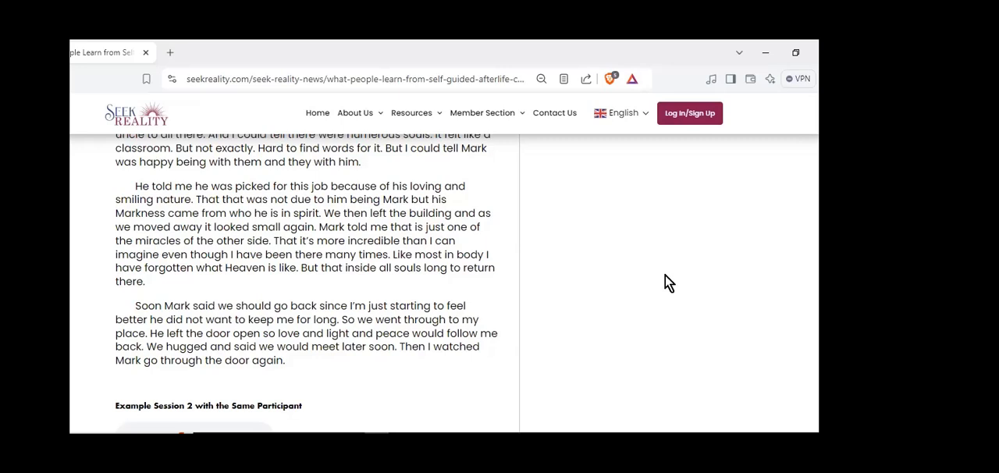
mouse_move(667, 295)
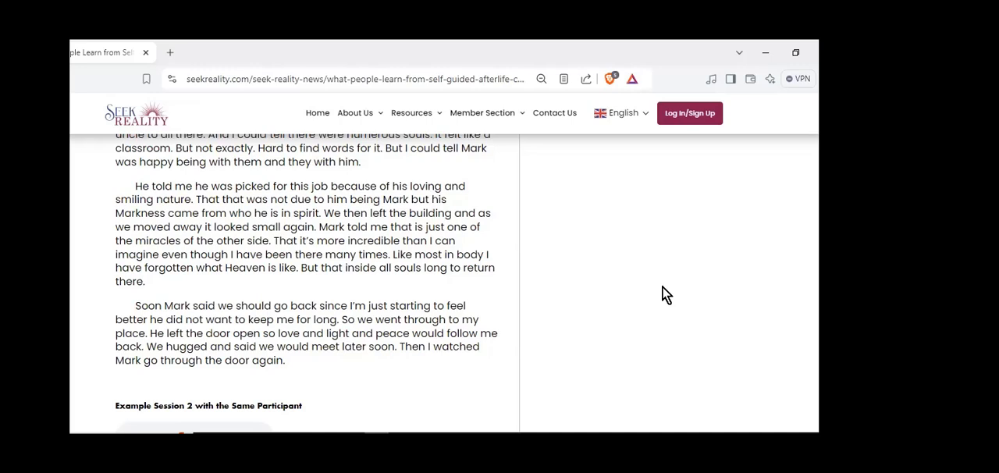
mouse_move(663, 302)
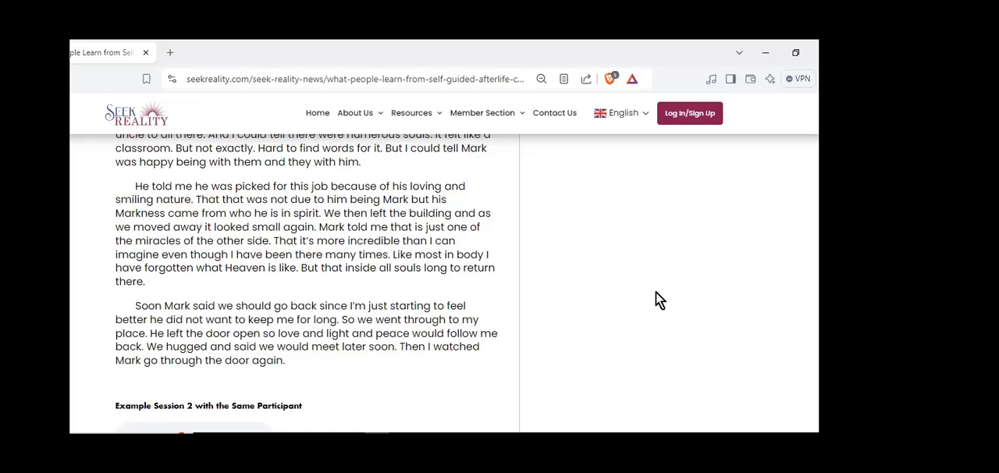
scroll(down, 3)
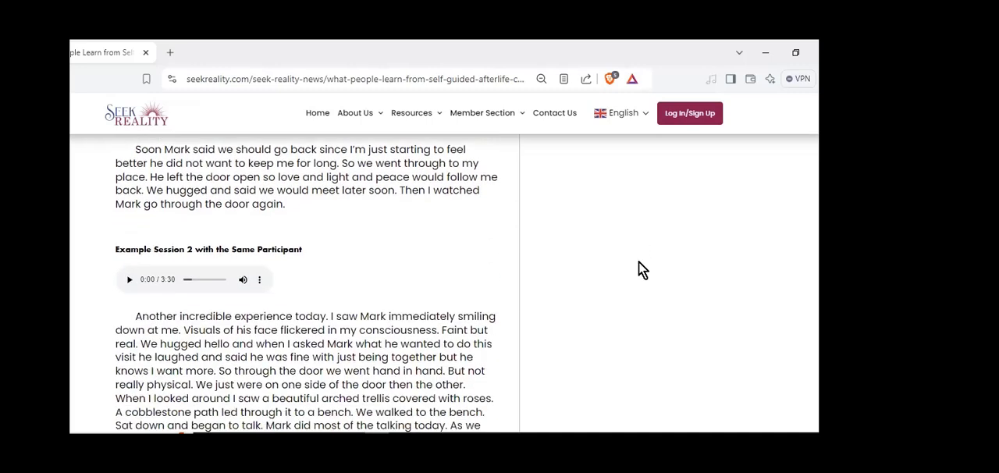
Start the Example Session 2 recording (3:30) and follow Mark's trellis-and-bench account
scroll(down, 3)
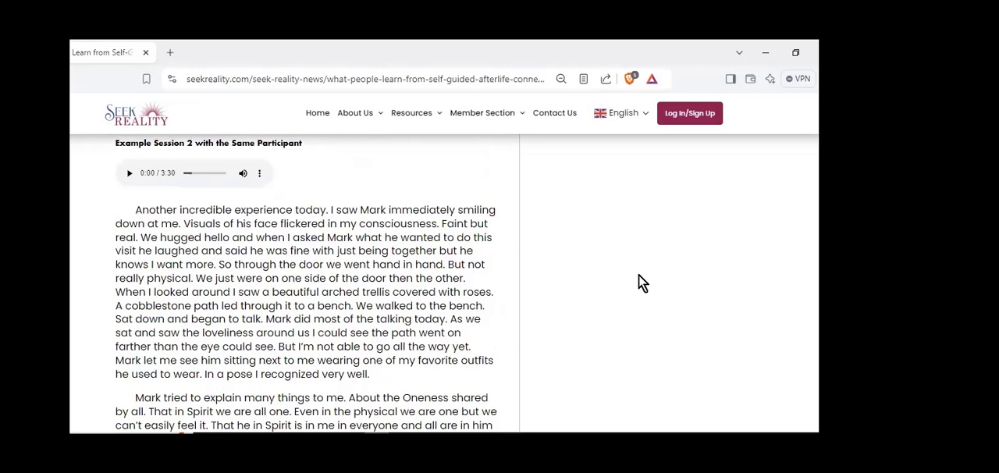
mouse_move(129, 177)
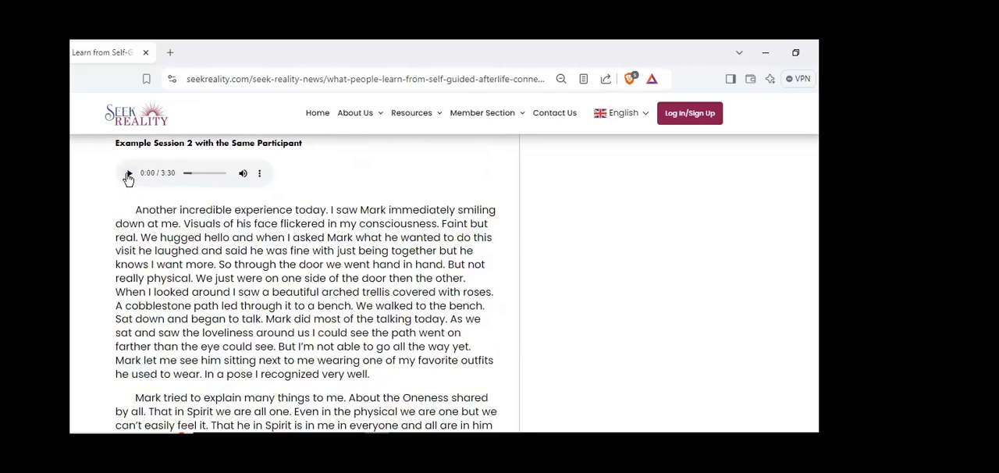
click(129, 172)
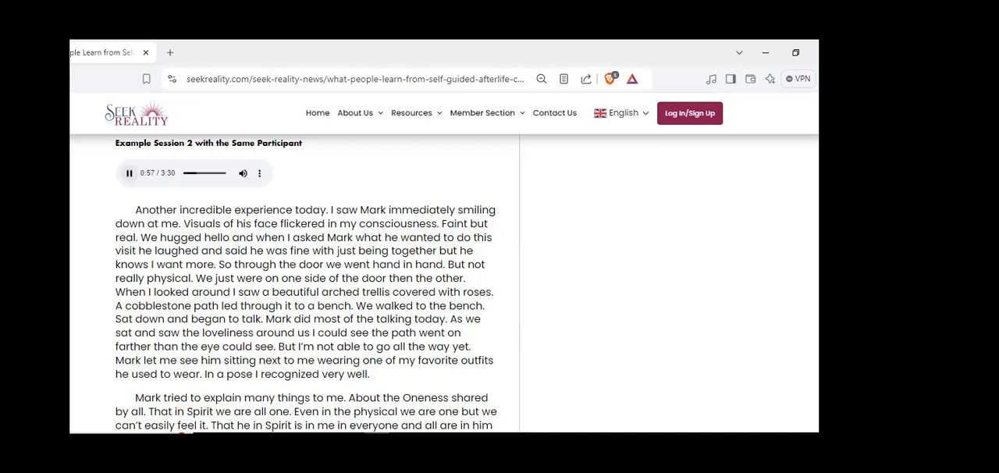
Read through Mark's Example Session 2 account until the Example Session 3 player (2:36) appears
scroll(down, 3)
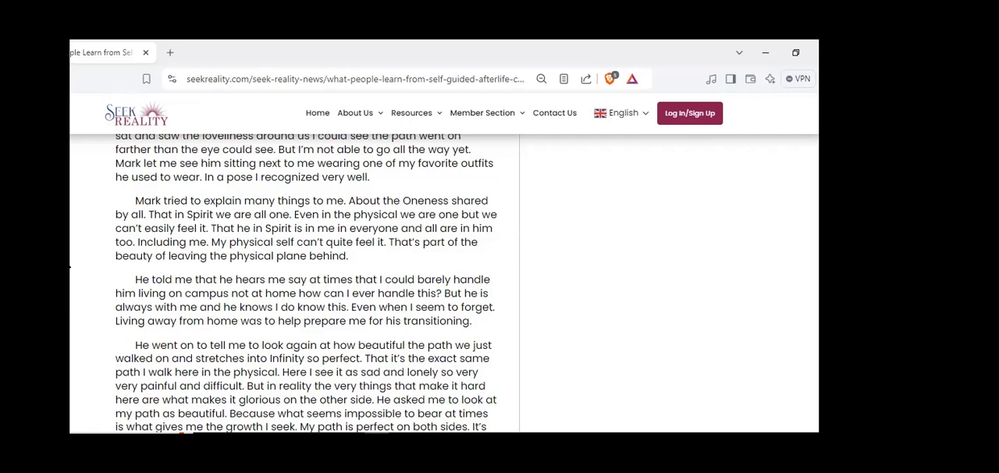
scroll(down, 3)
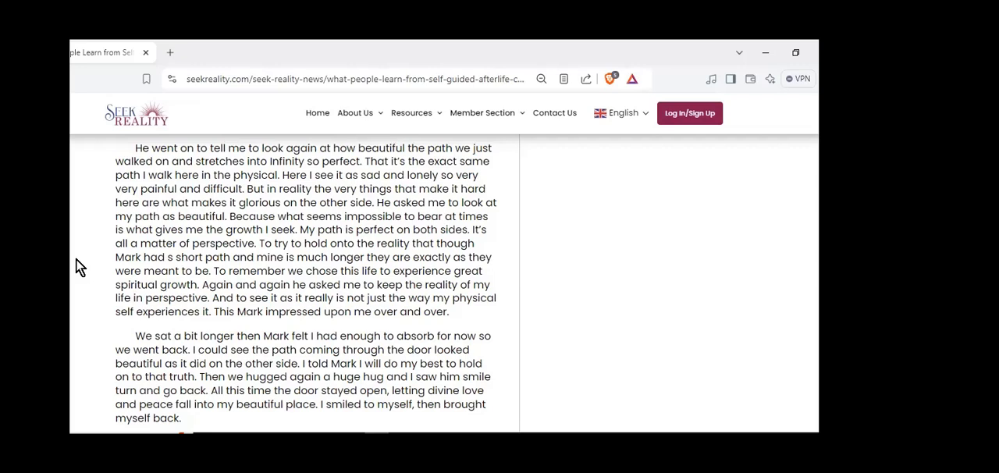
mouse_move(86, 266)
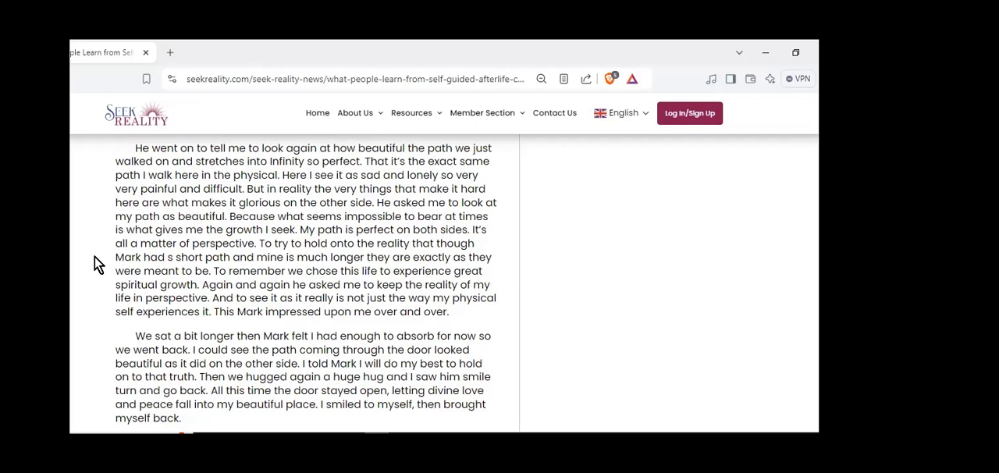
scroll(down, 3)
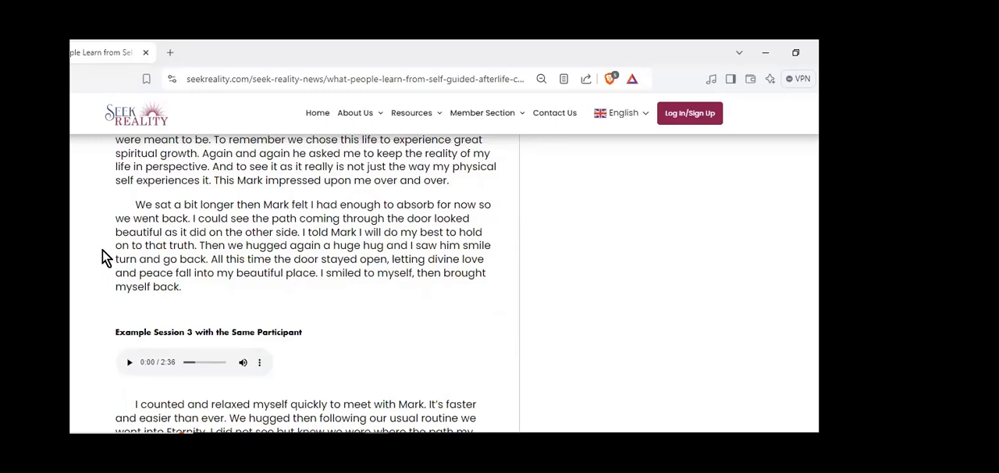
mouse_move(92, 258)
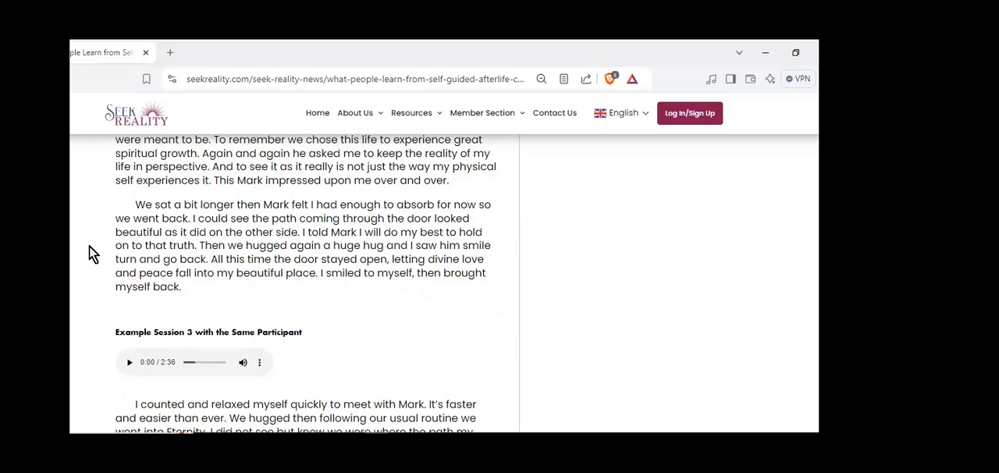
mouse_move(788, 379)
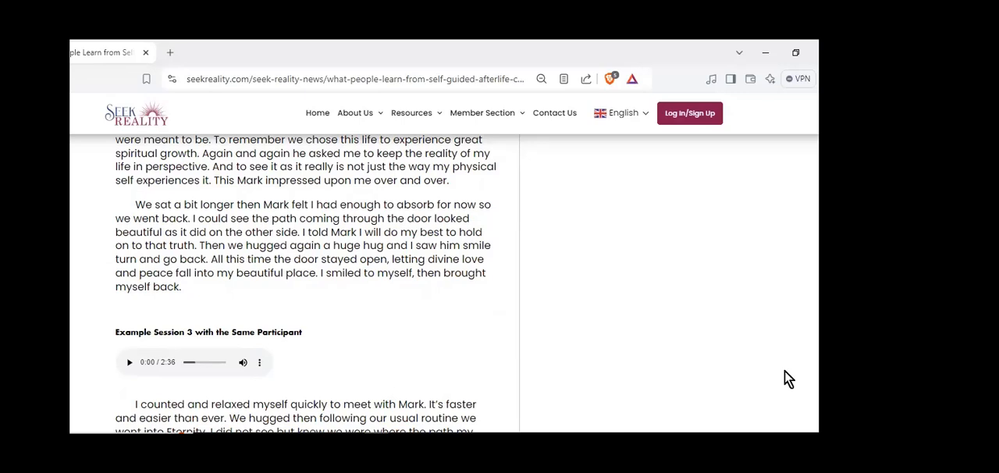
mouse_move(585, 388)
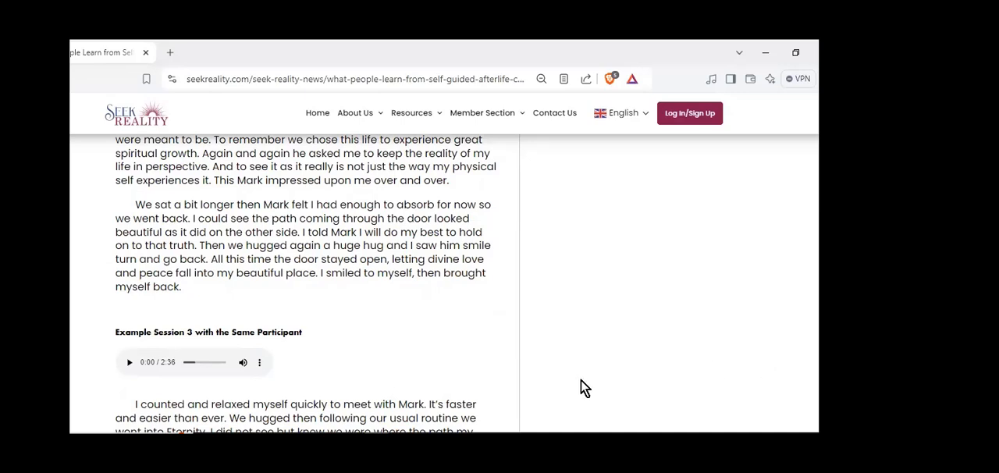